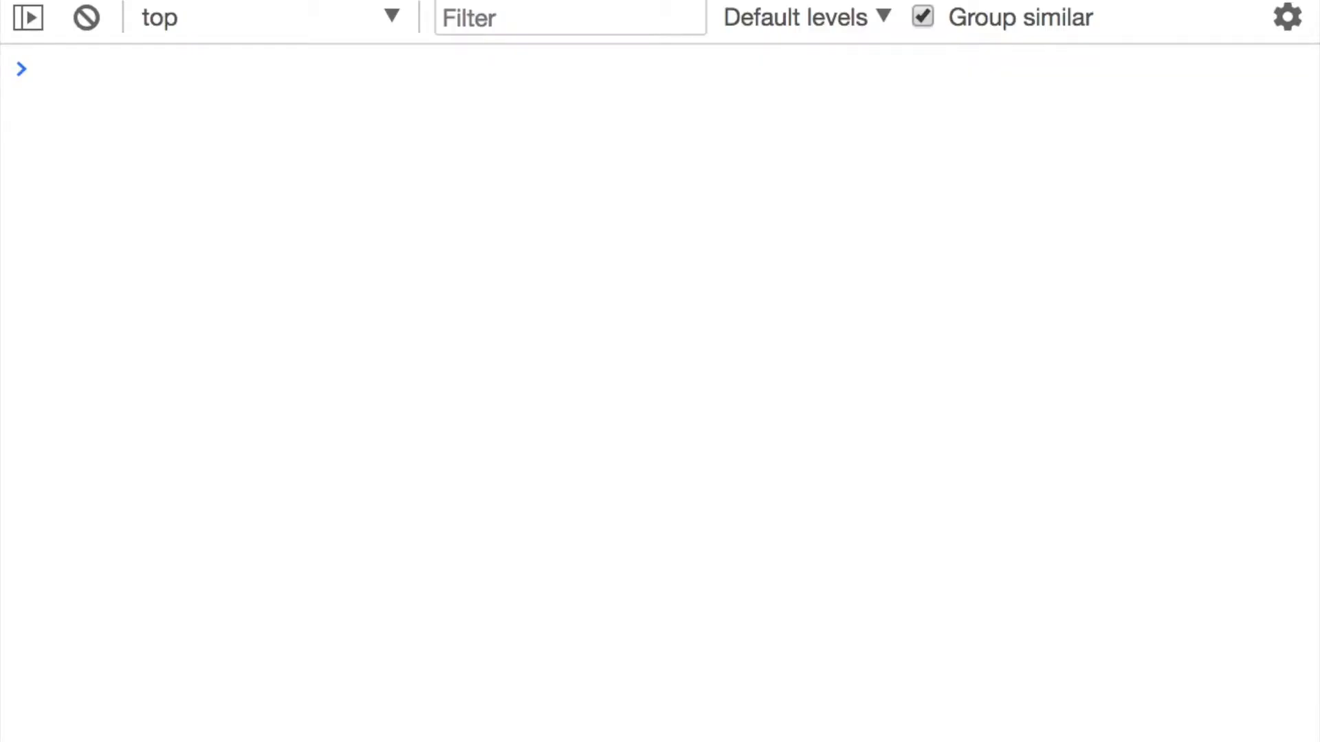
Enter /asf4s/.test('foo') at the console prompt and select the pattern for replacement with a dot
{"action": "type", "text": "//"}
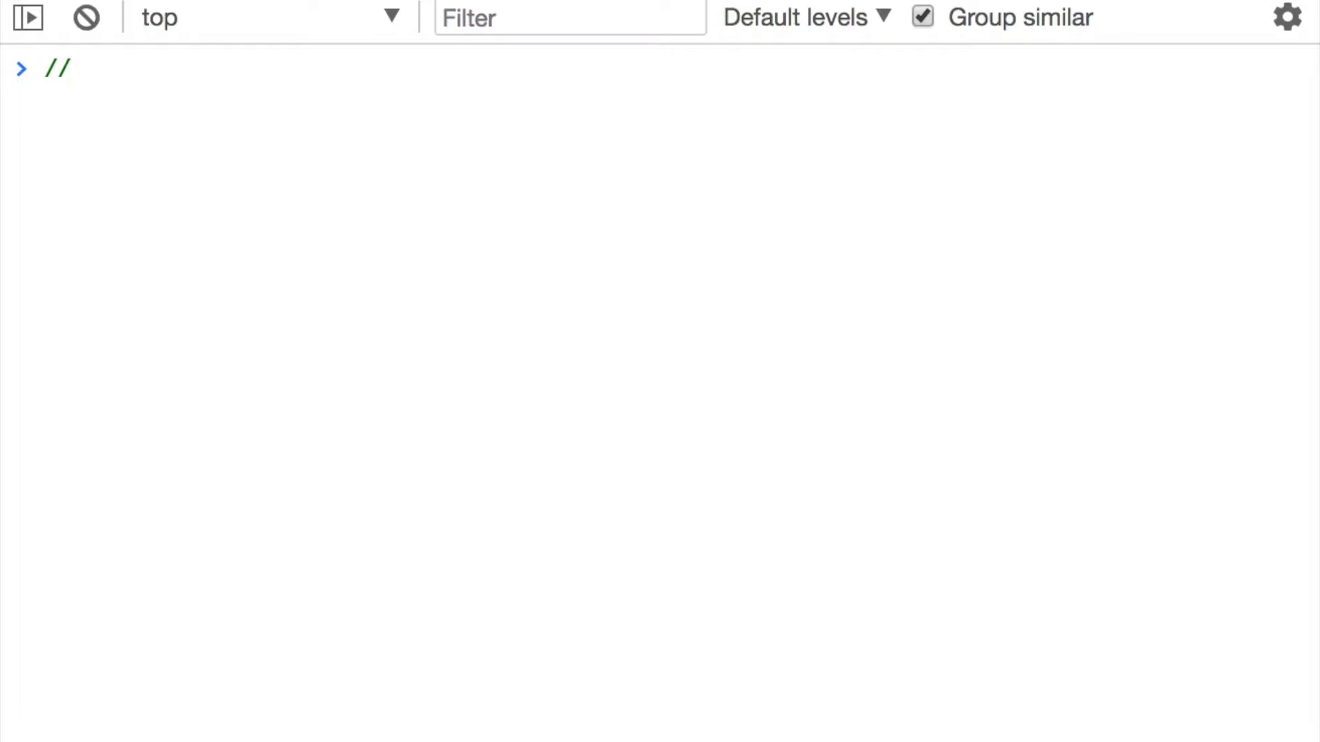
{"action": "type", "text": "asf4s"}
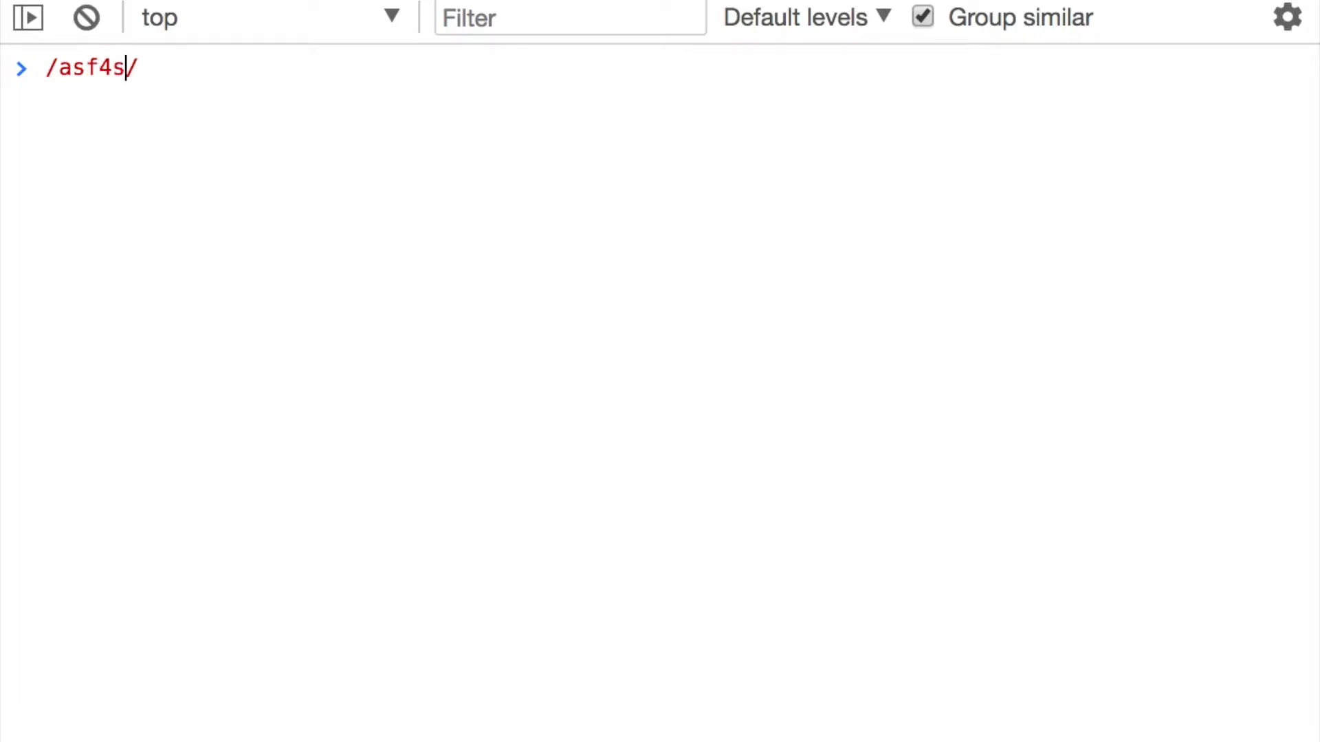
{"action": "type", "text": ".text"}
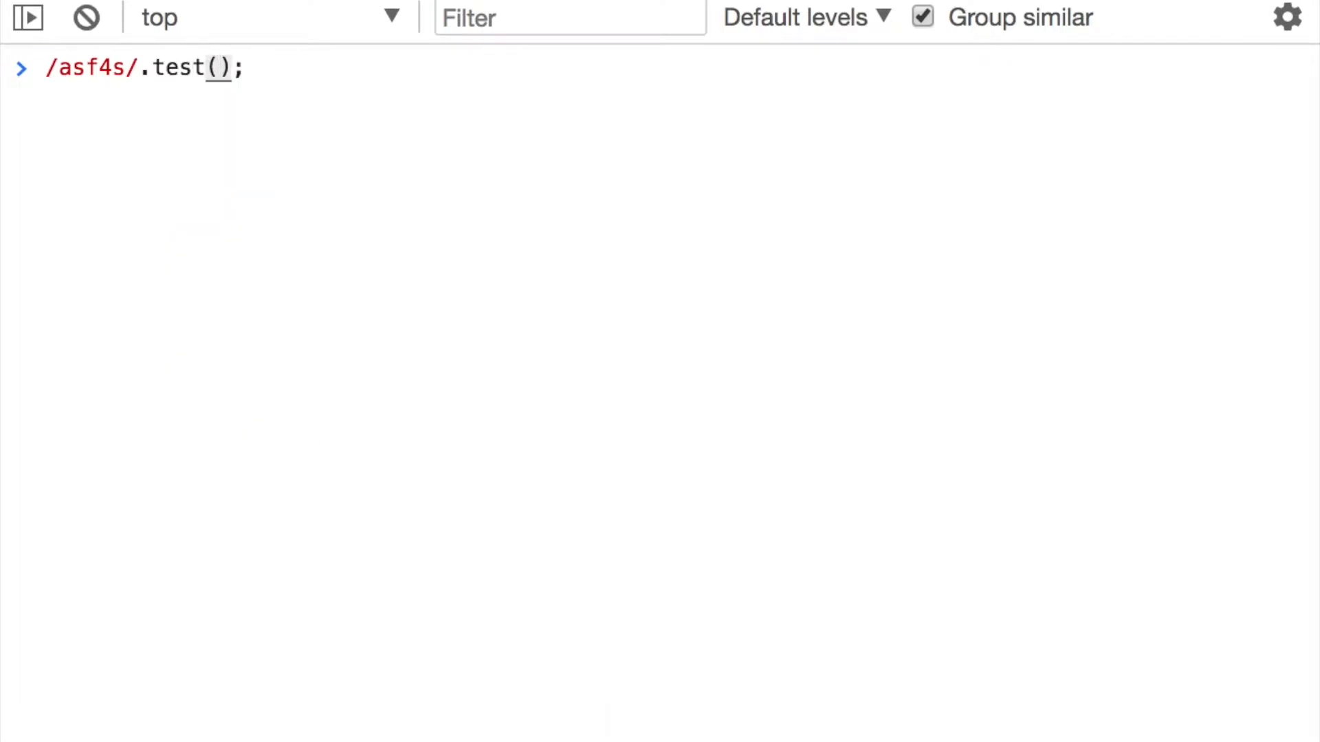
{"action": "type", "text": "'fo'"}
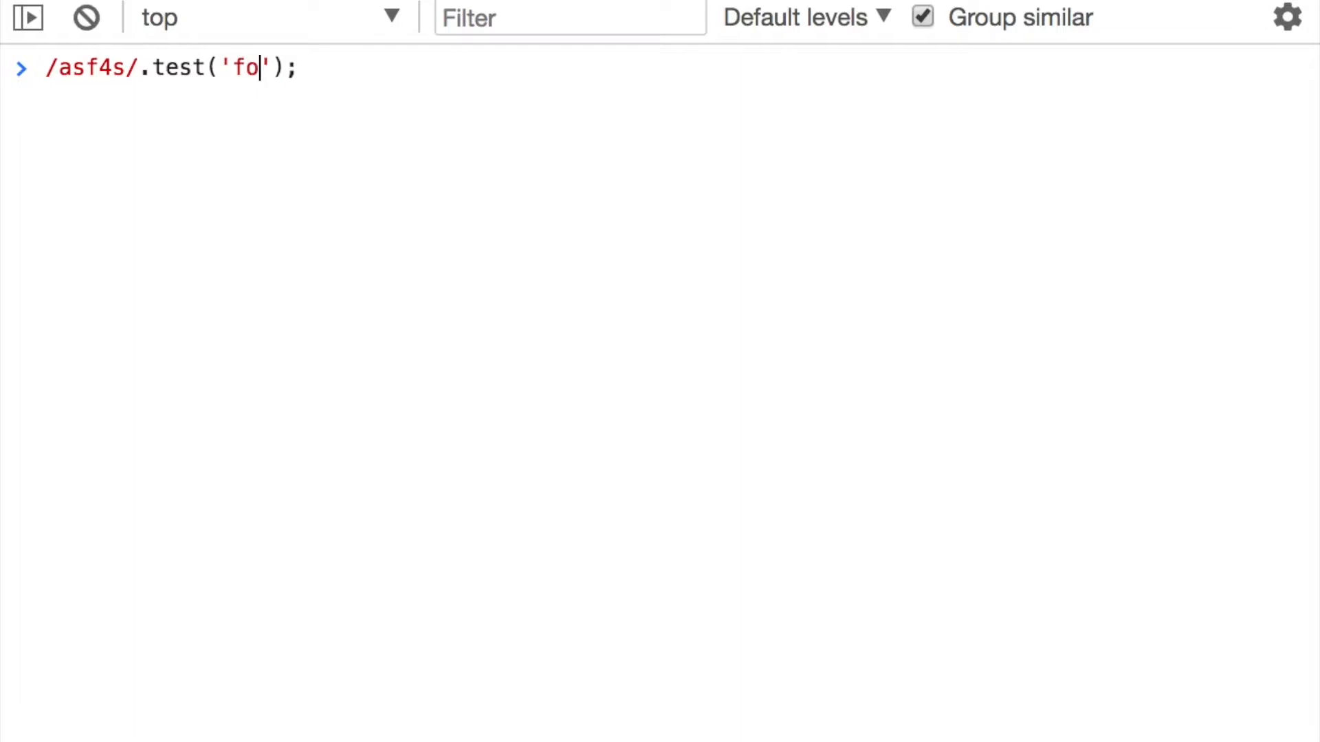
{"action": "type", "text": "o"}
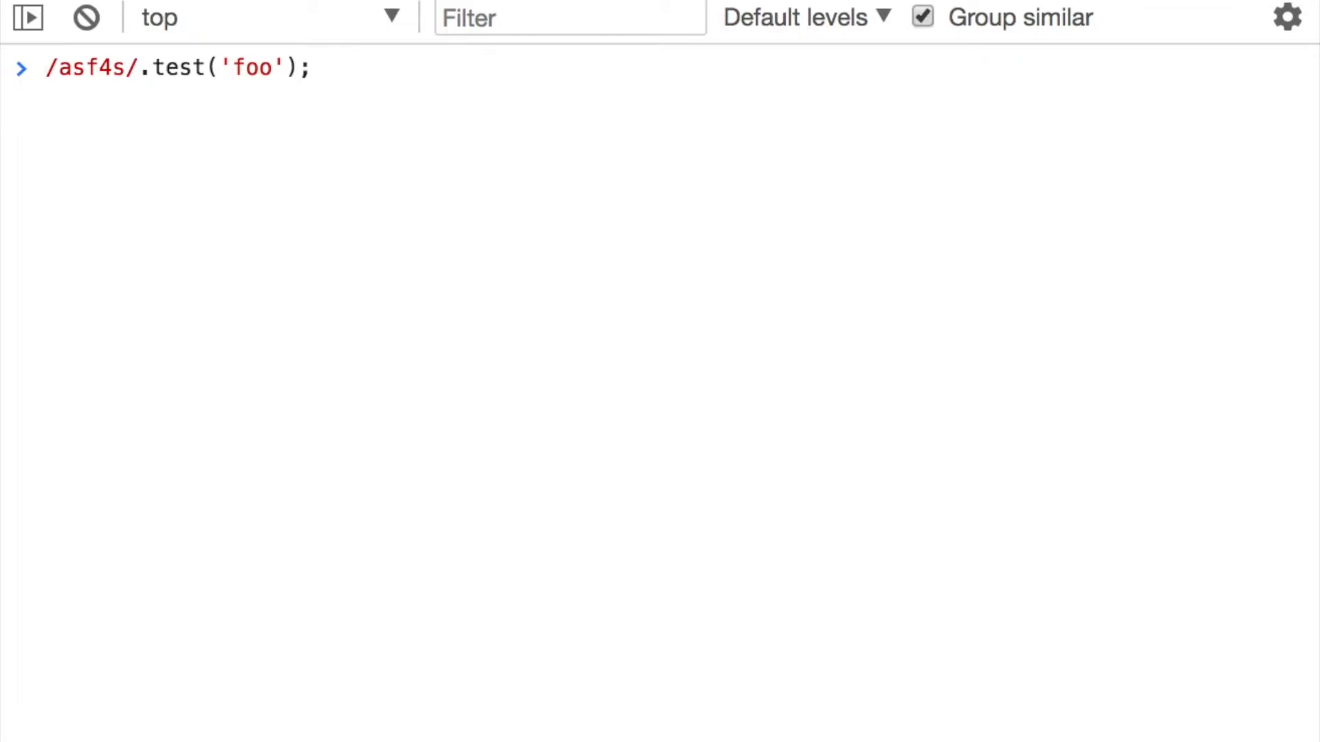
{"action": "mouse_move", "coordinate": [173, 128]}
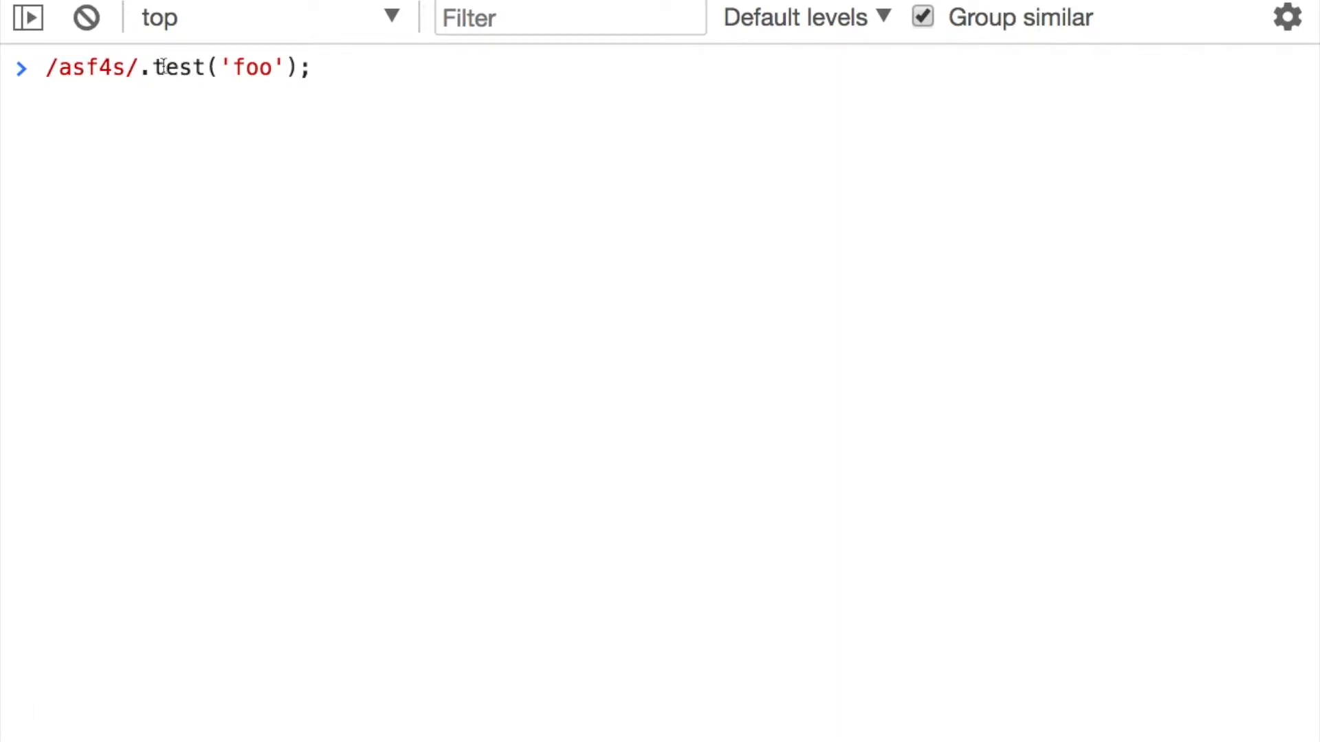
{"action": "double_click", "coordinate": [250, 68]}
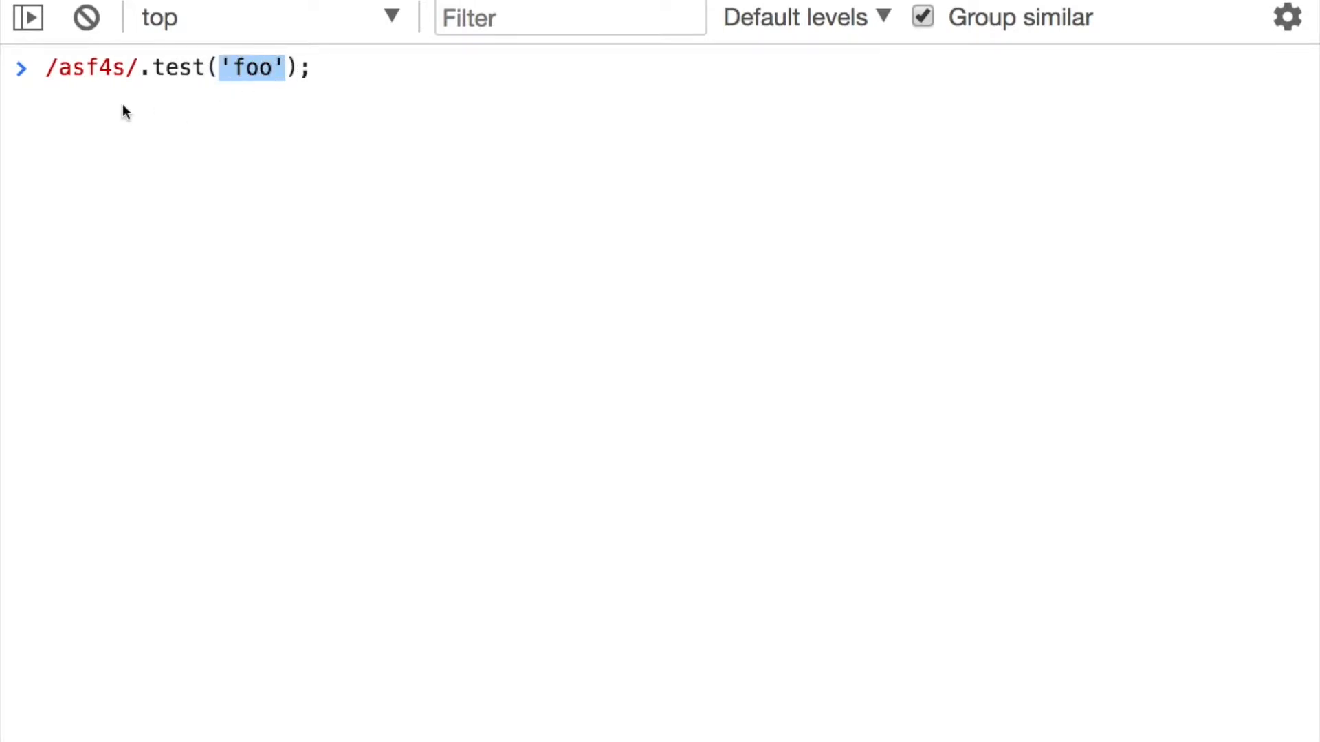
{"action": "double_click", "coordinate": [90, 67]}
{"action": "type", "text": "."}
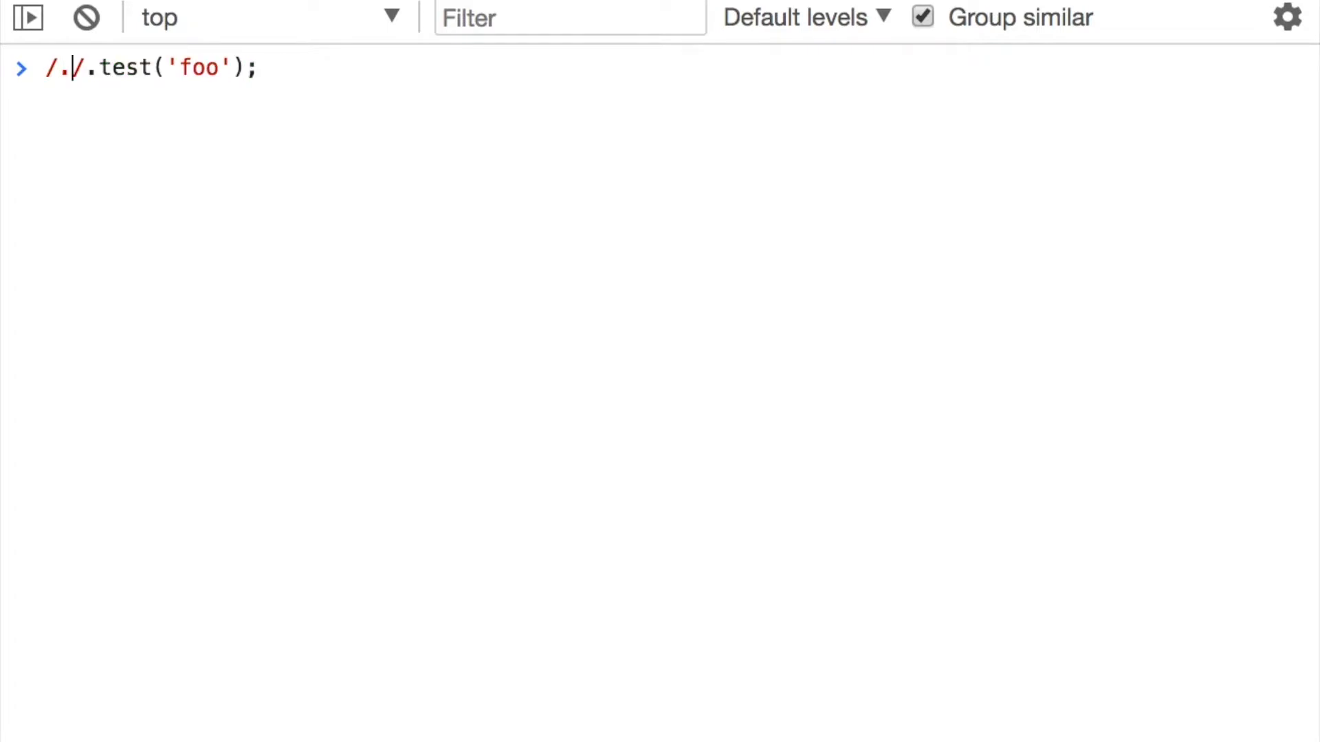
Evaluate /./.test('foo'), which returns true
{"action": "key", "text": "Return"}
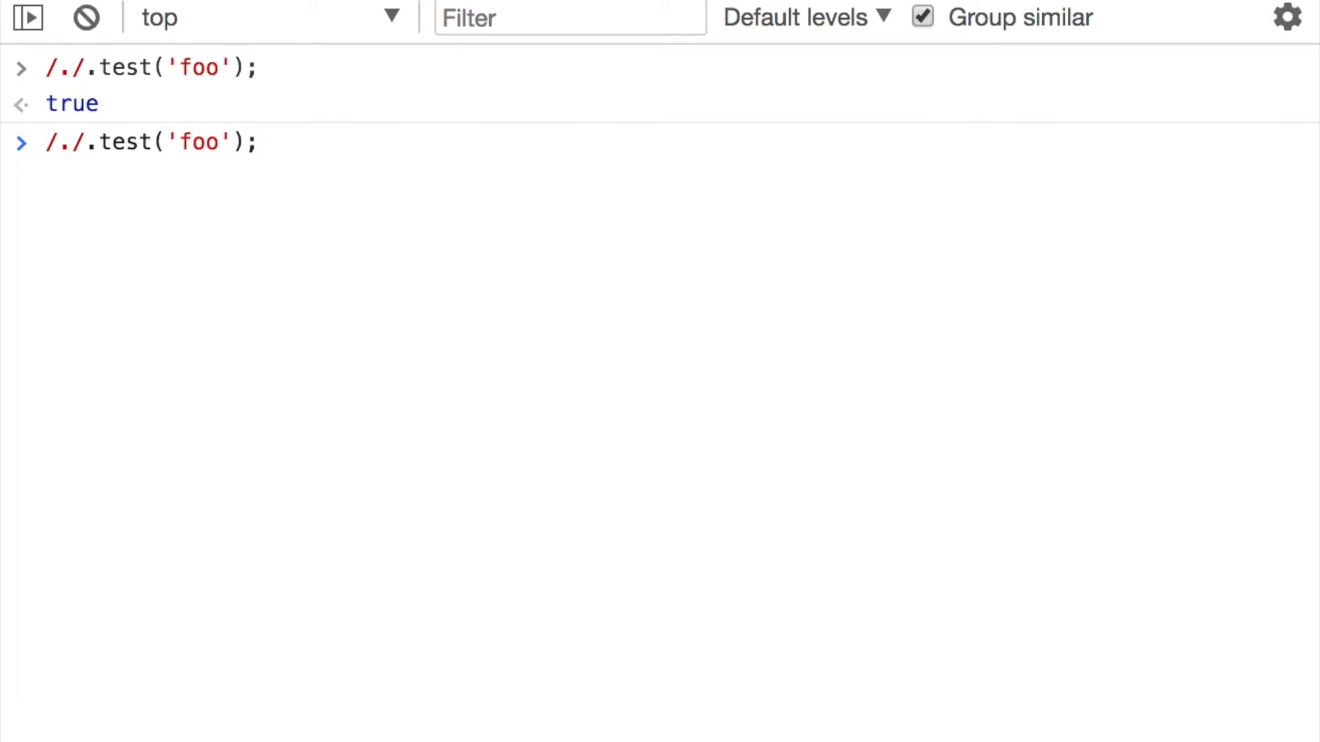
Rewrite the test as /F/.test('f'), then run it with the i flag added
{"action": "type", "text": "g"}
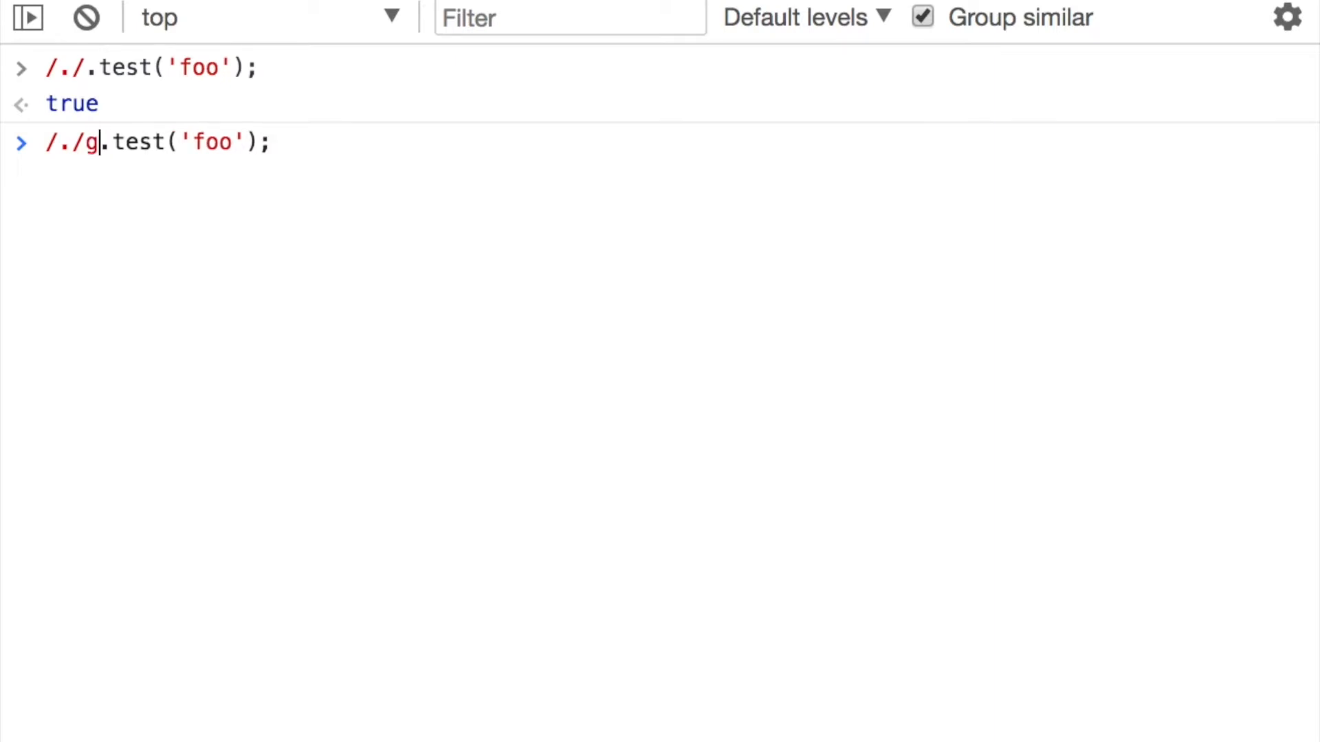
{"action": "key", "text": "Backspace"}
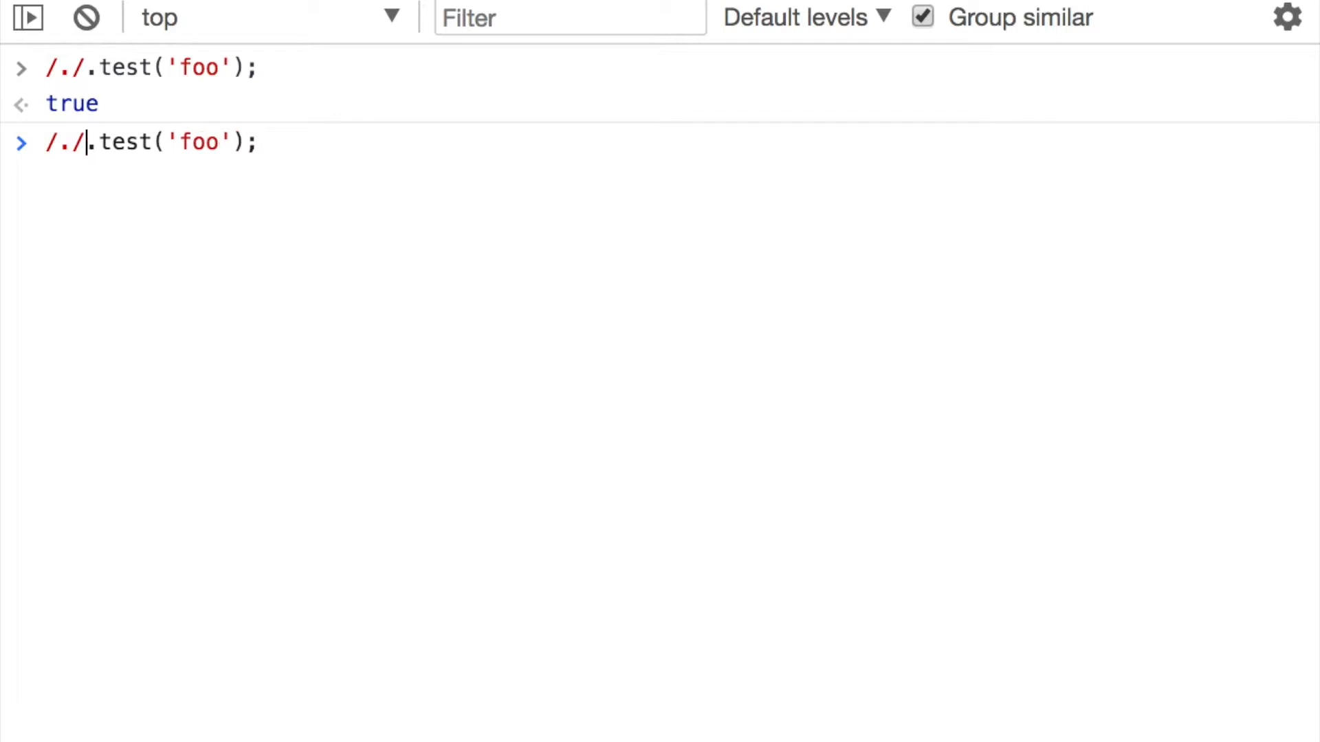
{"action": "type", "text": "i"}
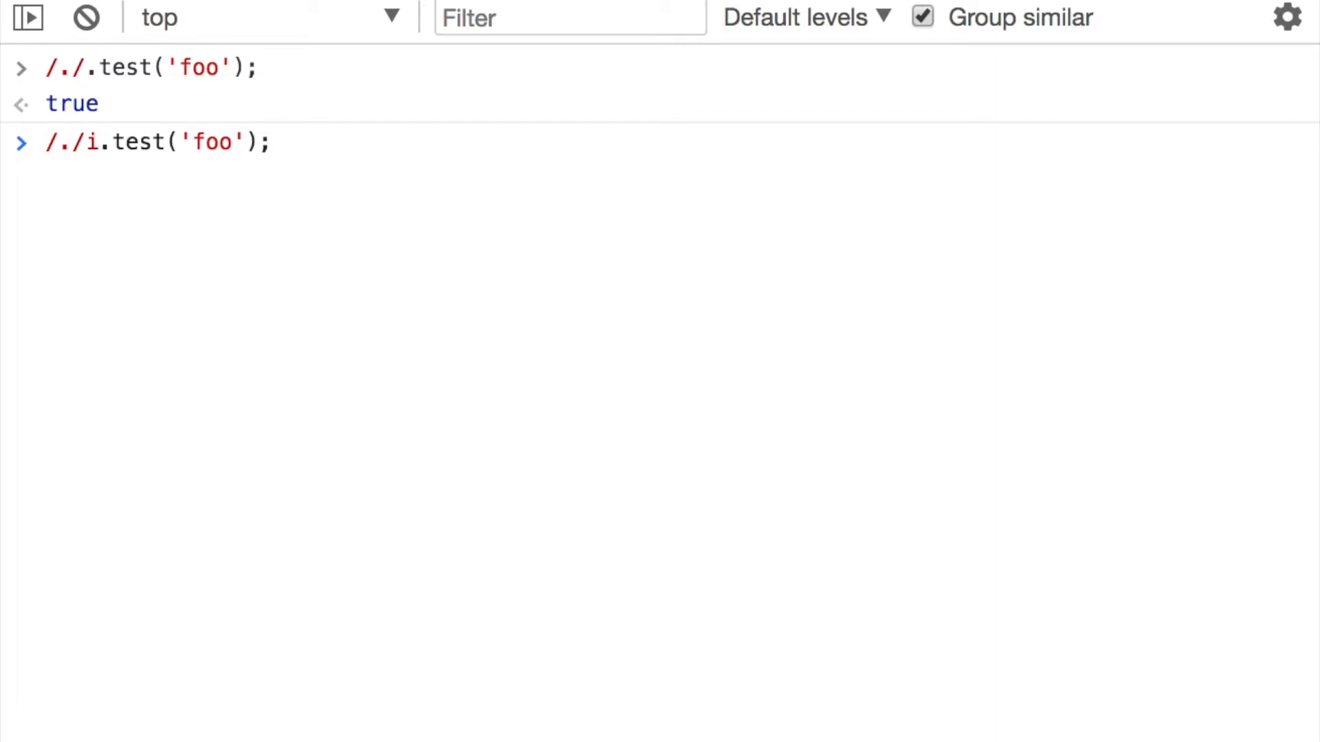
{"action": "left_click", "coordinate": [59, 142]}
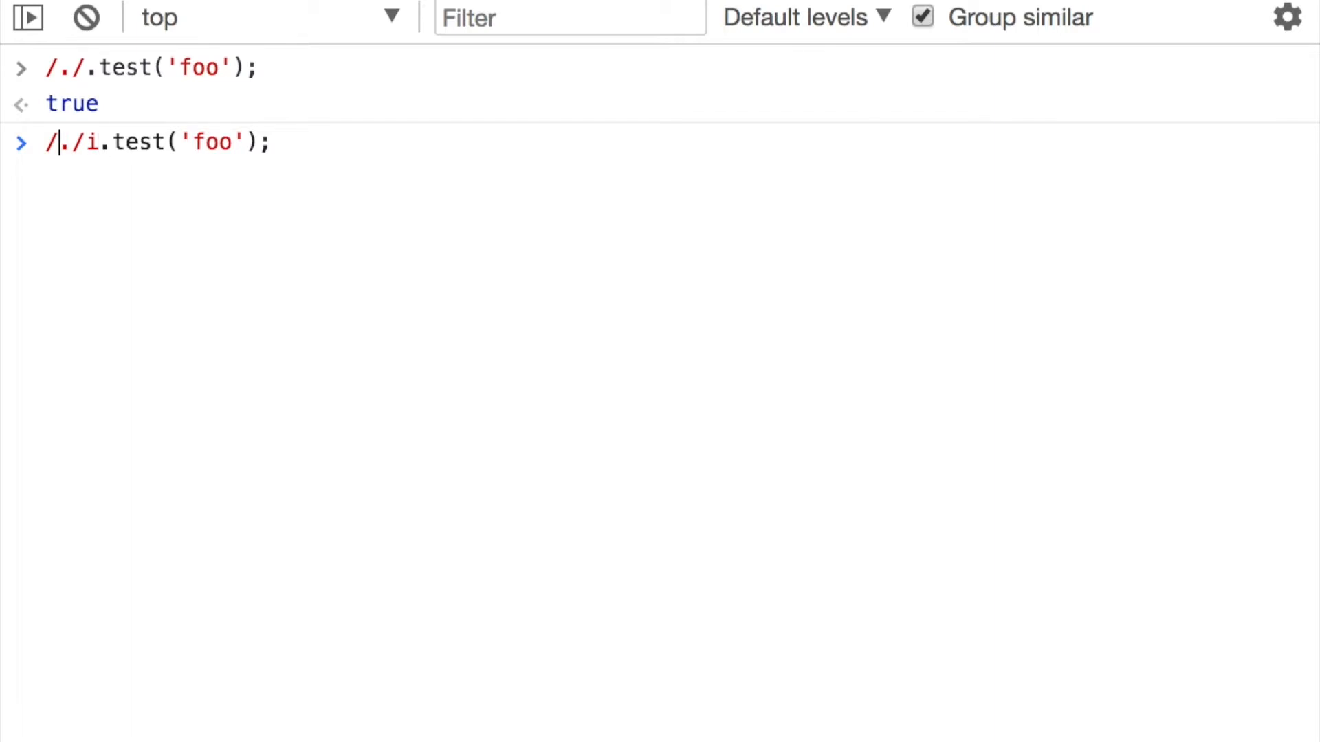
{"action": "double_click", "coordinate": [62, 142]}
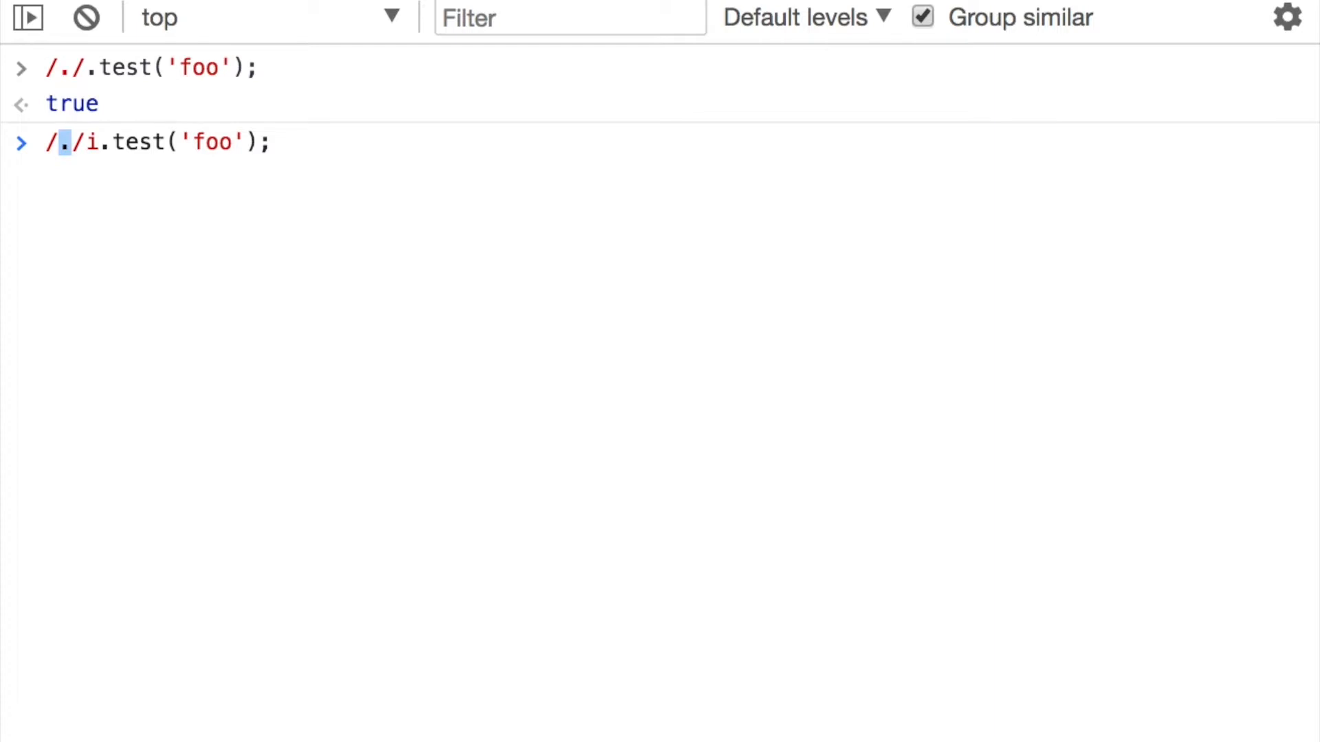
{"action": "type", "text": "F"}
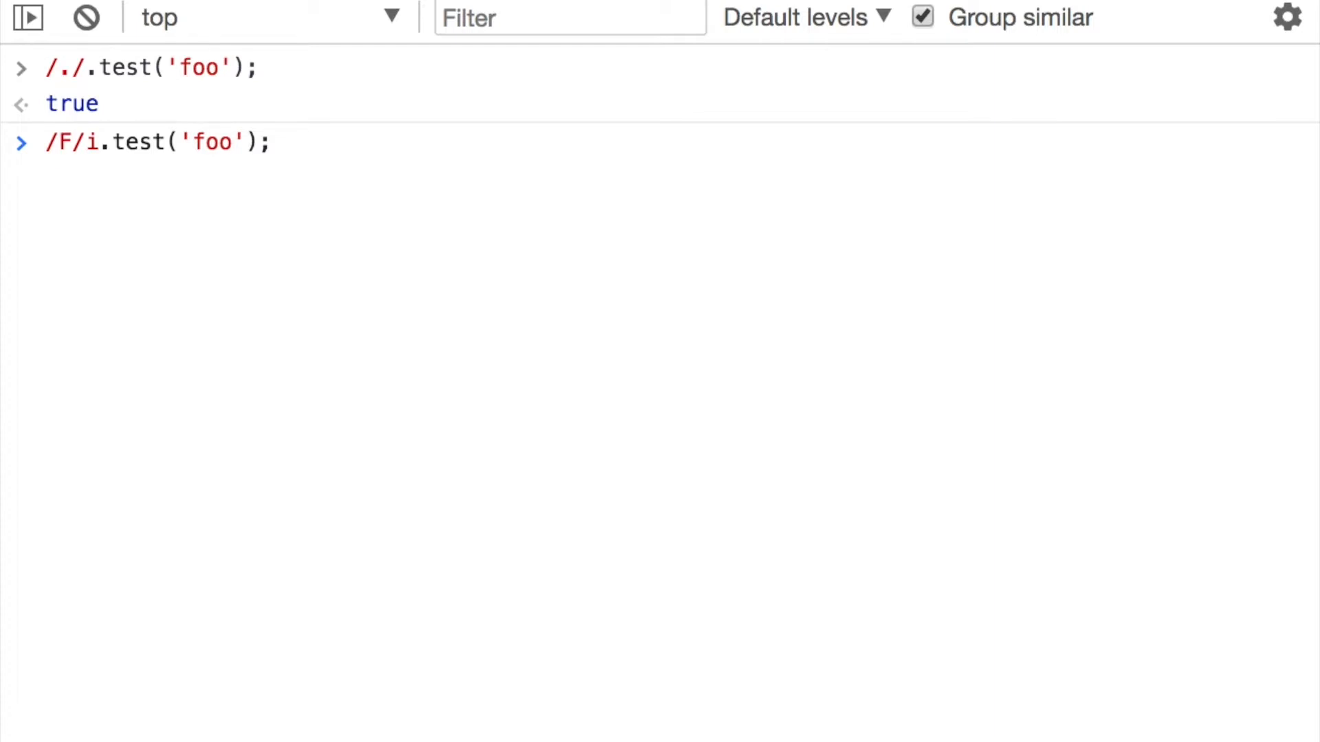
{"action": "key", "text": "Backspace"}
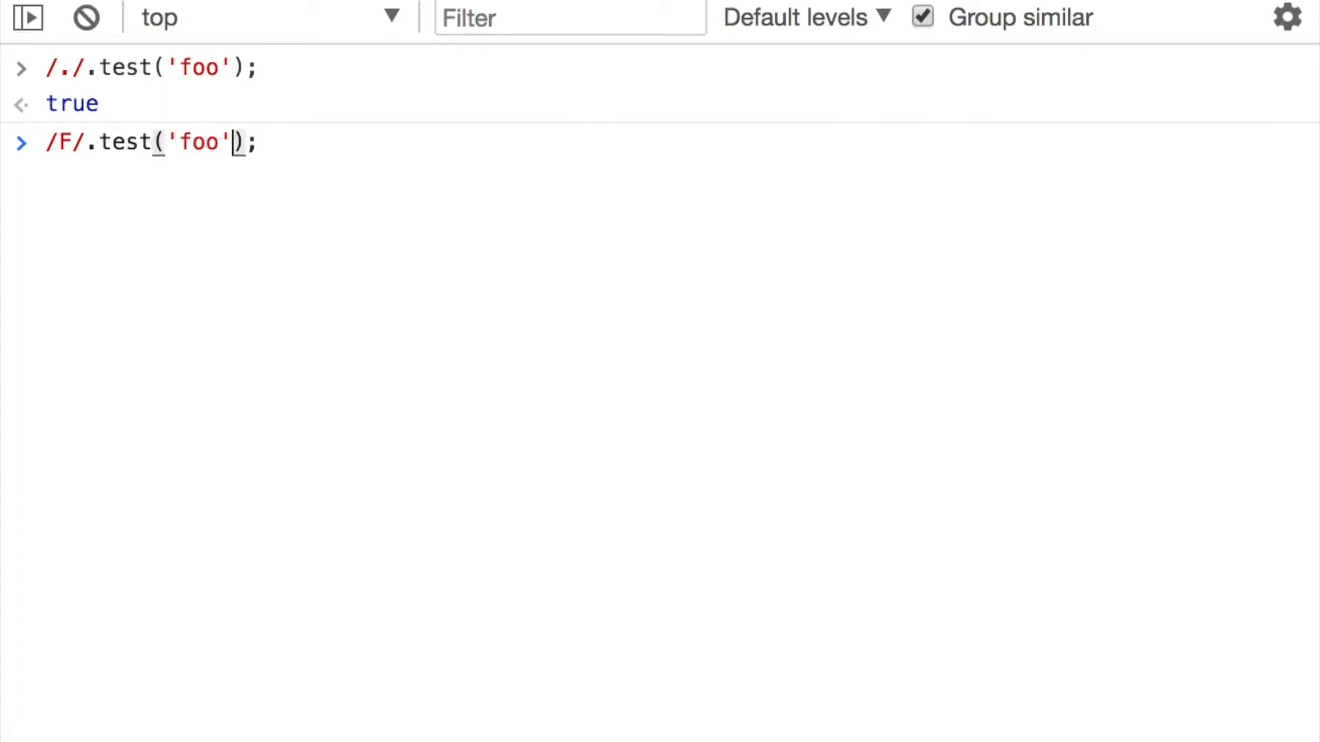
{"action": "key", "text": "Backspace"}
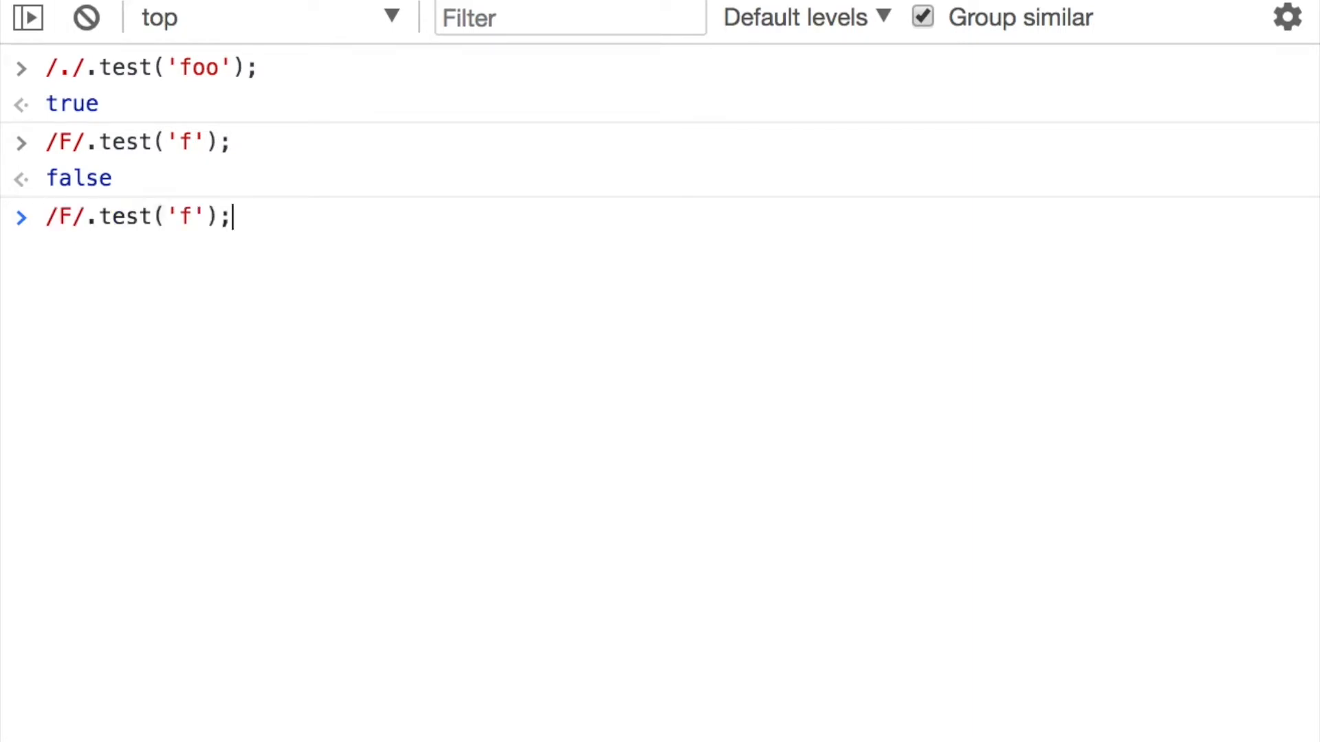
{"action": "type", "text": "i"}
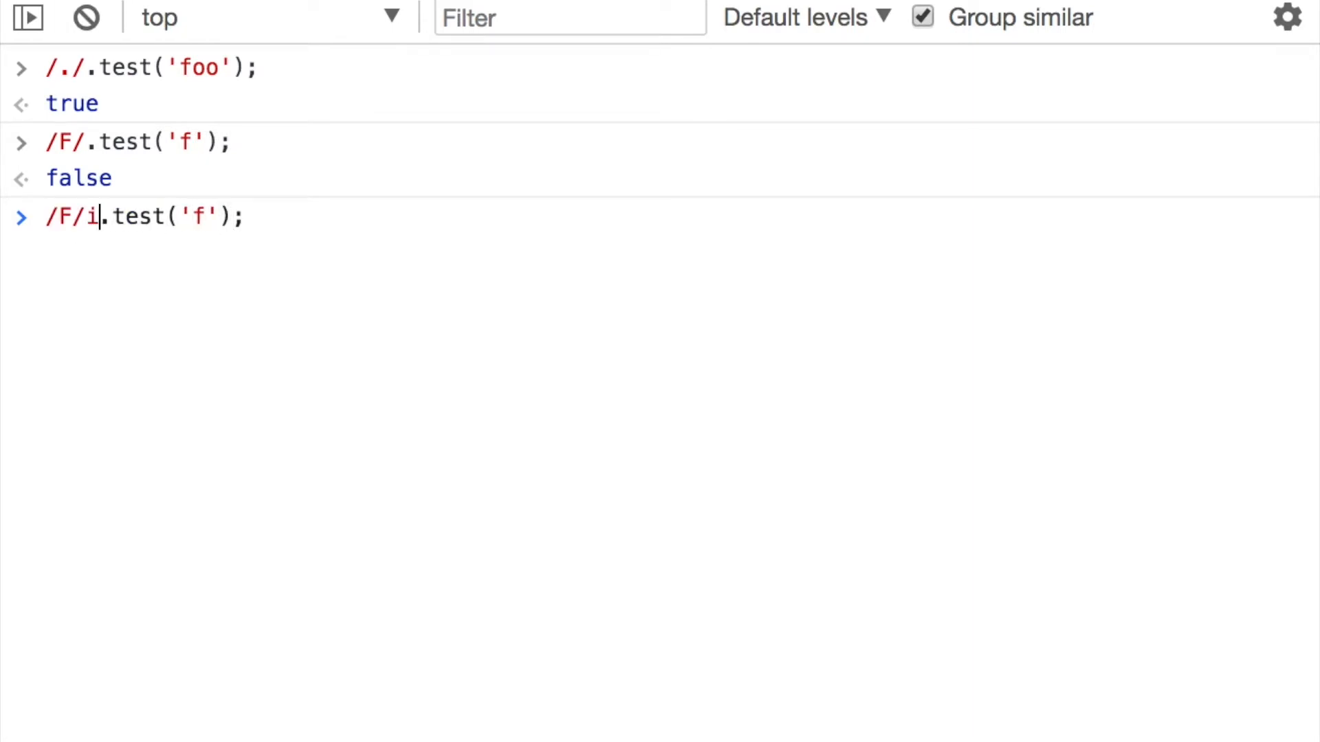
{"action": "key", "text": "Enter"}
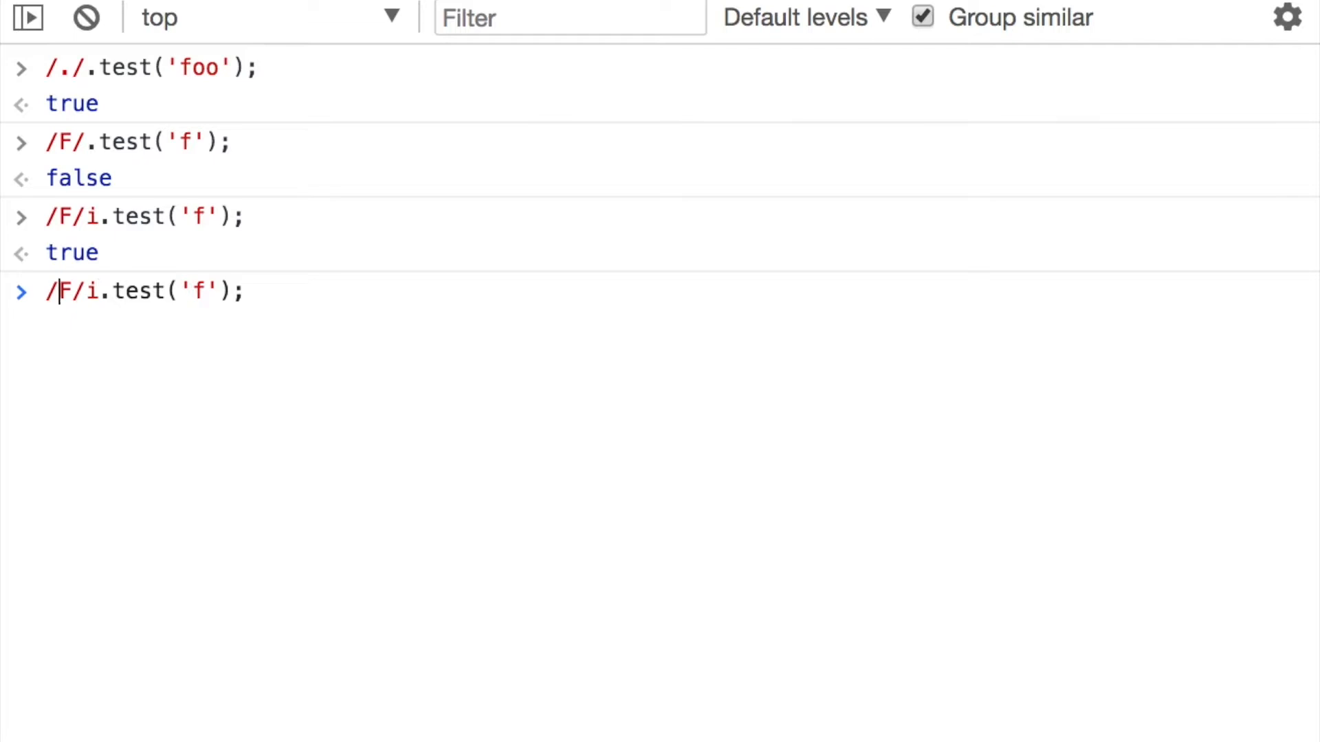
Test the unescaped dot /./i against 'f', '.' and 'adfkghj'
{"action": "type", "text": "."}
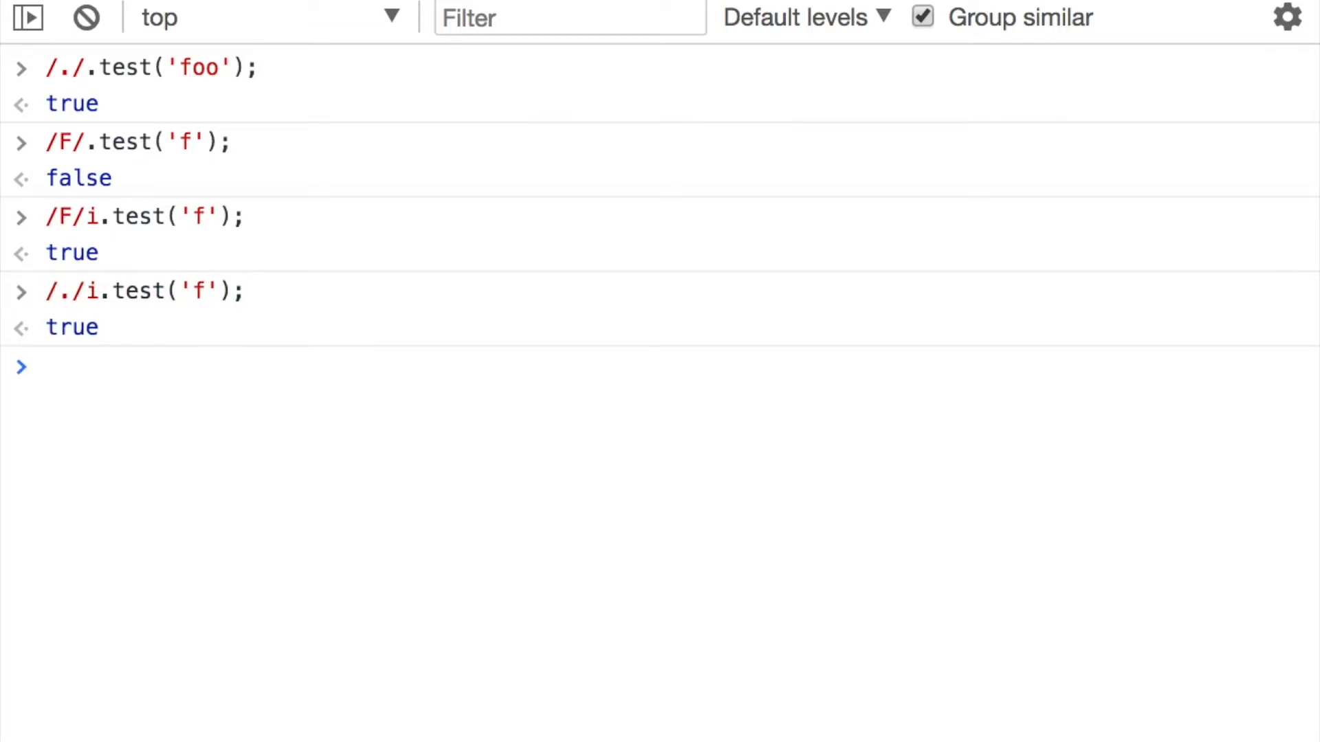
{"action": "type", "text": "/./i.test('f');"}
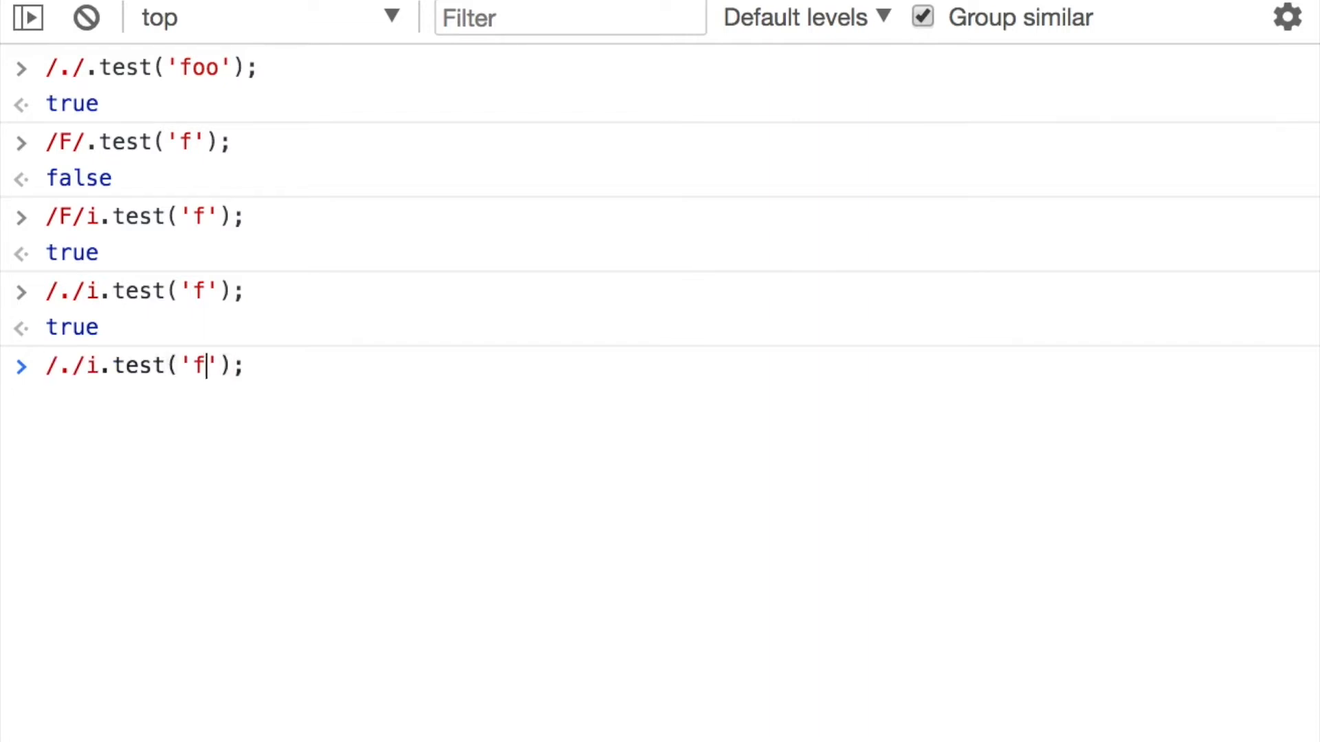
{"action": "double_click", "coordinate": [195, 365]}
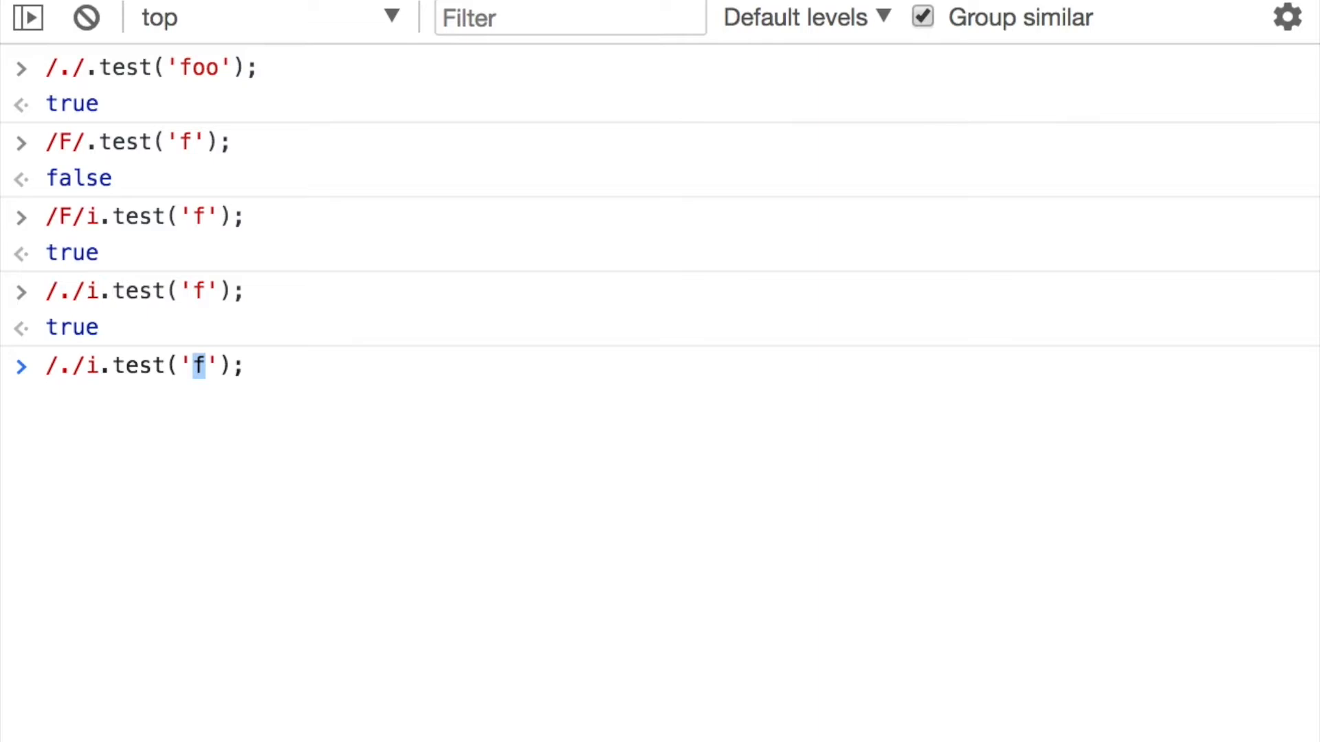
{"action": "type", "text": "."}
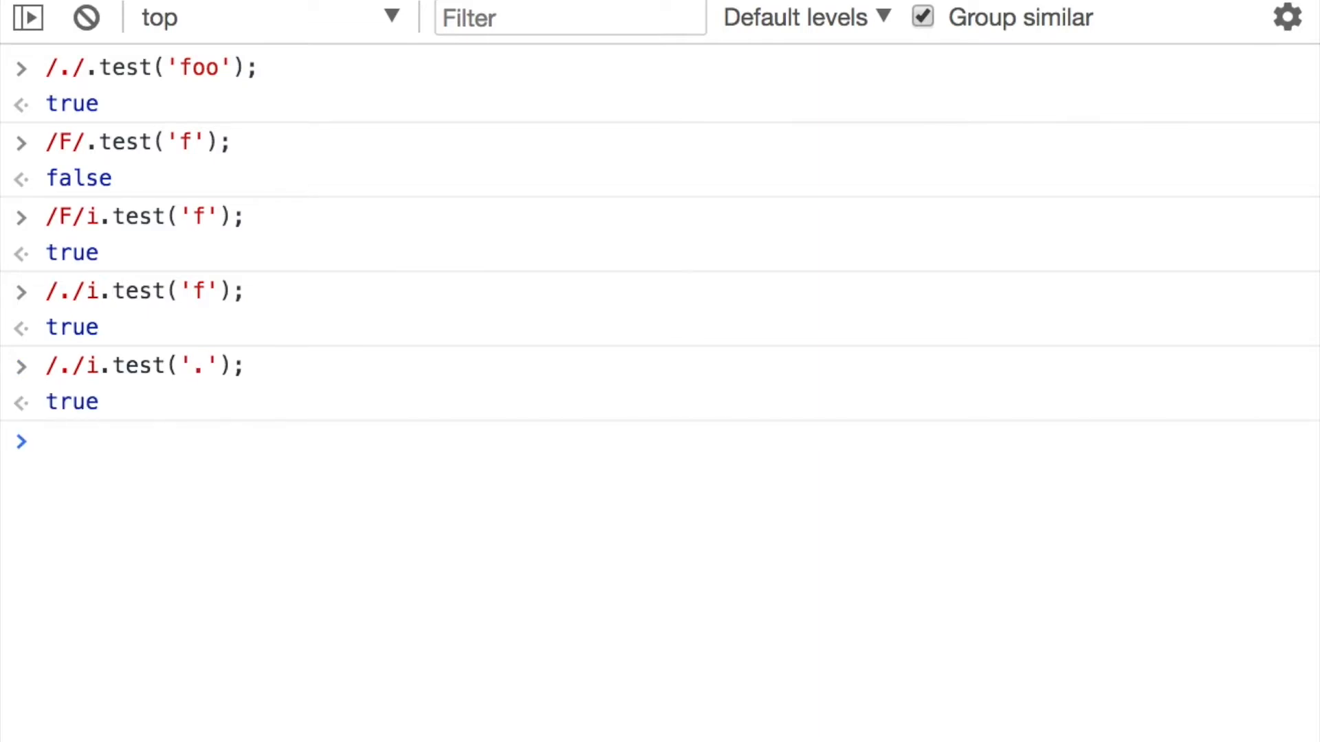
{"action": "type", "text": "/./i.test('.');"}
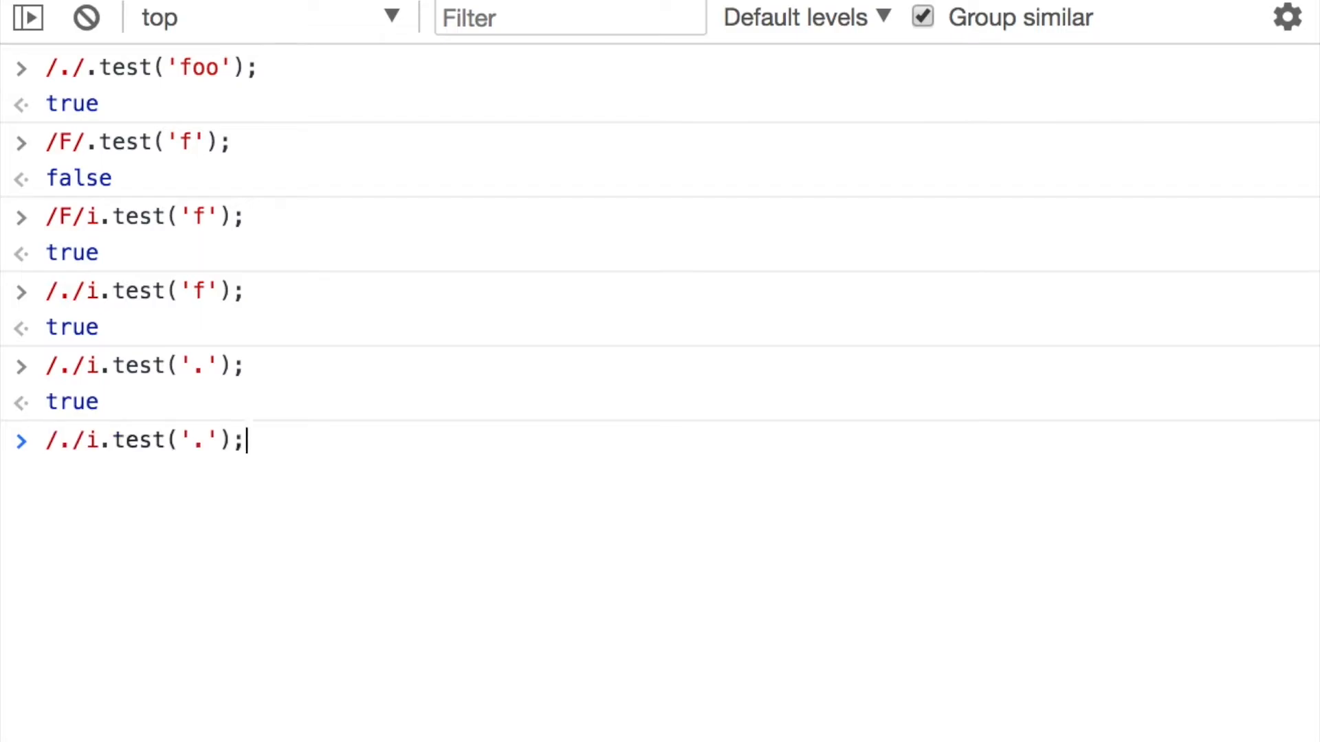
{"action": "type", "text": "adfkghj"}
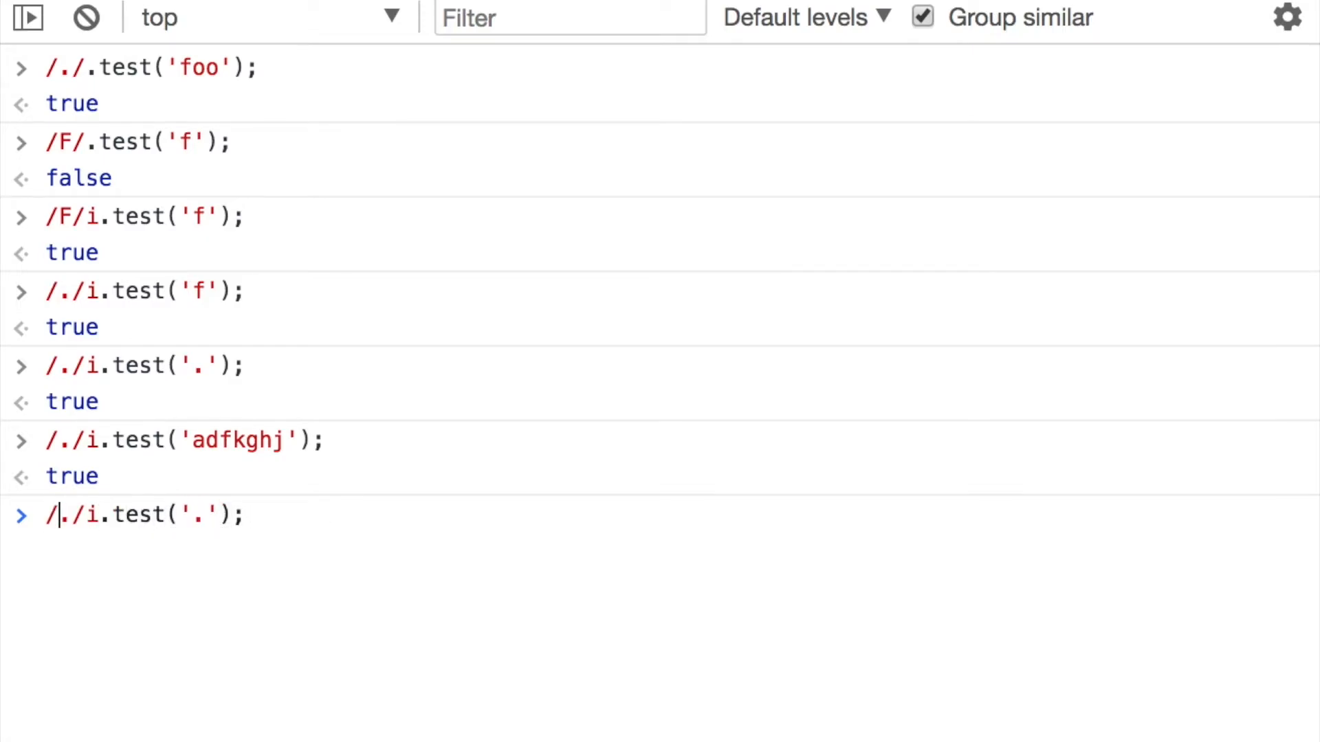
Test the escaped dot /\./i against '.' and 'hskdf s', then clear the console
{"action": "type", "text": "\\"}
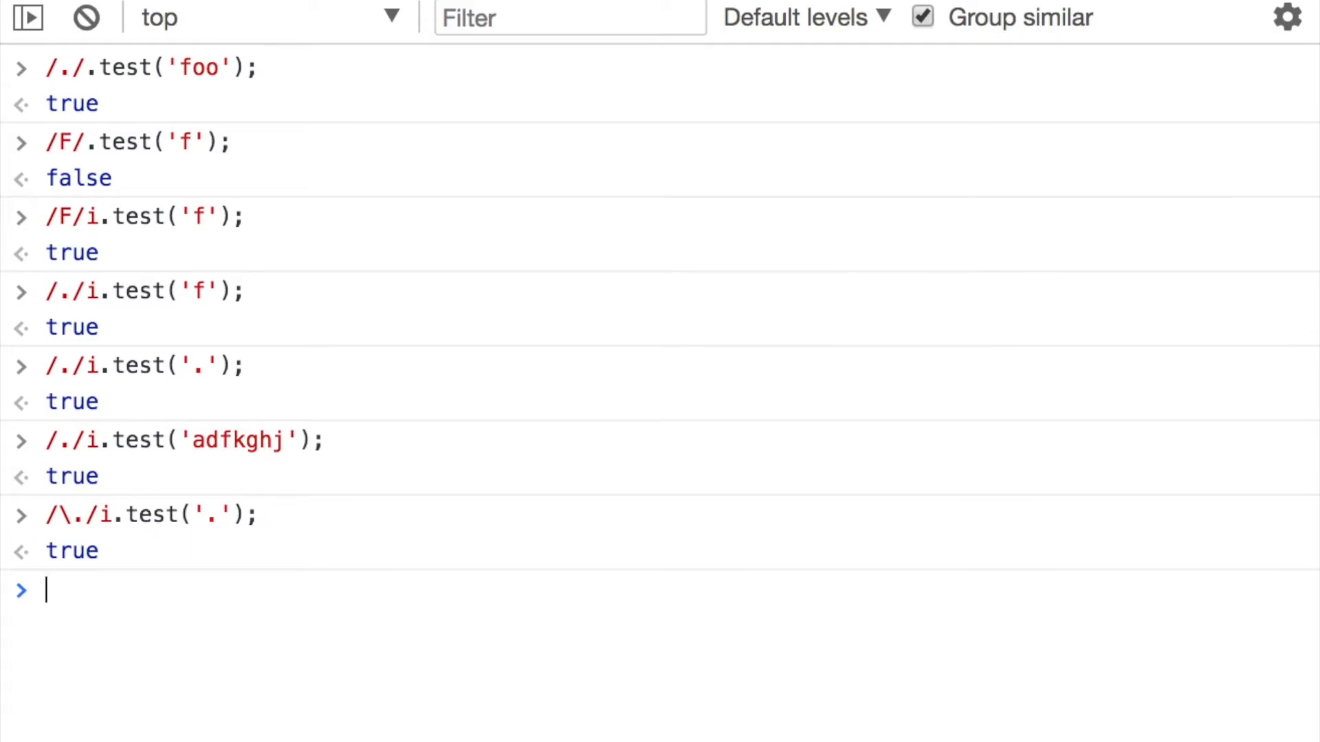
{"action": "type", "text": "/\\./i.test('');"}
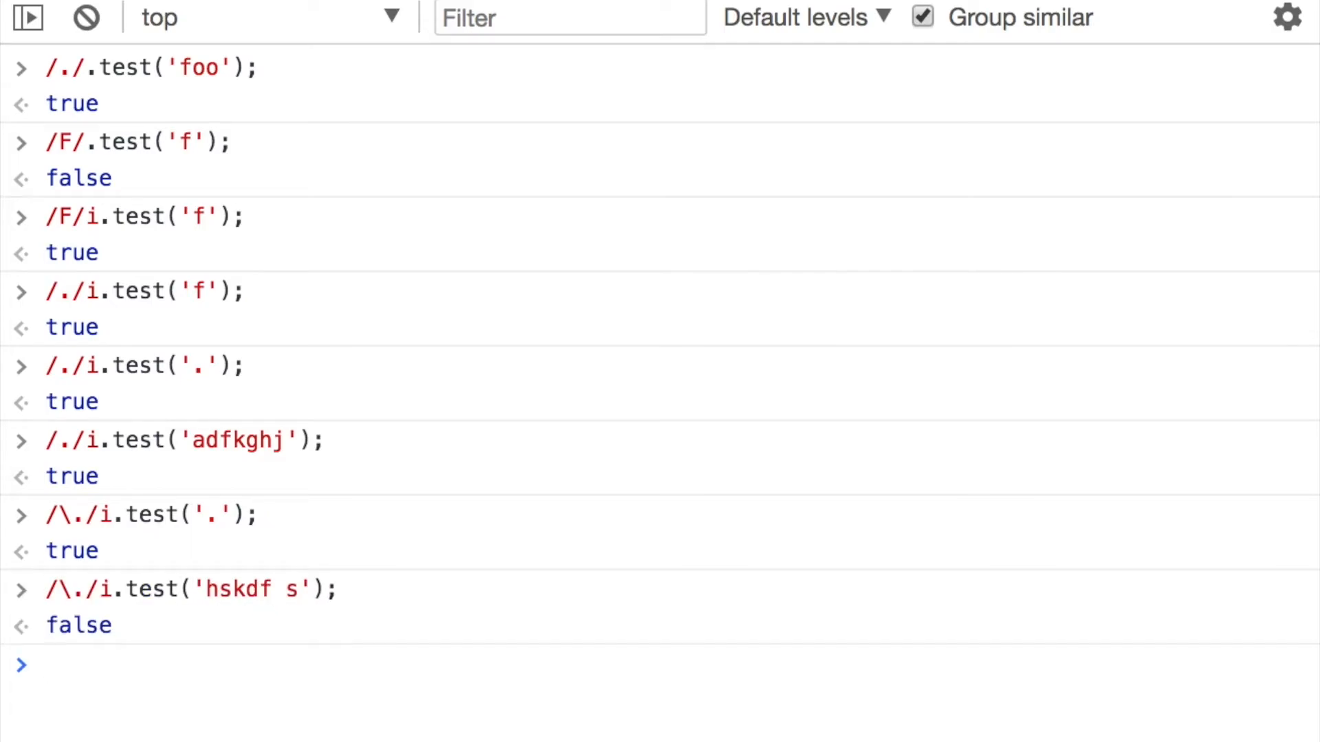
{"action": "left_click", "coordinate": [46, 665]}
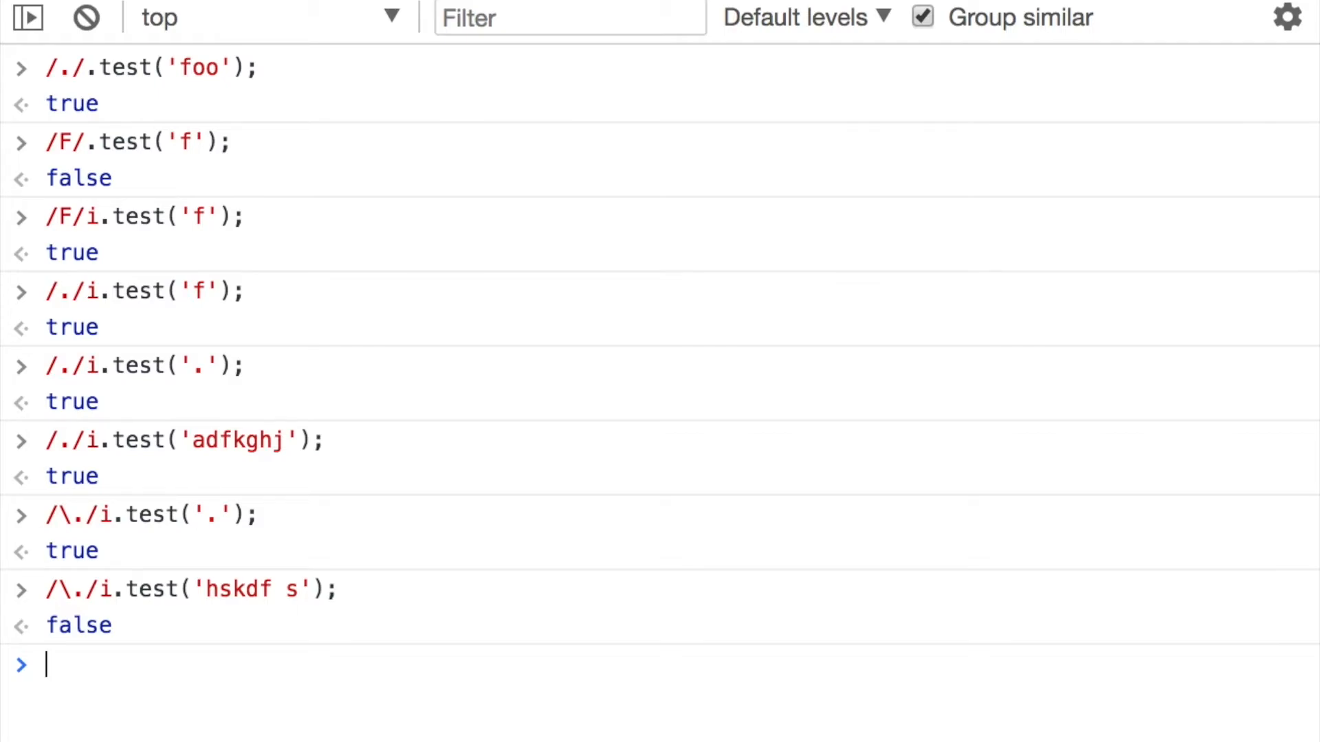
{"action": "left_click", "coordinate": [85, 18]}
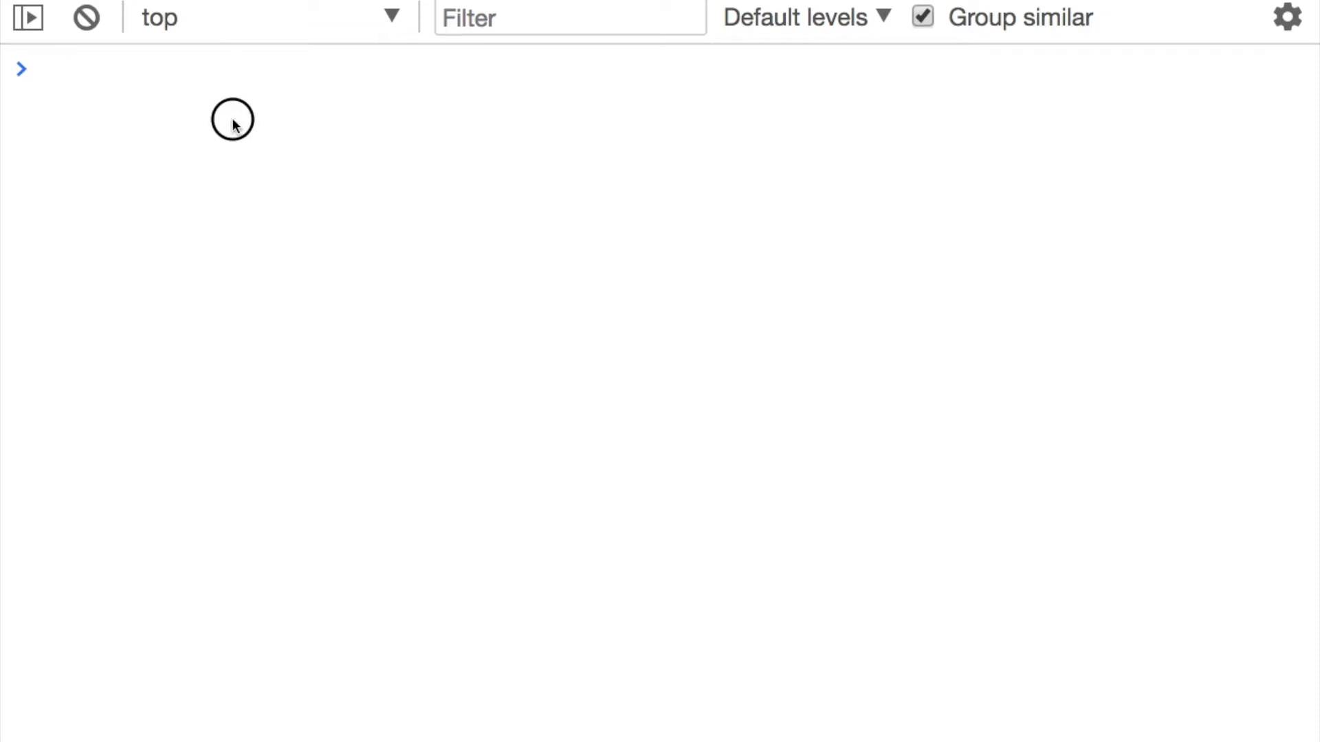
Type /[abc]/.test('foo') and select the abc inside the brackets
{"action": "type", "text": "//"}
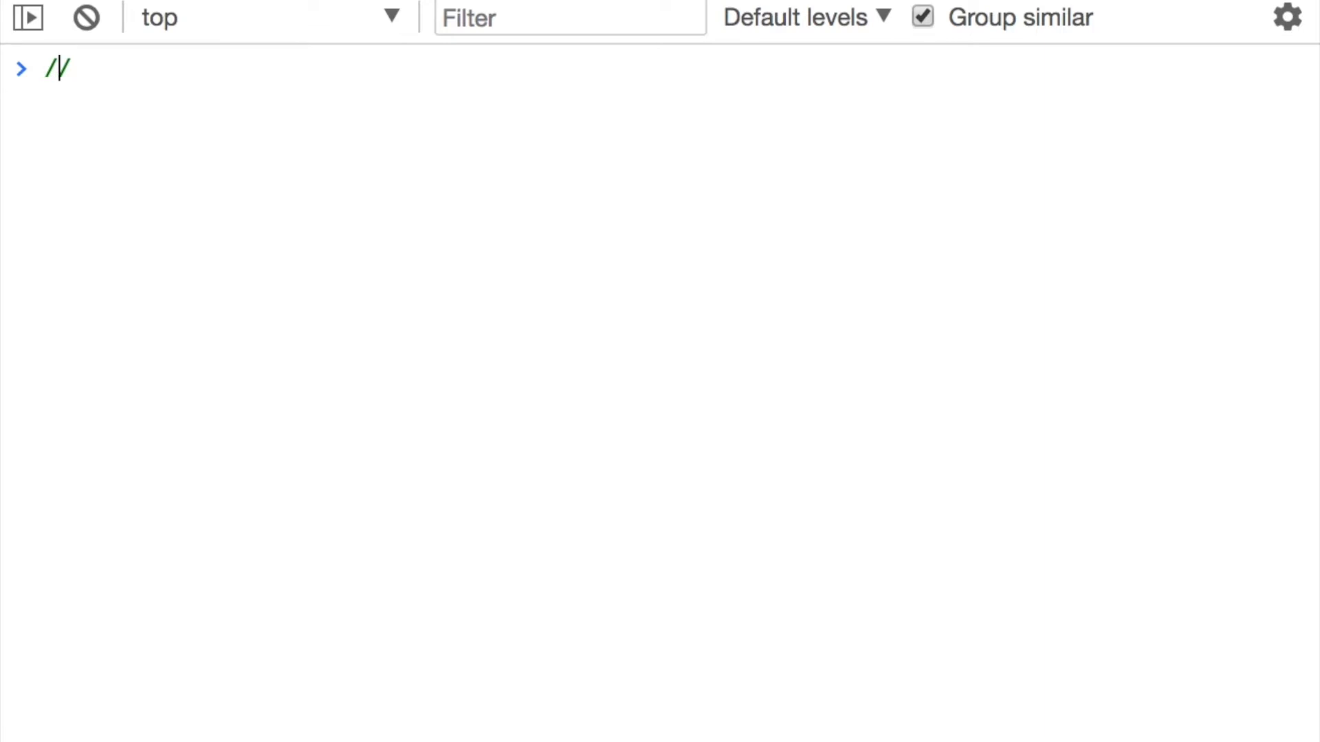
{"action": "type", "text": "[]"}
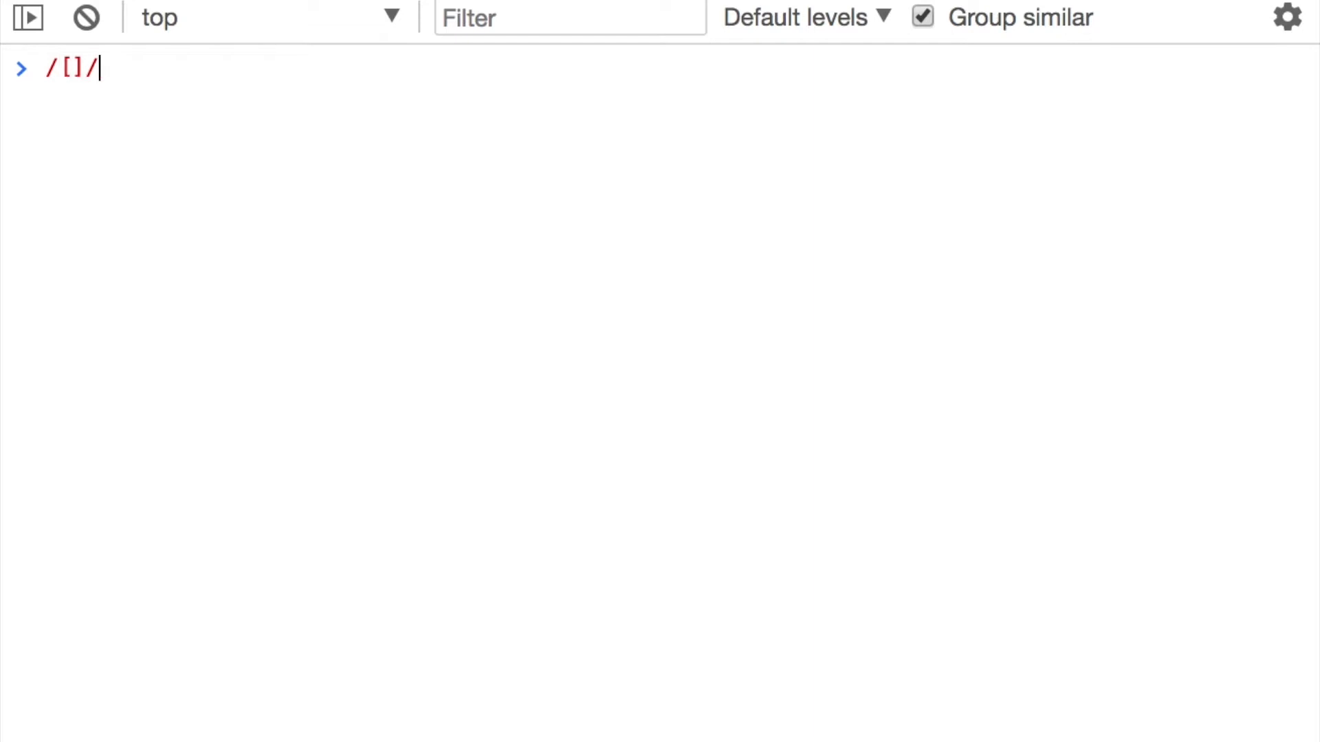
{"action": "type", "text": ".test"}
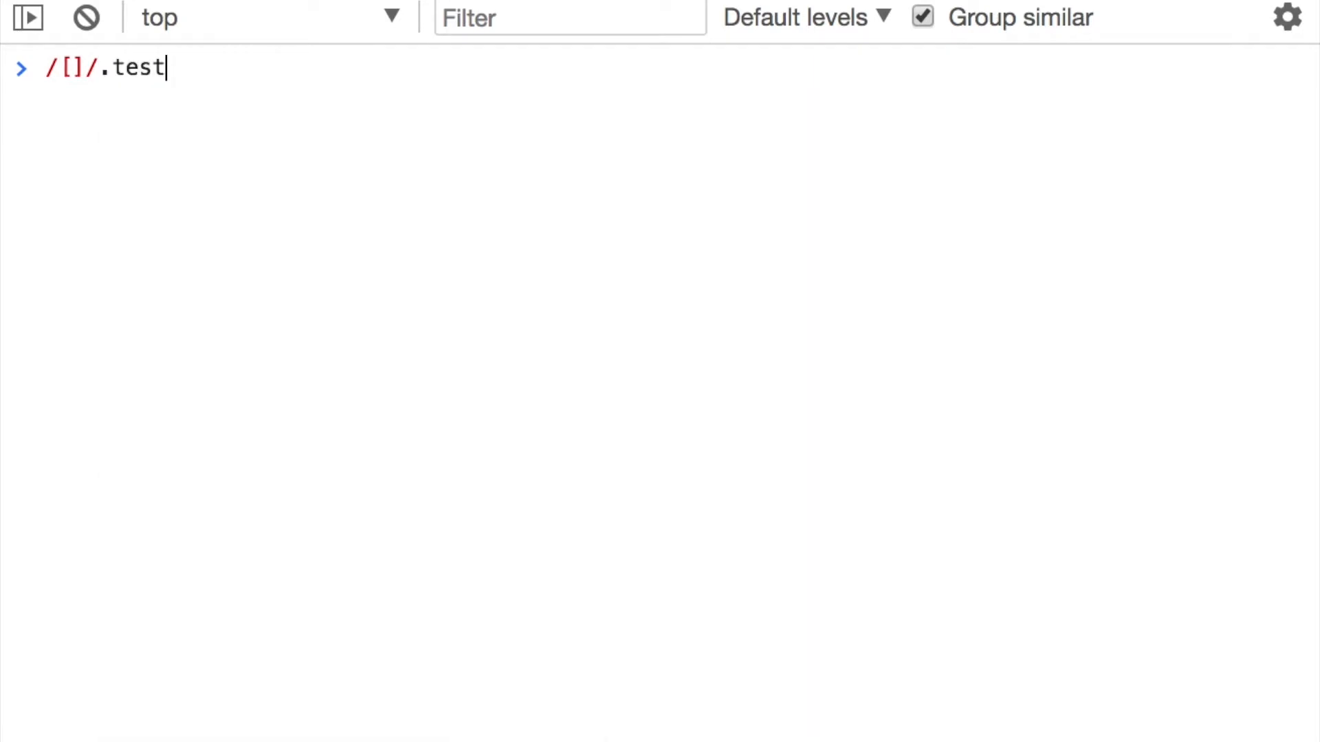
{"action": "type", "text": "('');"}
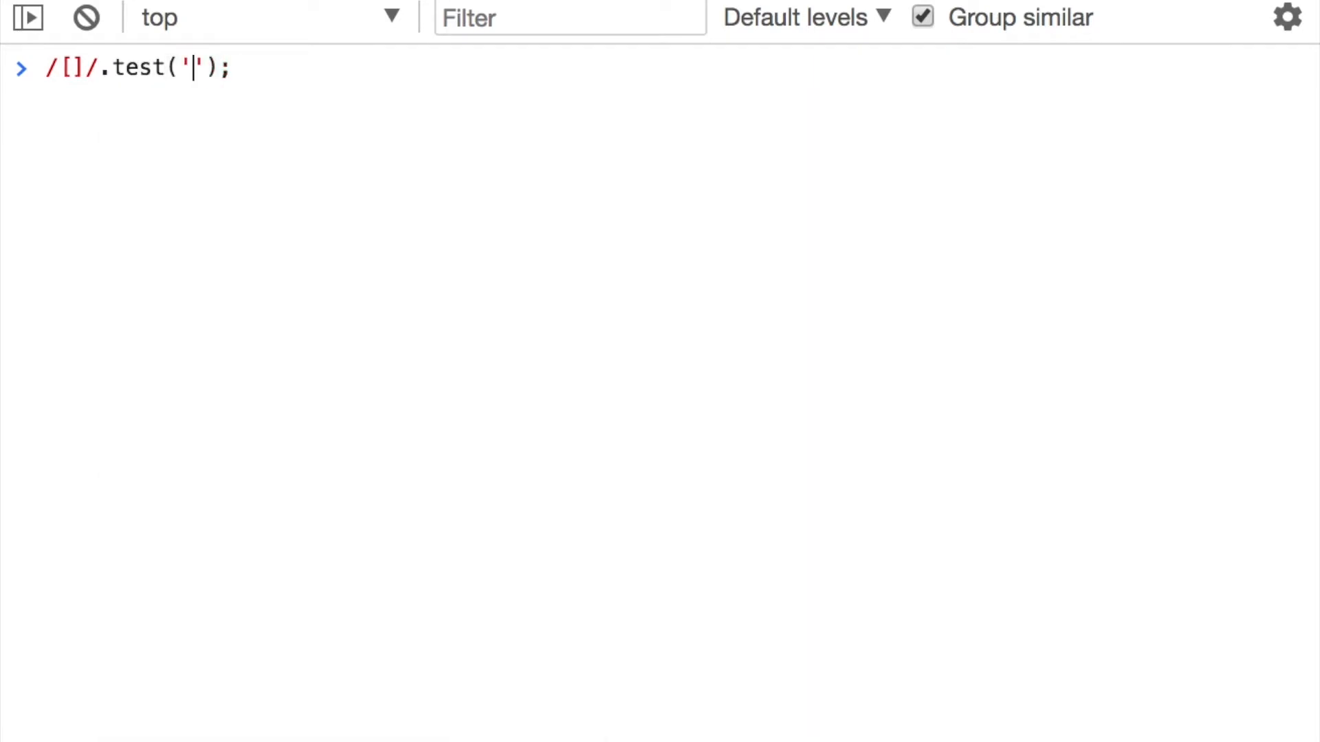
{"action": "type", "text": "foo"}
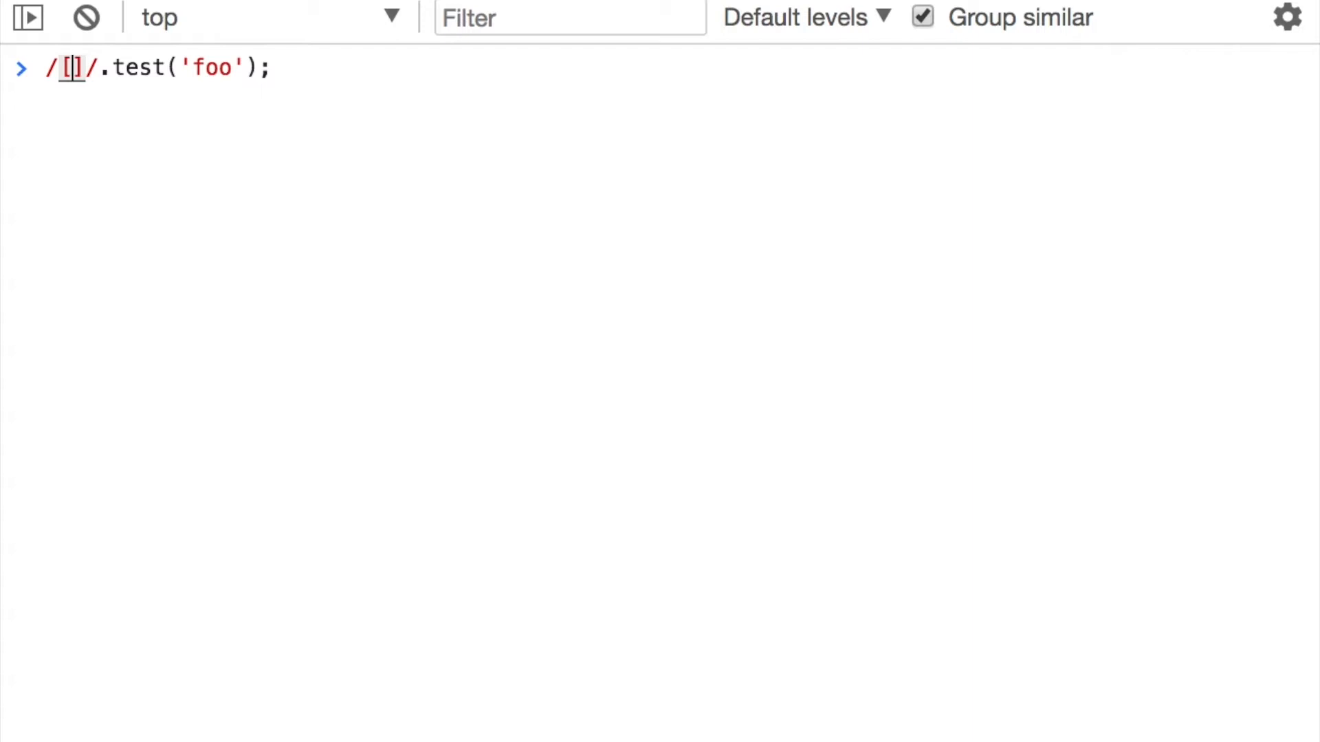
{"action": "type", "text": "abc"}
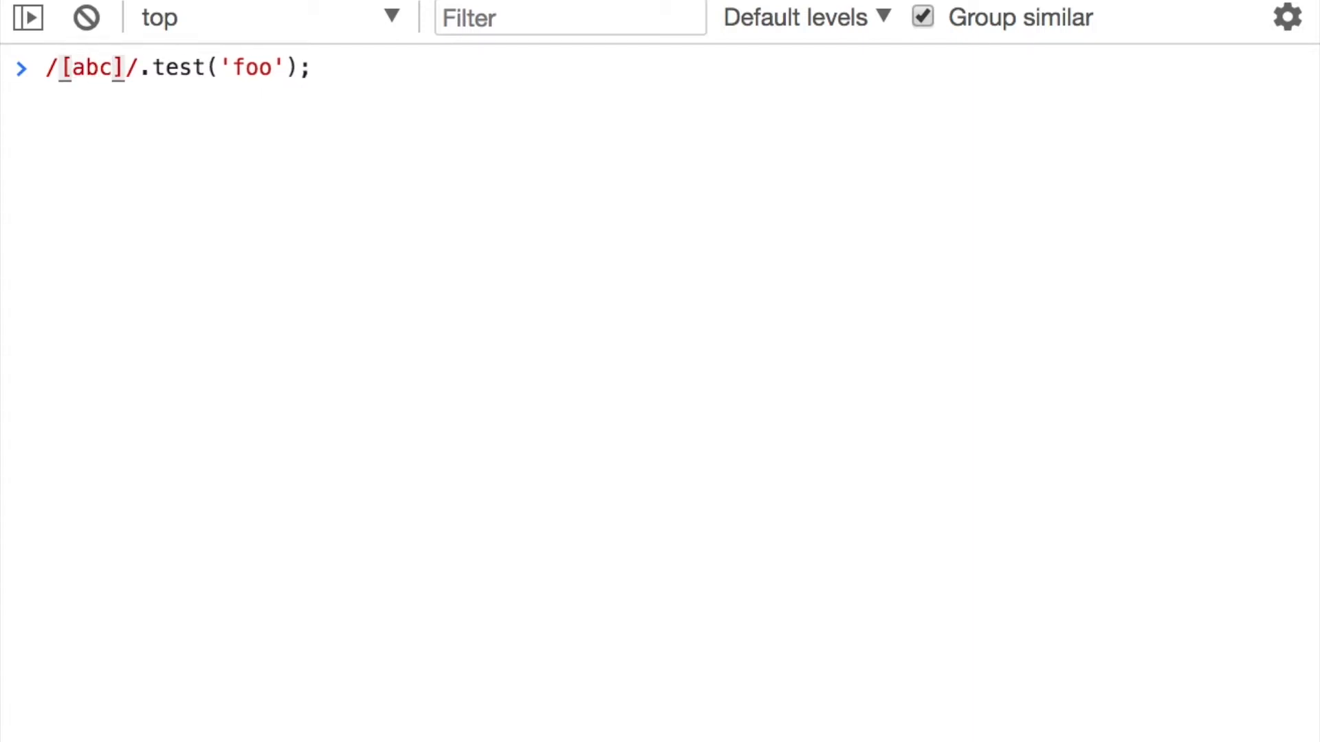
{"action": "double_click", "coordinate": [93, 67]}
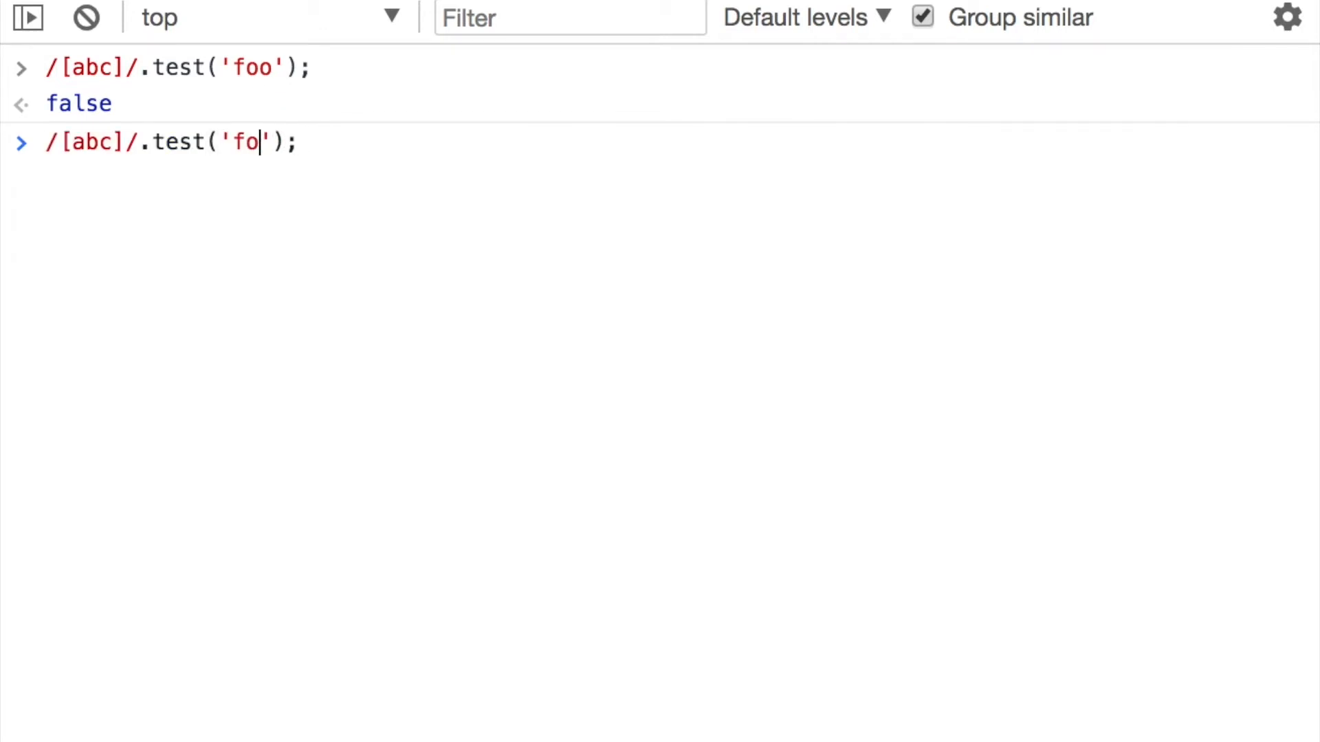
Change the test string to 'foa' so /[abc]/ returns true, then select abc
{"action": "type", "text": "a"}
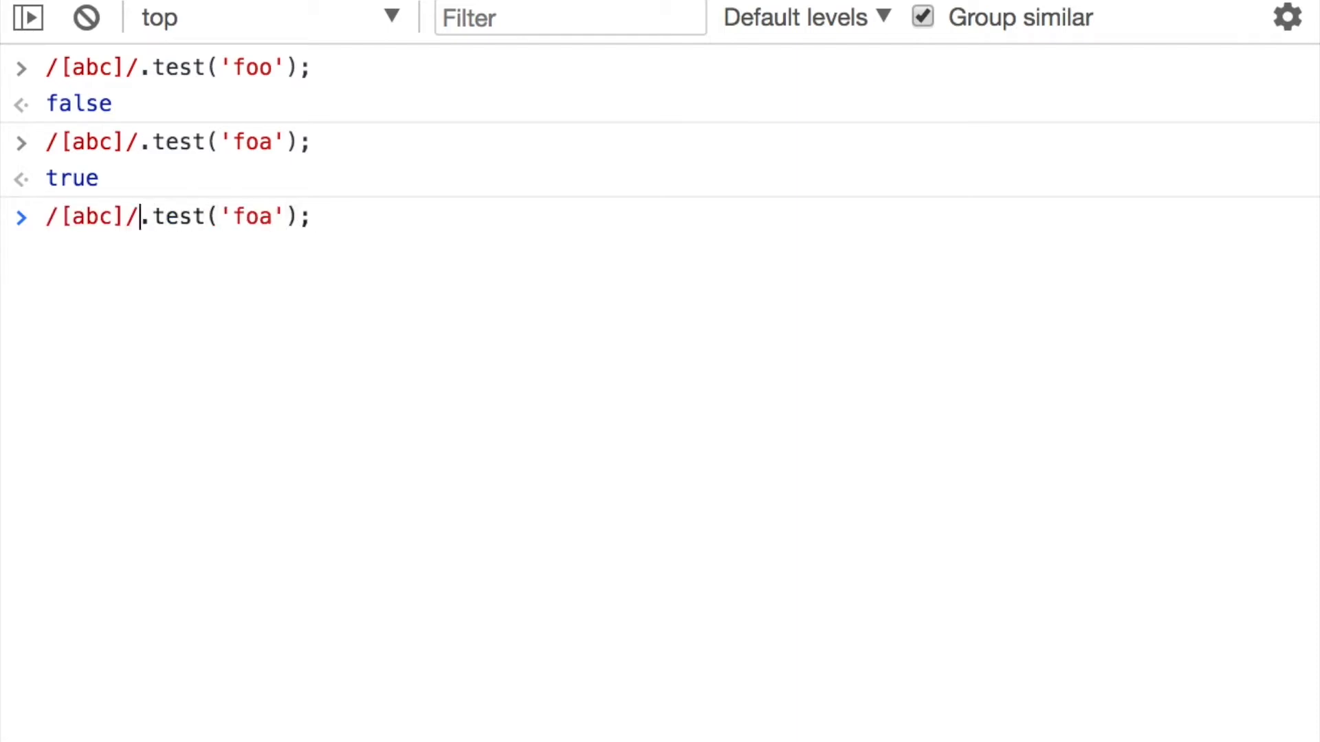
{"action": "double_click", "coordinate": [93, 216]}
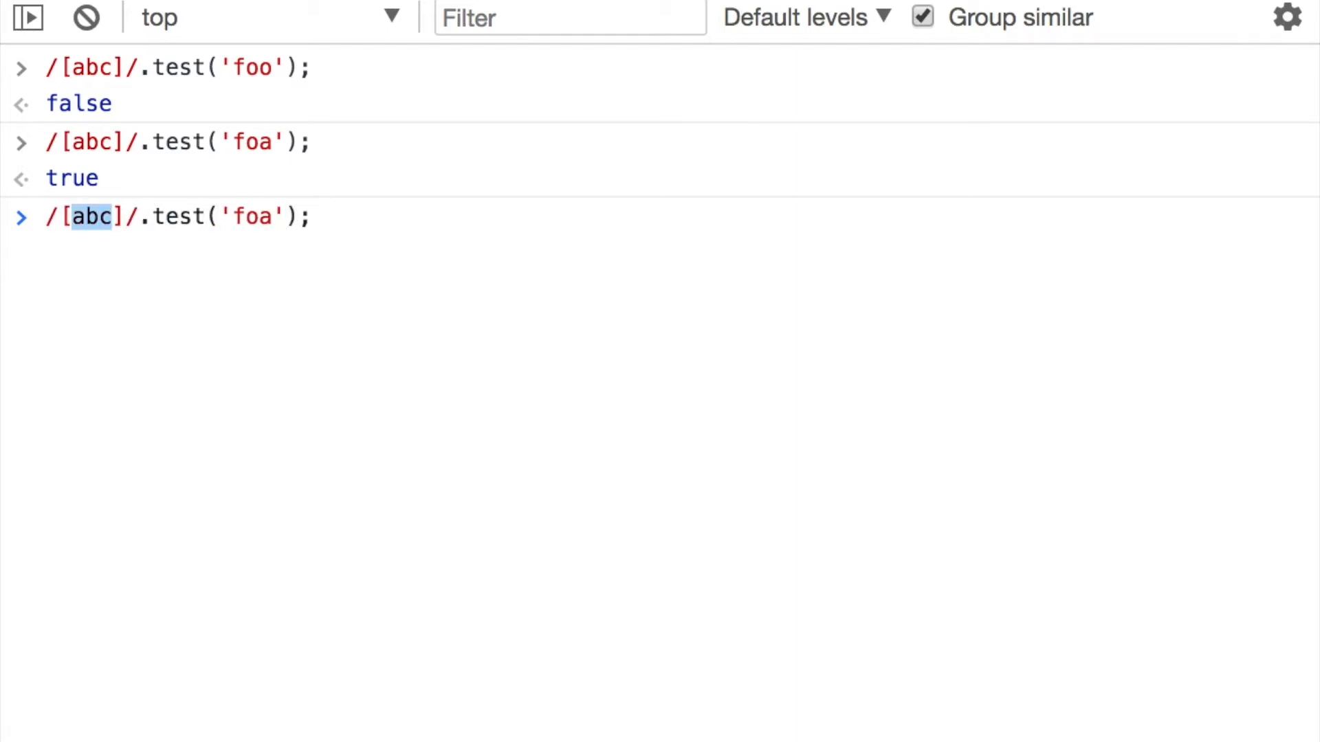
Run range tests /[A-z]/ on 'foa' and '123', /[0-9]/ on '123', then clear
{"action": "key", "text": "Backspace"}
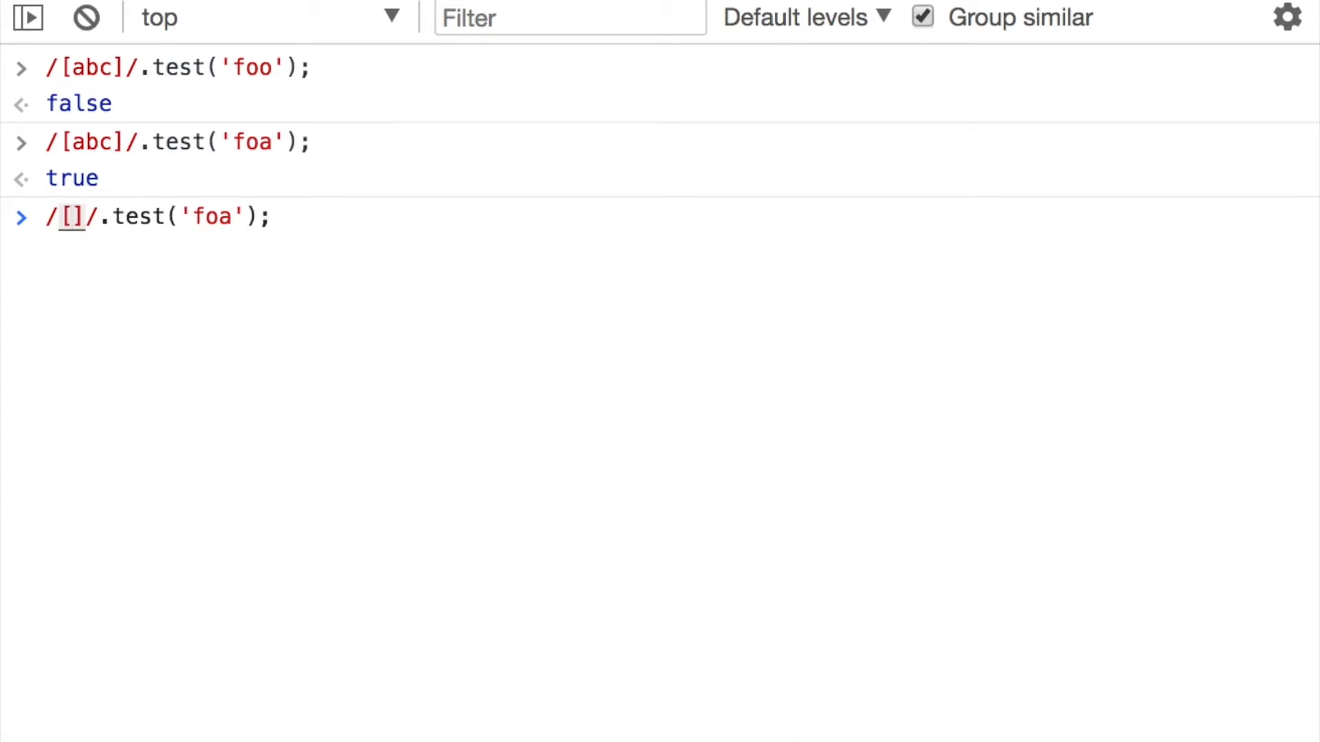
{"action": "type", "text": "A-z"}
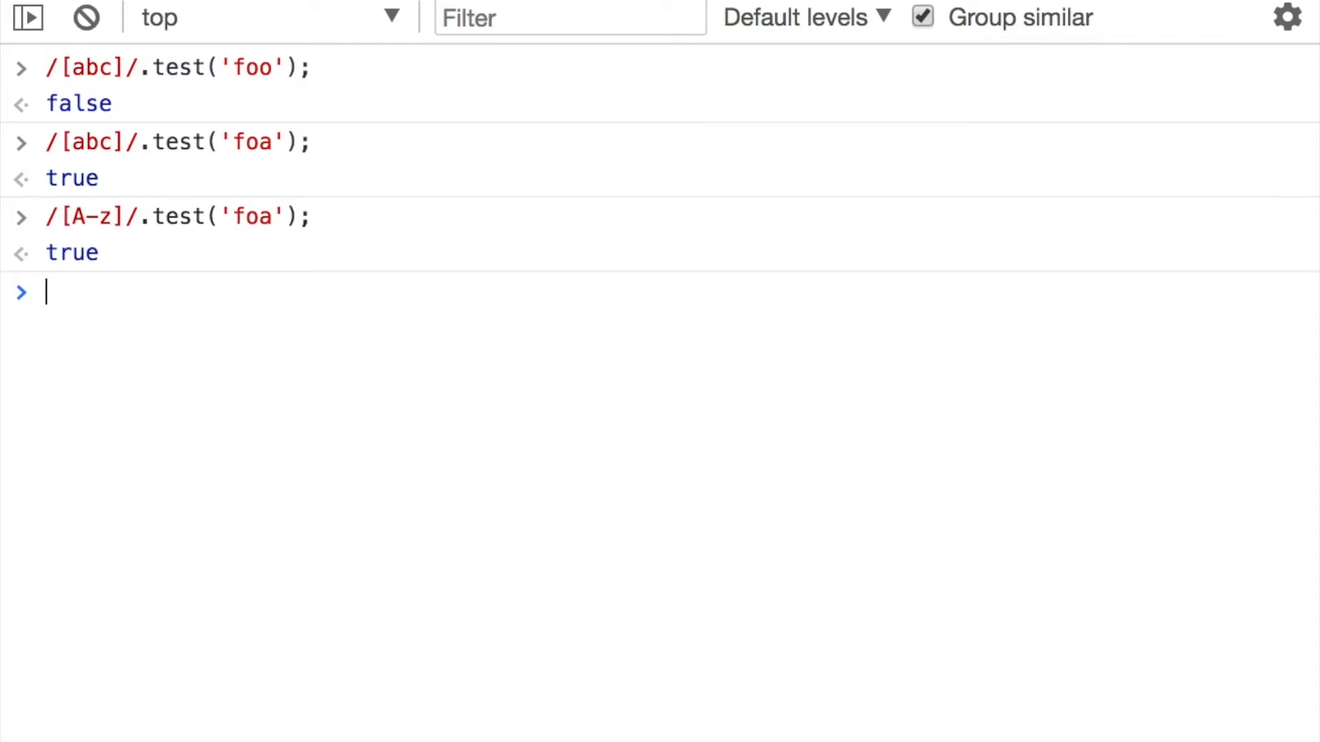
{"action": "type", "text": "/[A-z]/.test('');"}
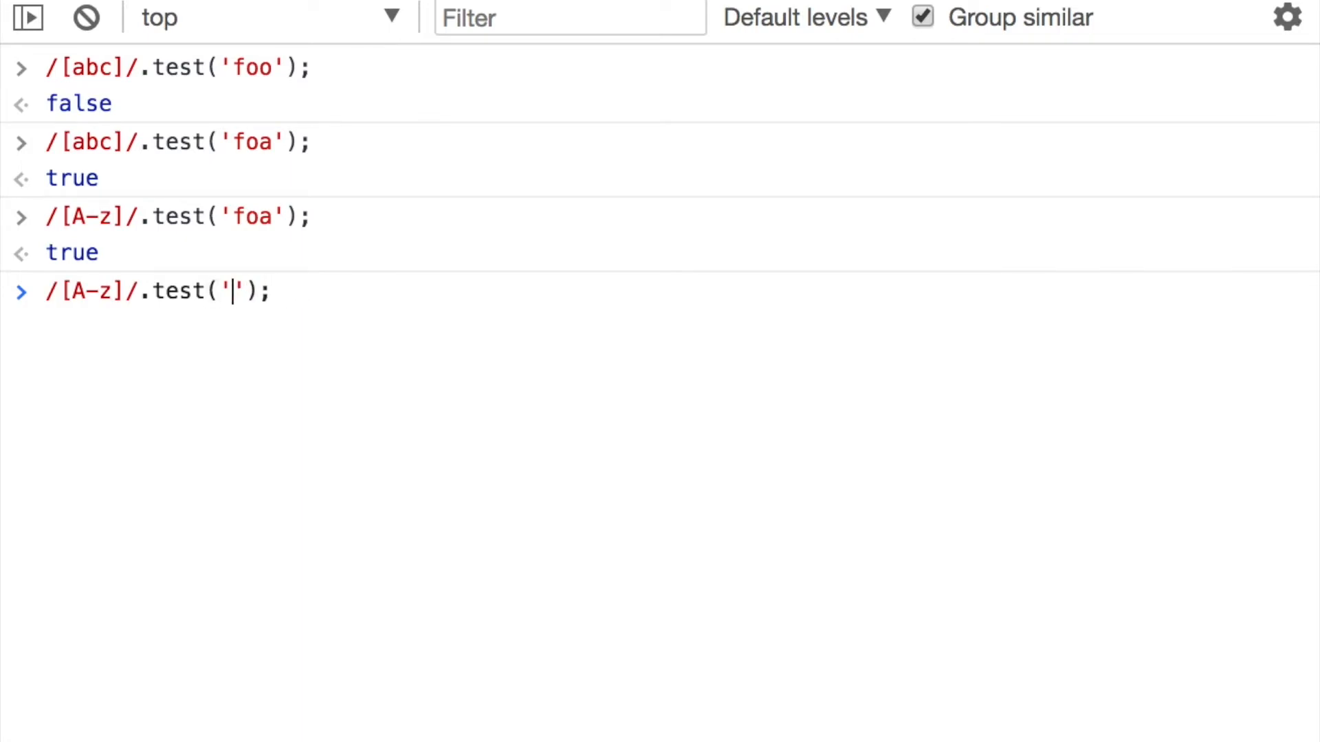
{"action": "type", "text": "123"}
{"action": "key", "text": "Enter"}
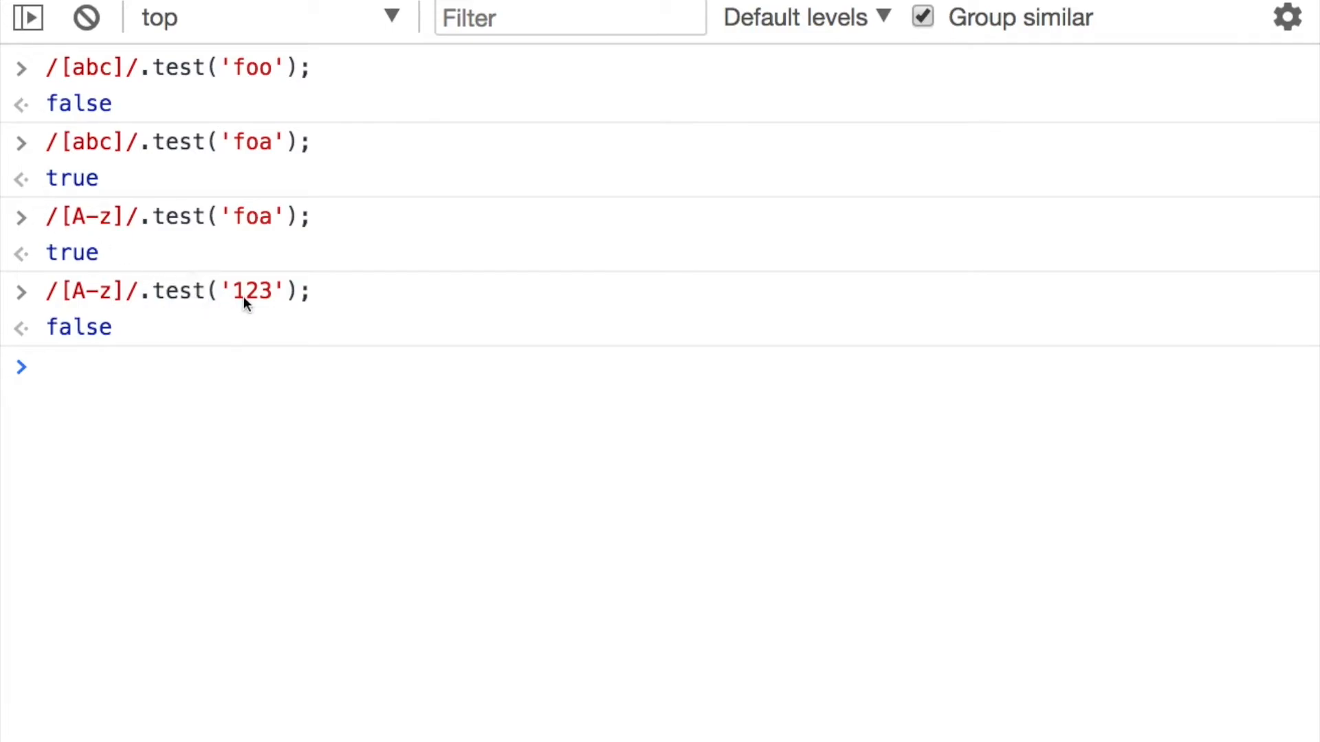
{"action": "mouse_move", "coordinate": [249, 303]}
{"action": "type", "text": "/[0-9]/.test('123');"}
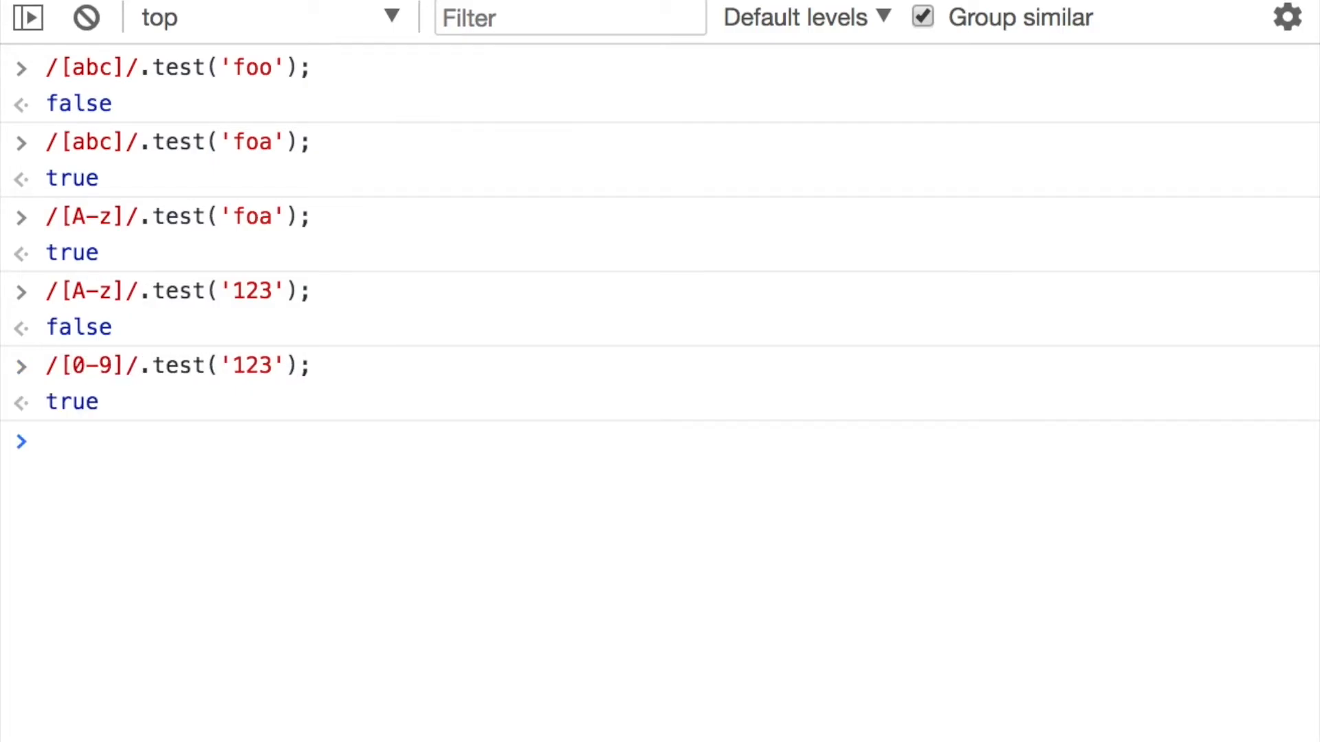
{"action": "left_click", "coordinate": [85, 17]}
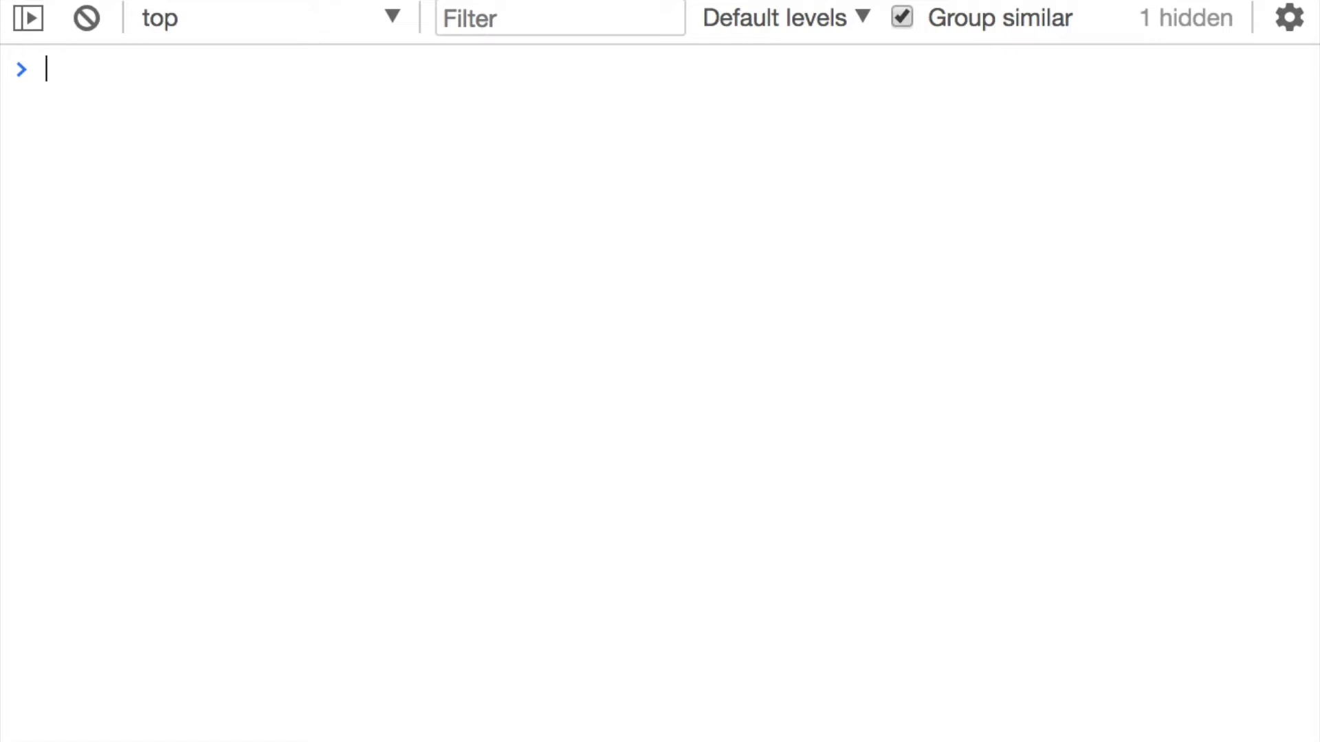
Write and run /a{1}/.test('a'), returning true
{"action": "type", "text": "//"}
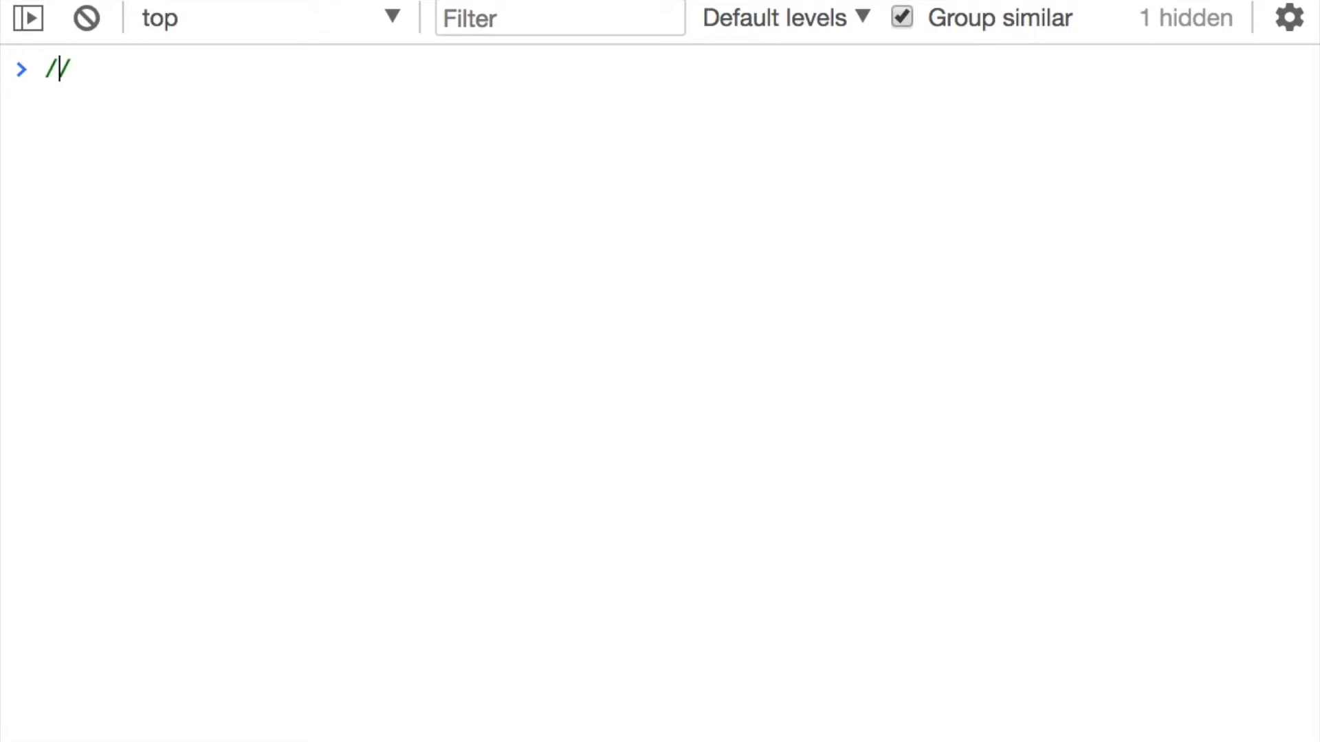
{"action": "type", "text": "a"}
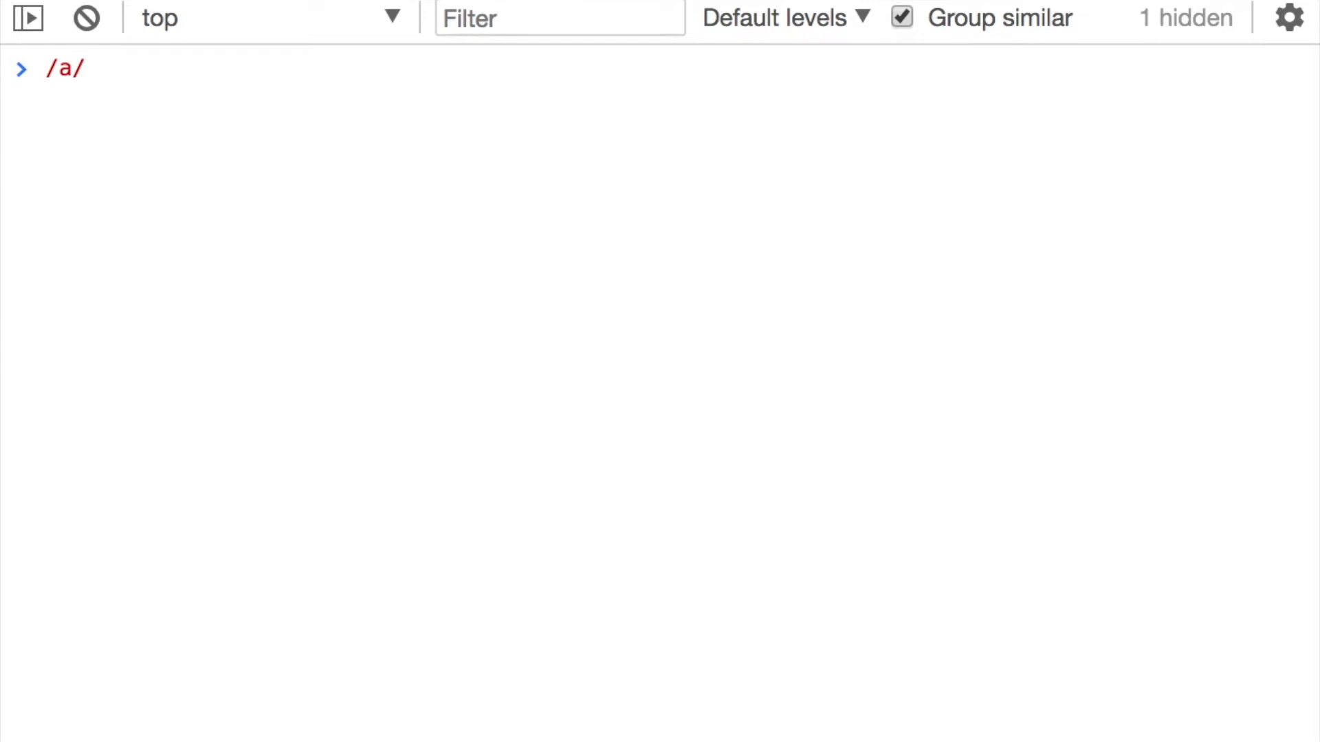
{"action": "type", "text": "{}"}
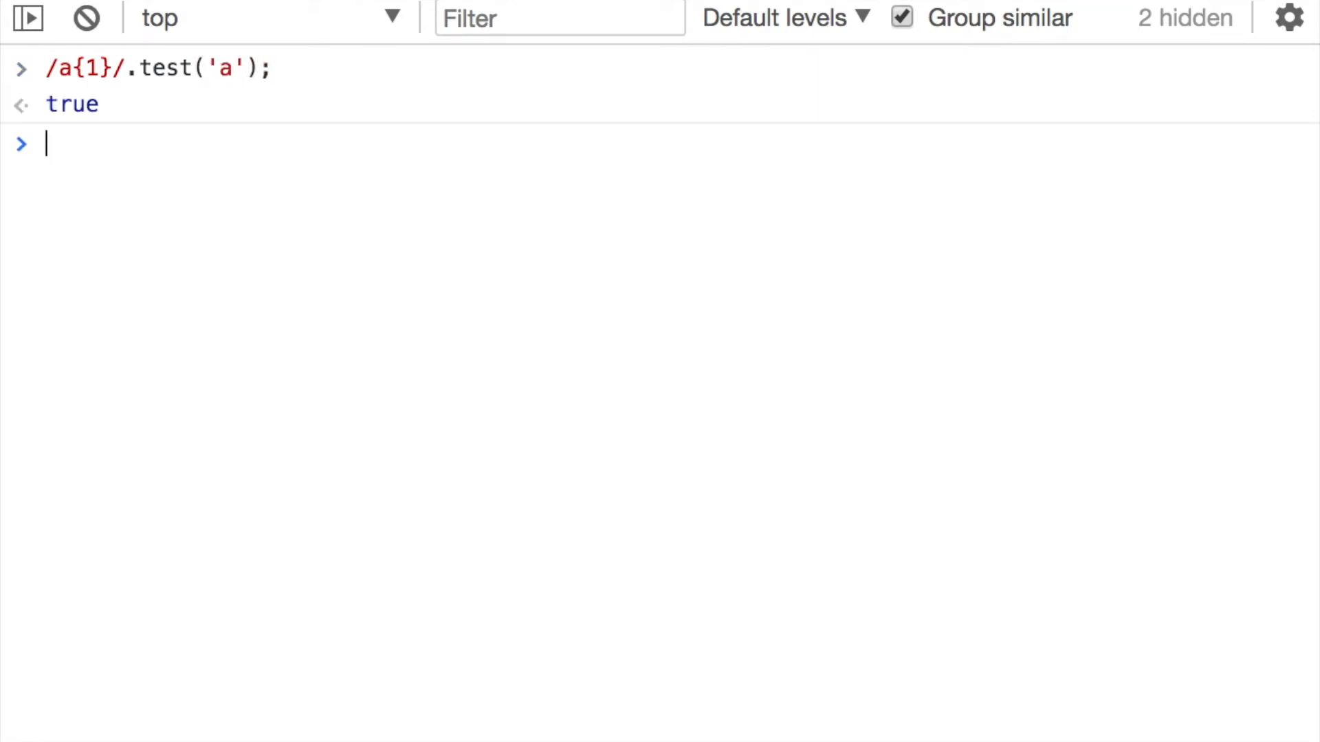
{"action": "type", "text": "/a{1}/.test('a');"}
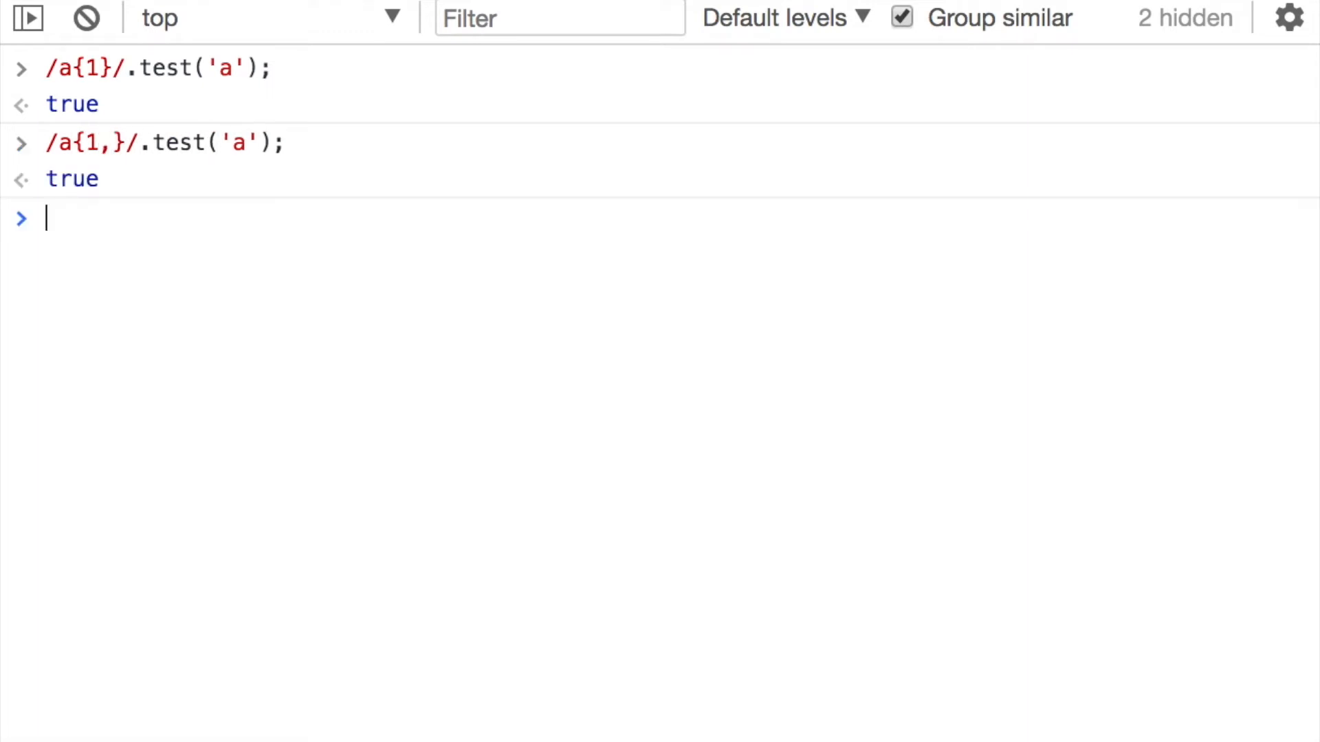
Run /a{1,}/ against 'a' and 'aaaa', then change the quantifier to *
{"action": "type", "text": "/a{1,}/.test('a');"}
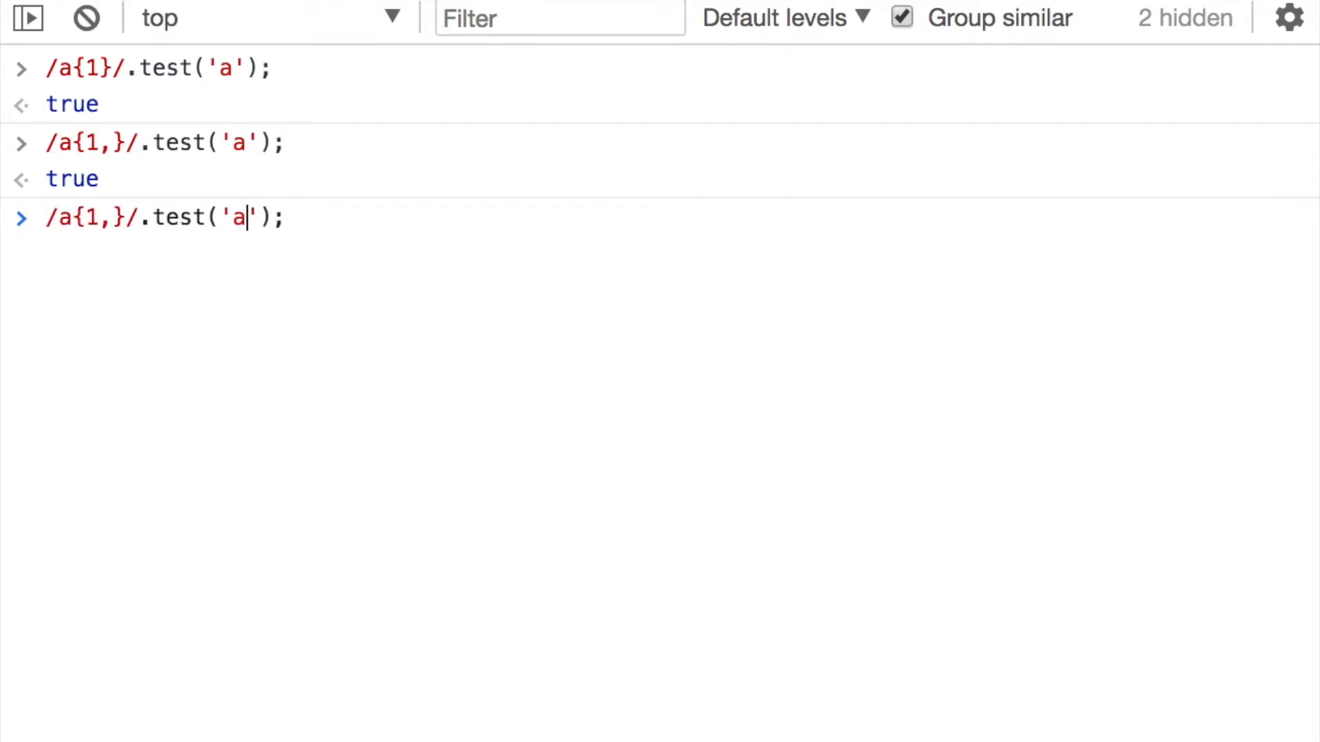
{"action": "type", "text": "aaa"}
{"action": "key", "text": "Enter"}
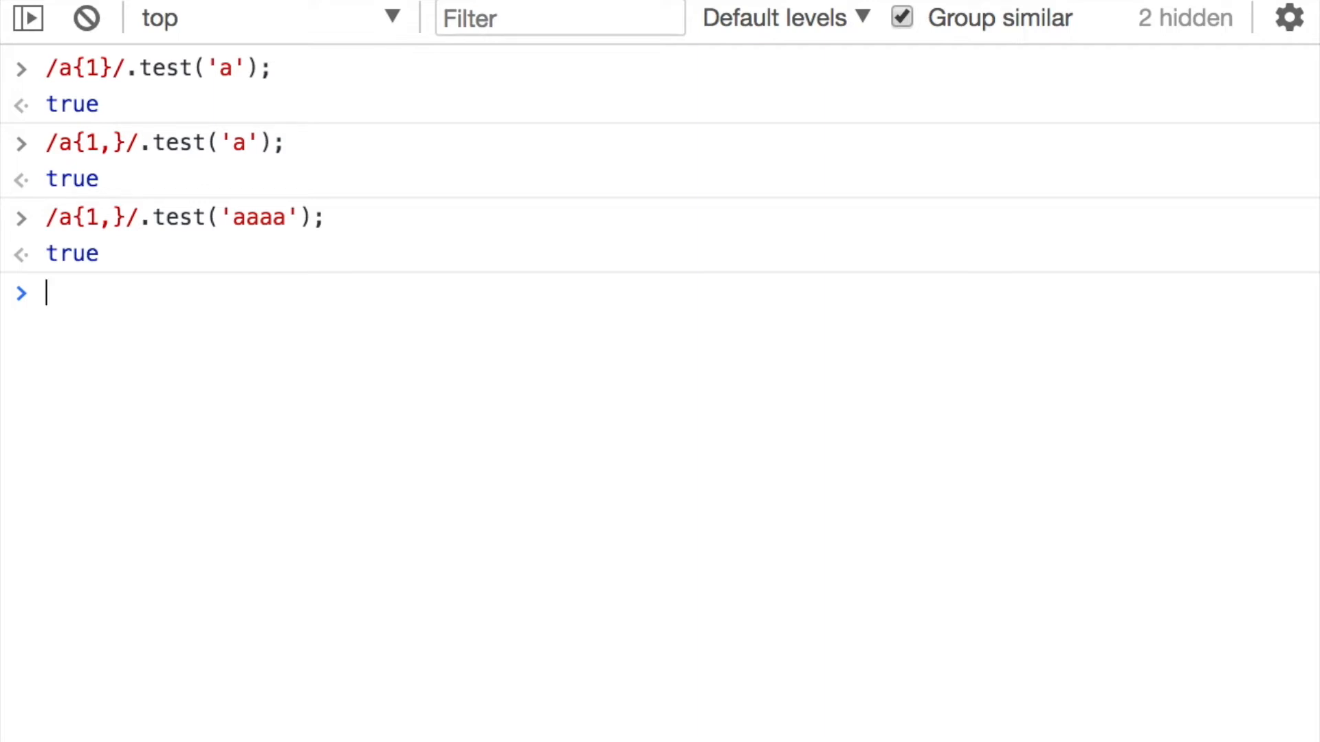
{"action": "type", "text": "/a{1,}/.test('aaaa');"}
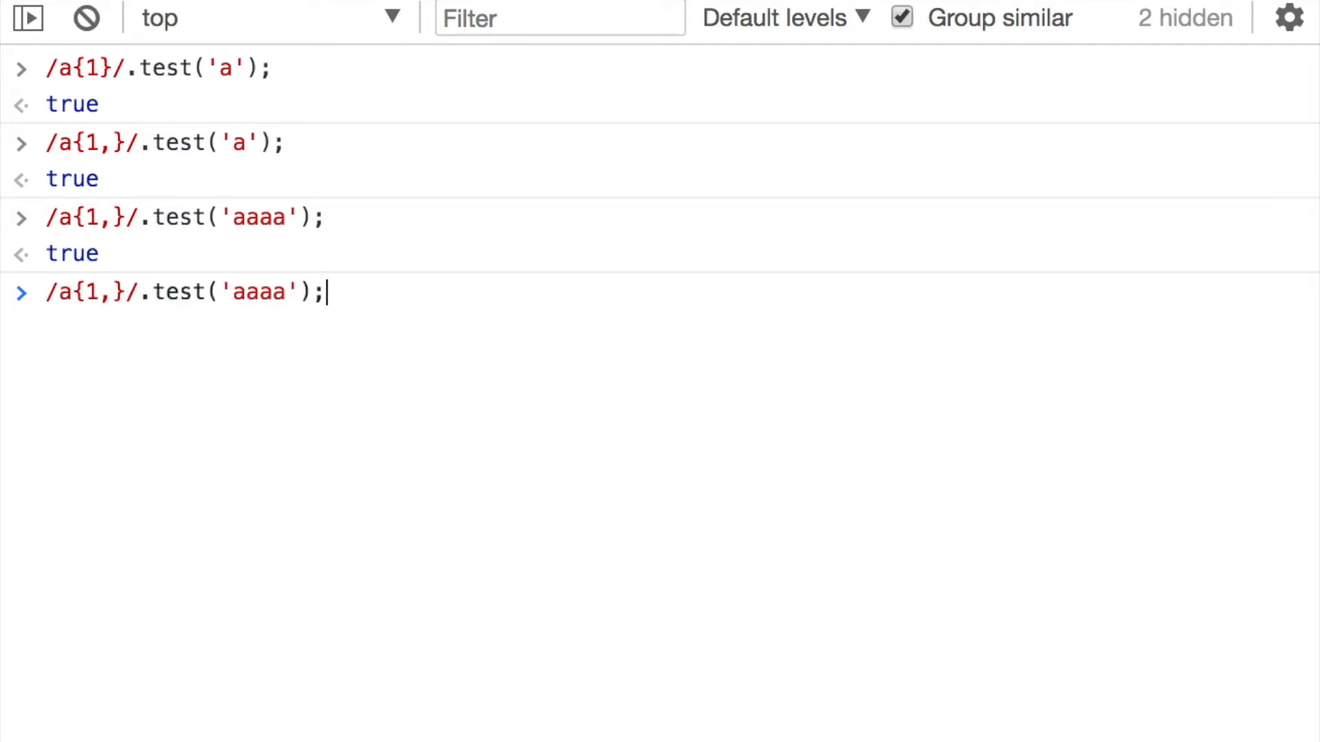
{"action": "left_click", "coordinate": [176, 293]}
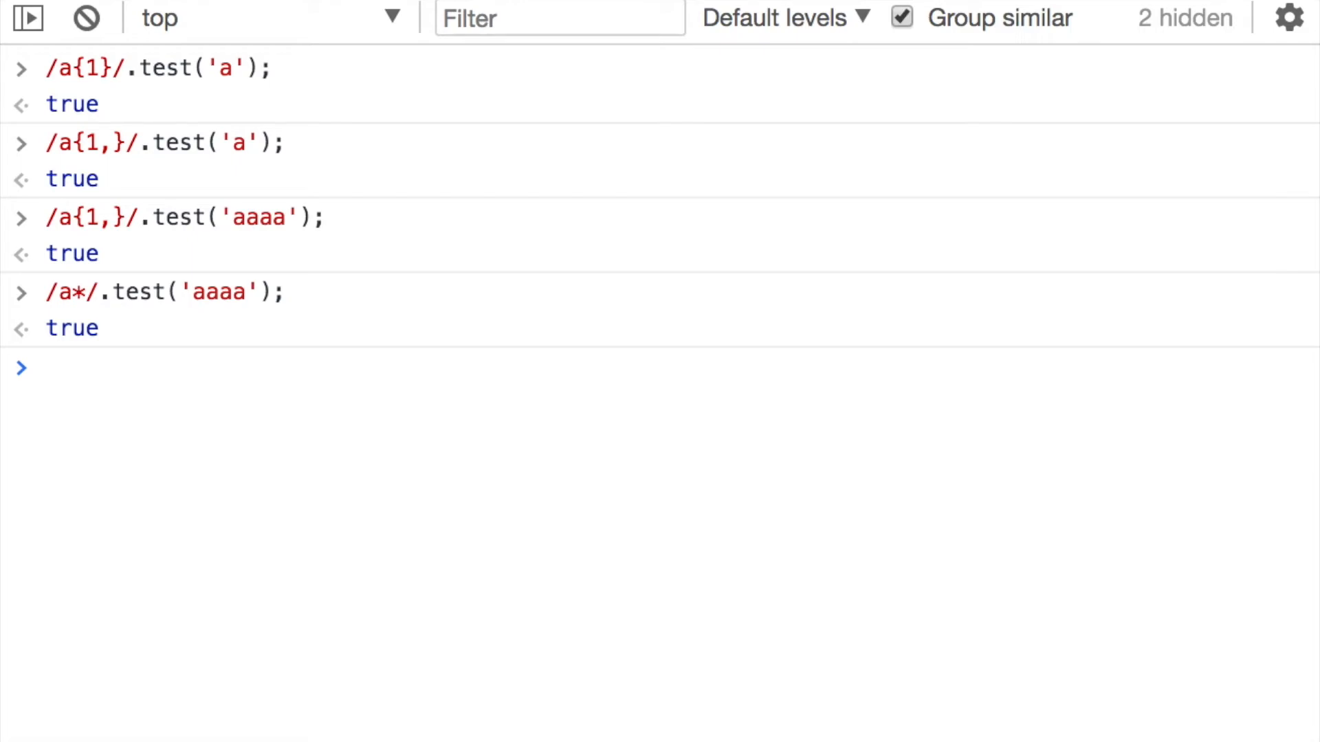
{"action": "mouse_move", "coordinate": [48, 303]}
{"action": "type", "text": "/"}
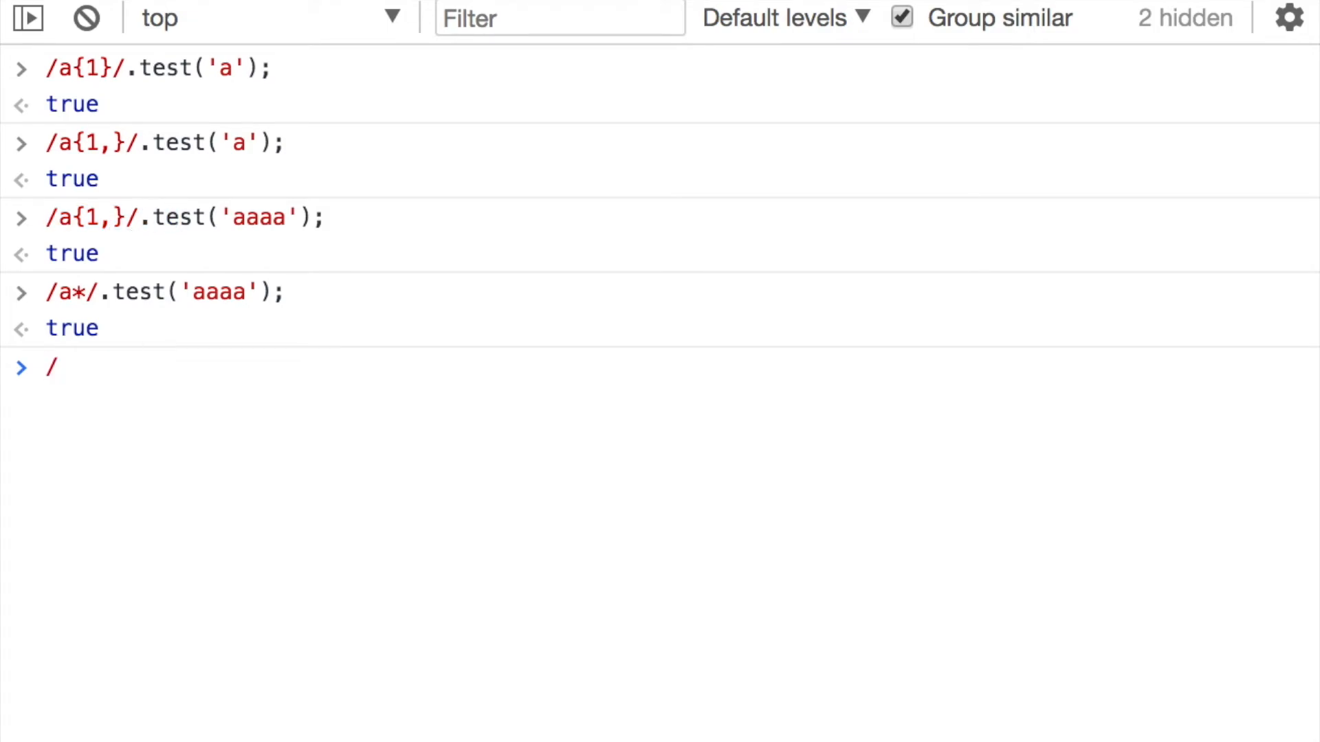
Run /a{1,2}/.test('a') for true and /a{1,2}/.test('b') for false
{"action": "type", "text": "a{"}
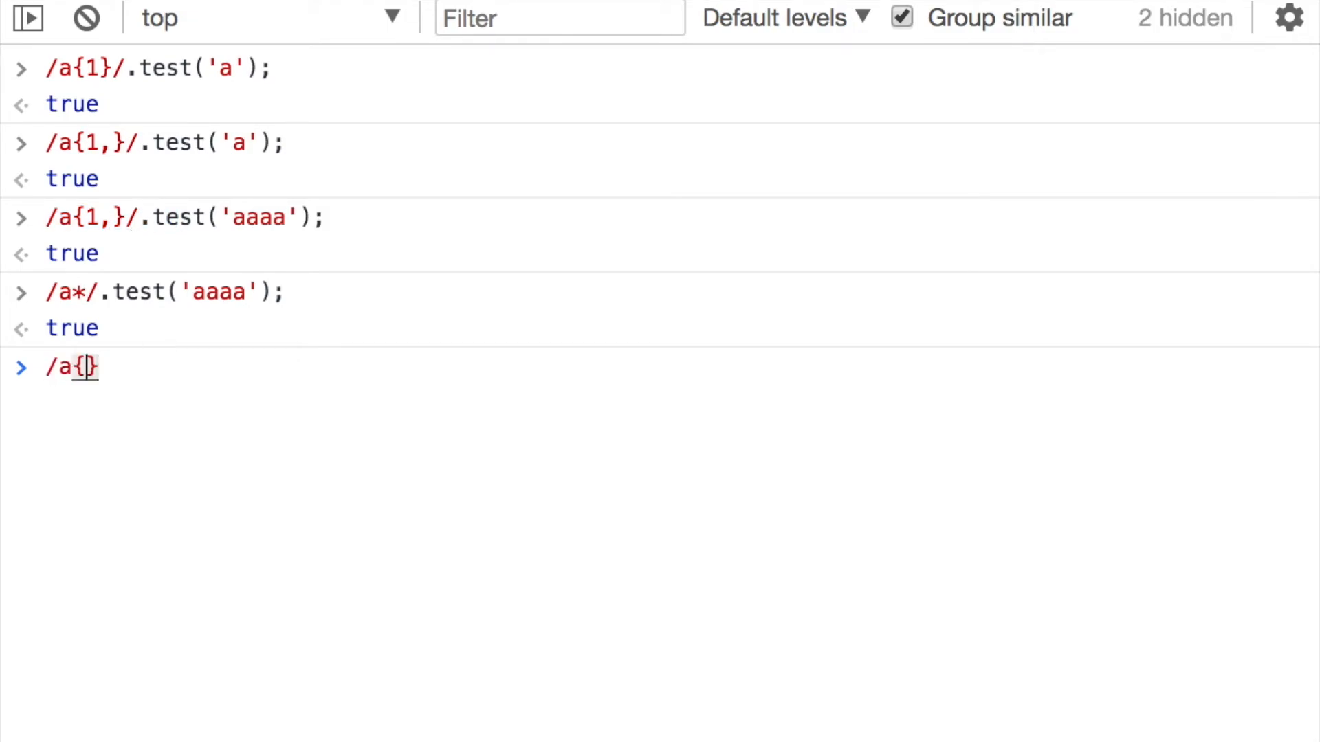
{"action": "type", "text": "1,2"}
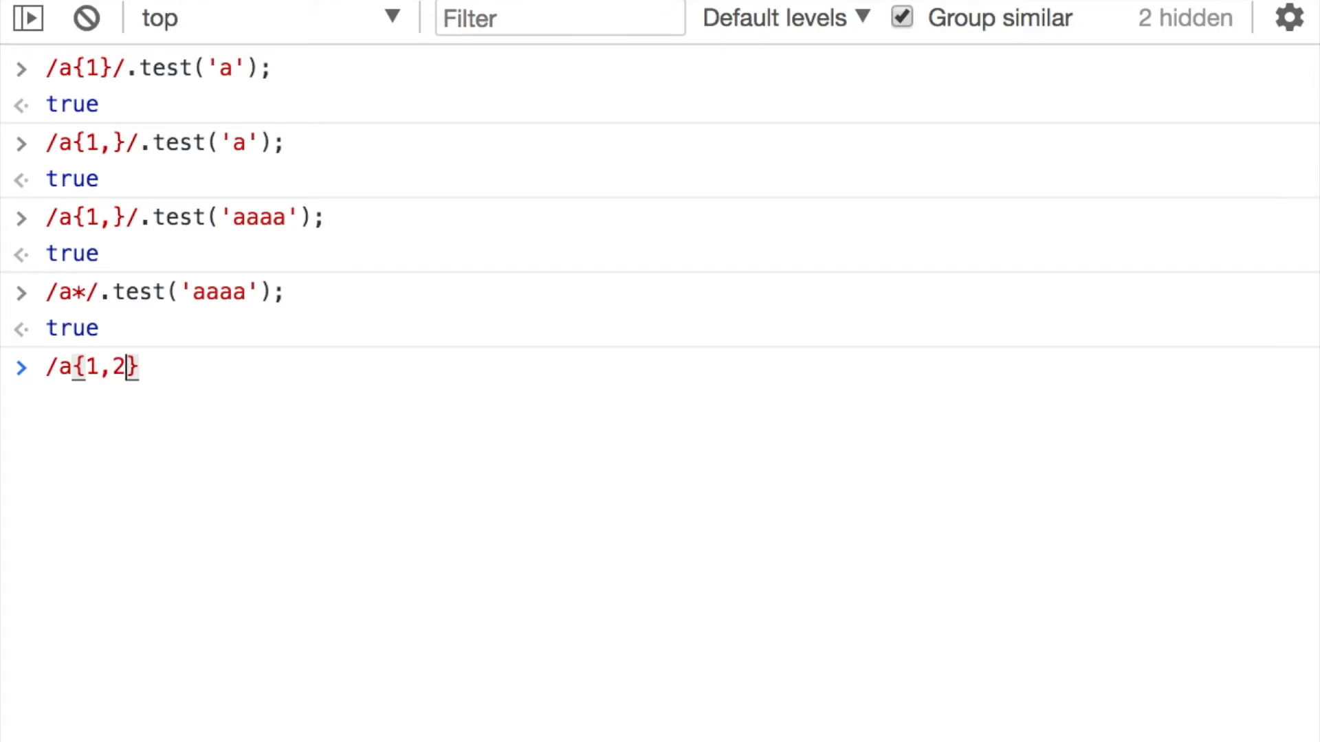
{"action": "type", "text": "/"}
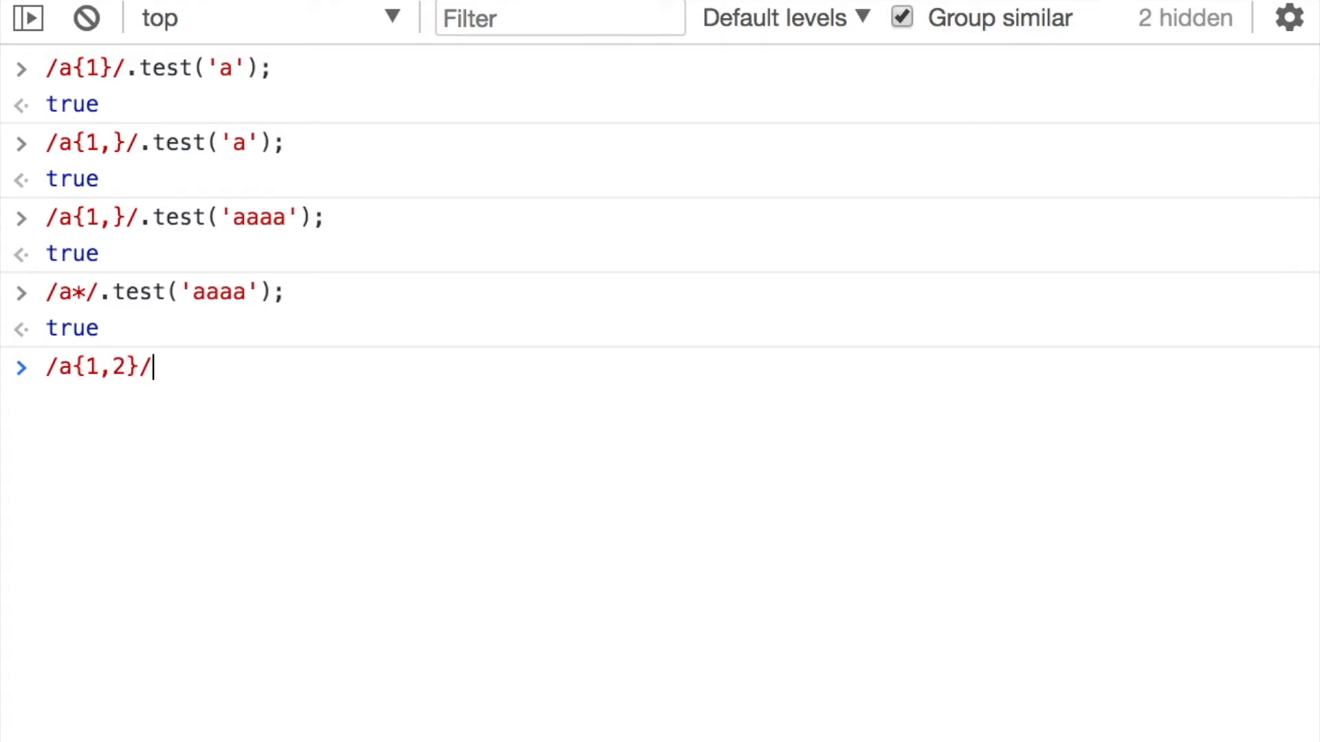
{"action": "type", "text": ".test();"}
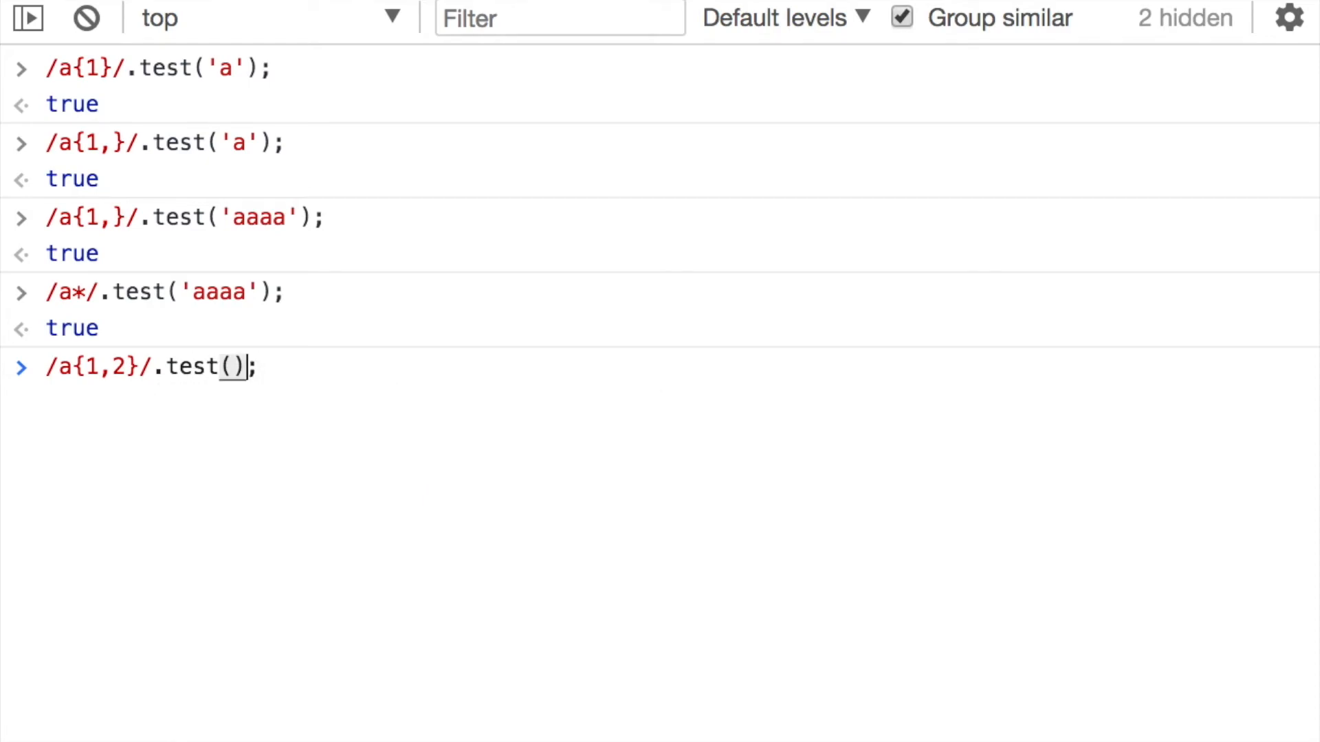
{"action": "type", "text": "'"}
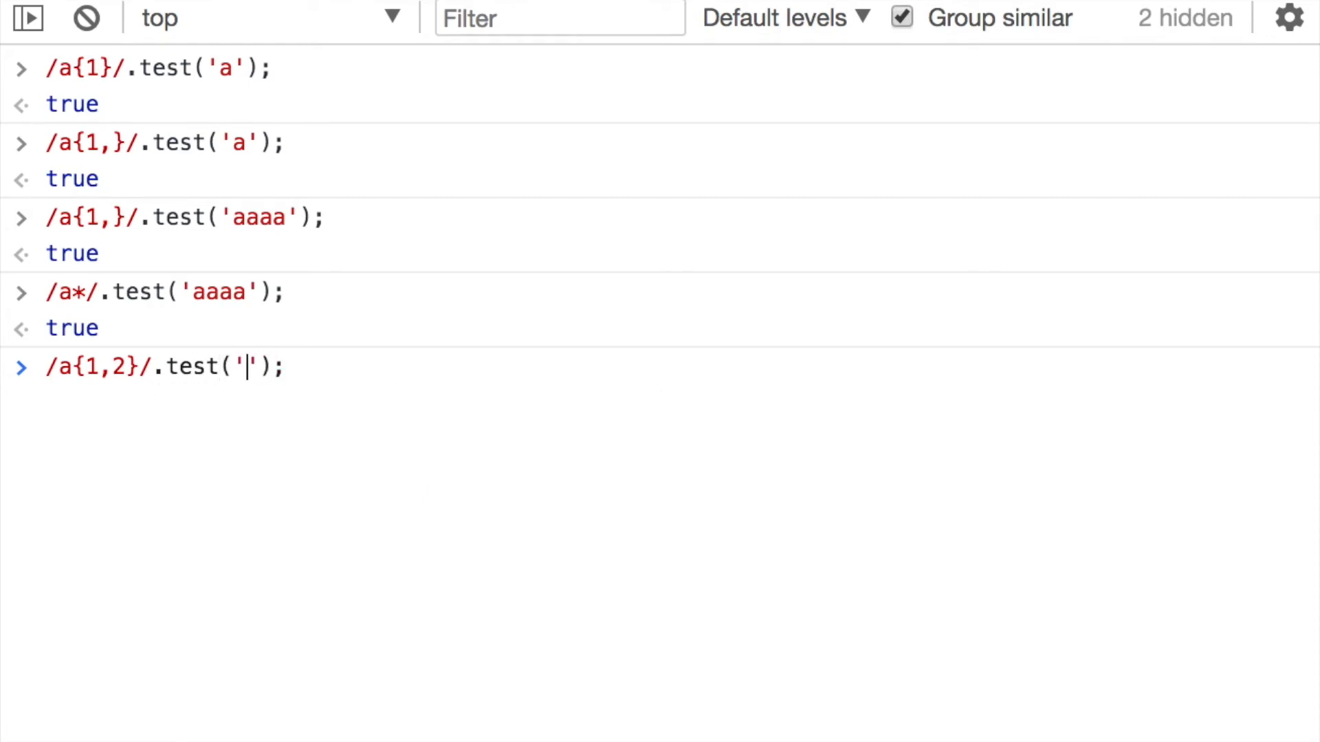
{"action": "type", "text": "a"}
{"action": "key", "text": "Return"}
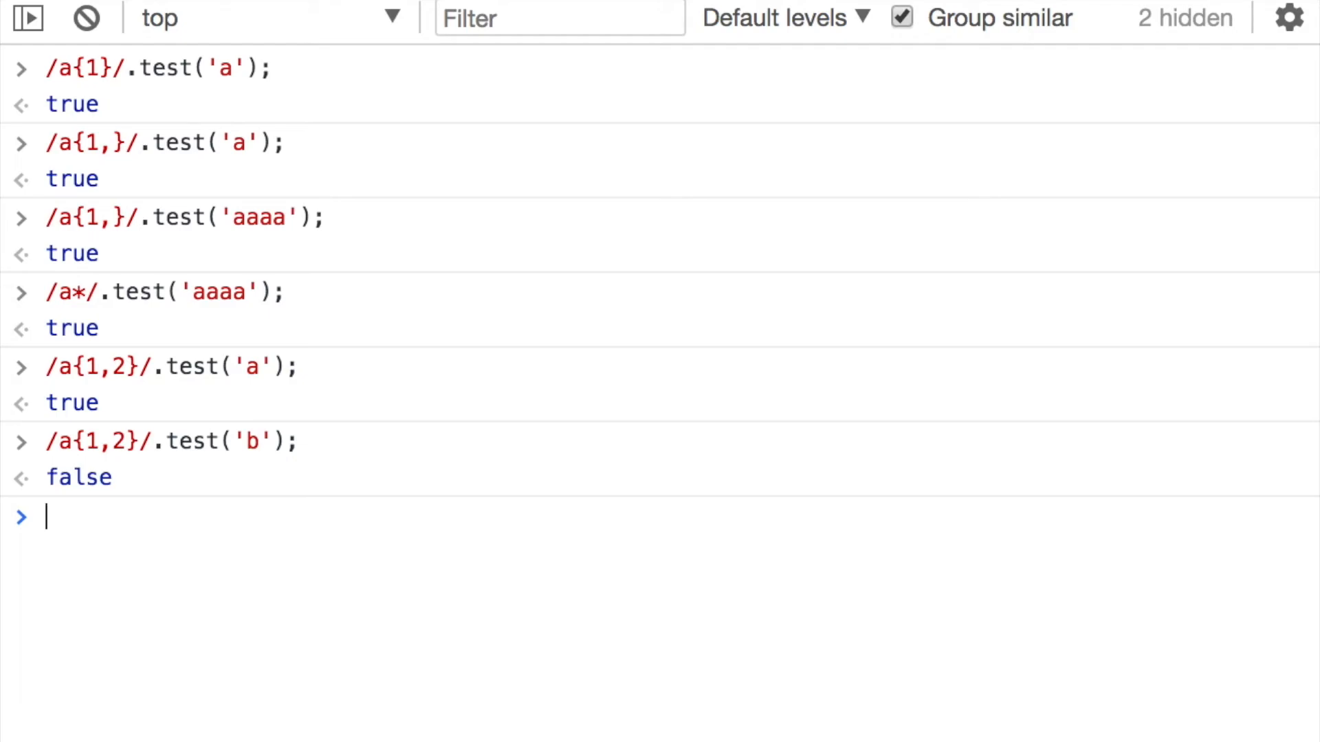
{"action": "mouse_move", "coordinate": [84, 472]}
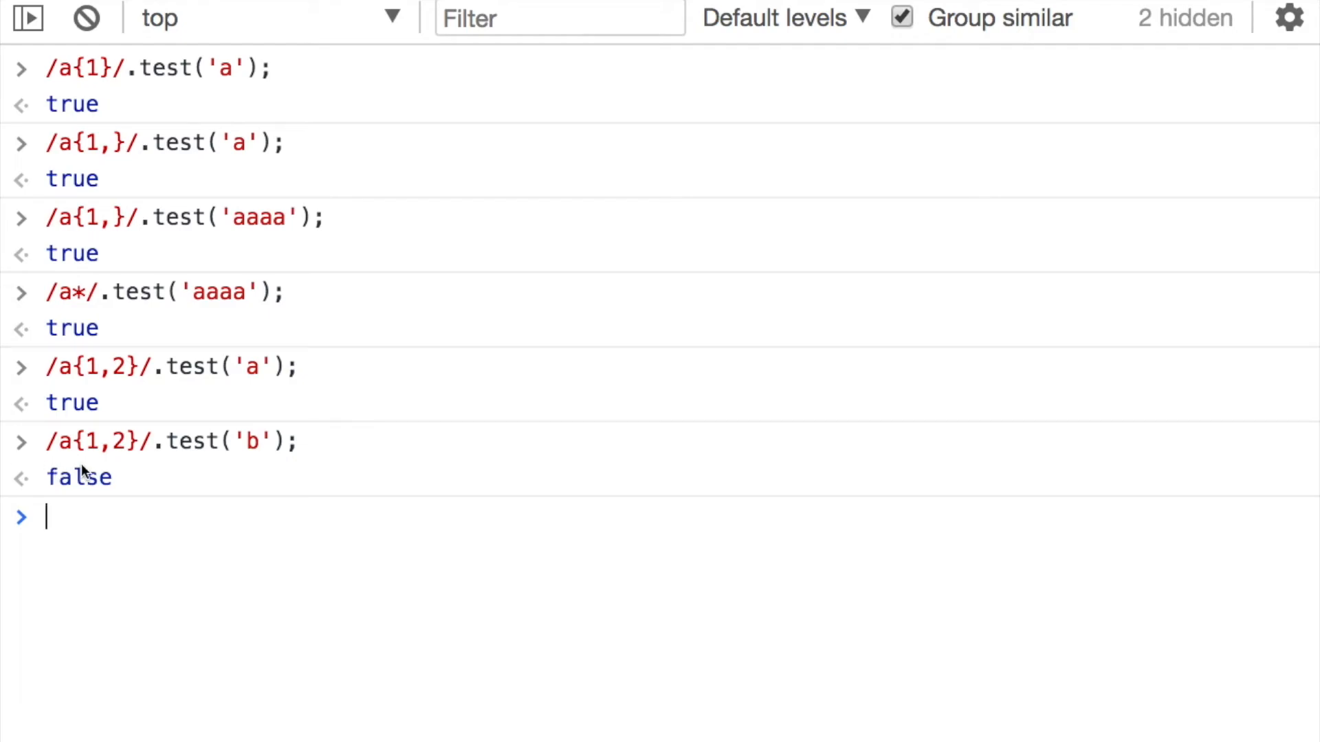
{"action": "mouse_move", "coordinate": [109, 530]}
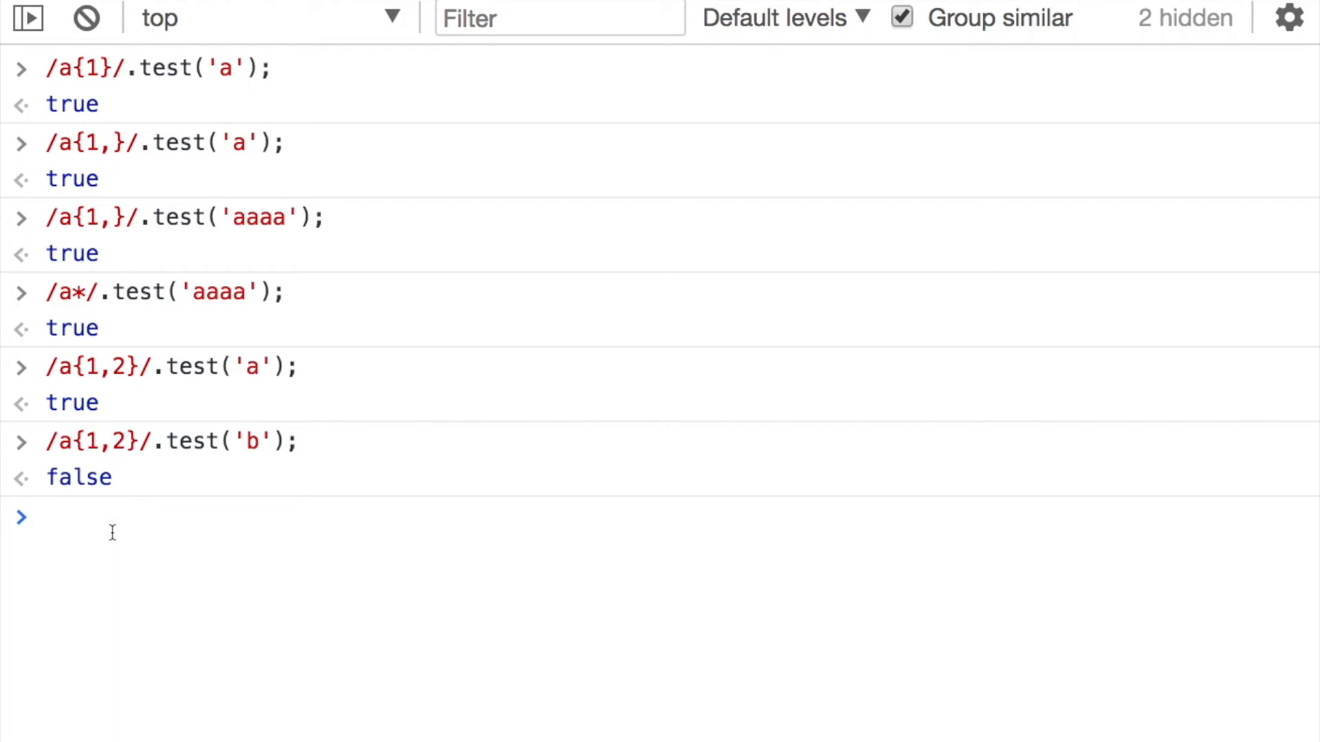
{"action": "type", "text": "/a{1,2}/.test('b');"}
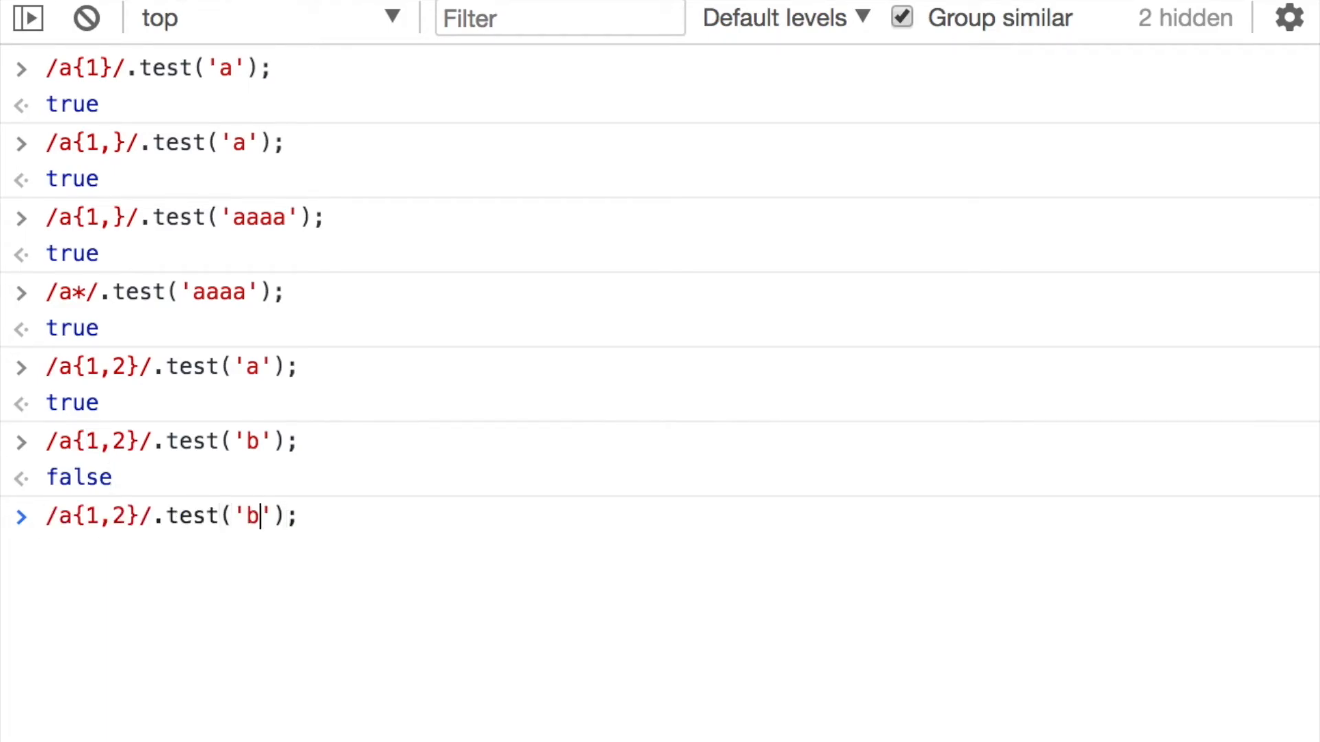
{"action": "type", "text": "a"}
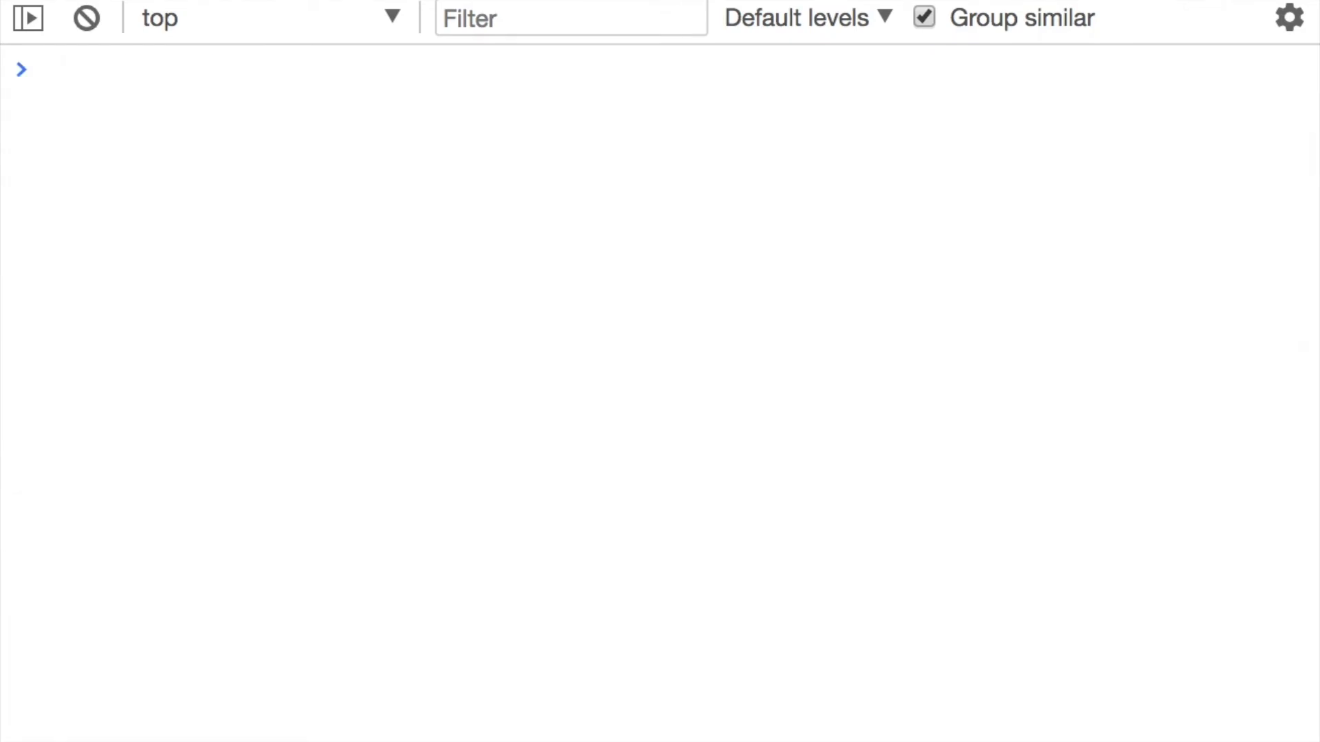
Type /[a]/.test('a') at the empty console prompt
{"action": "left_click", "coordinate": [51, 68]}
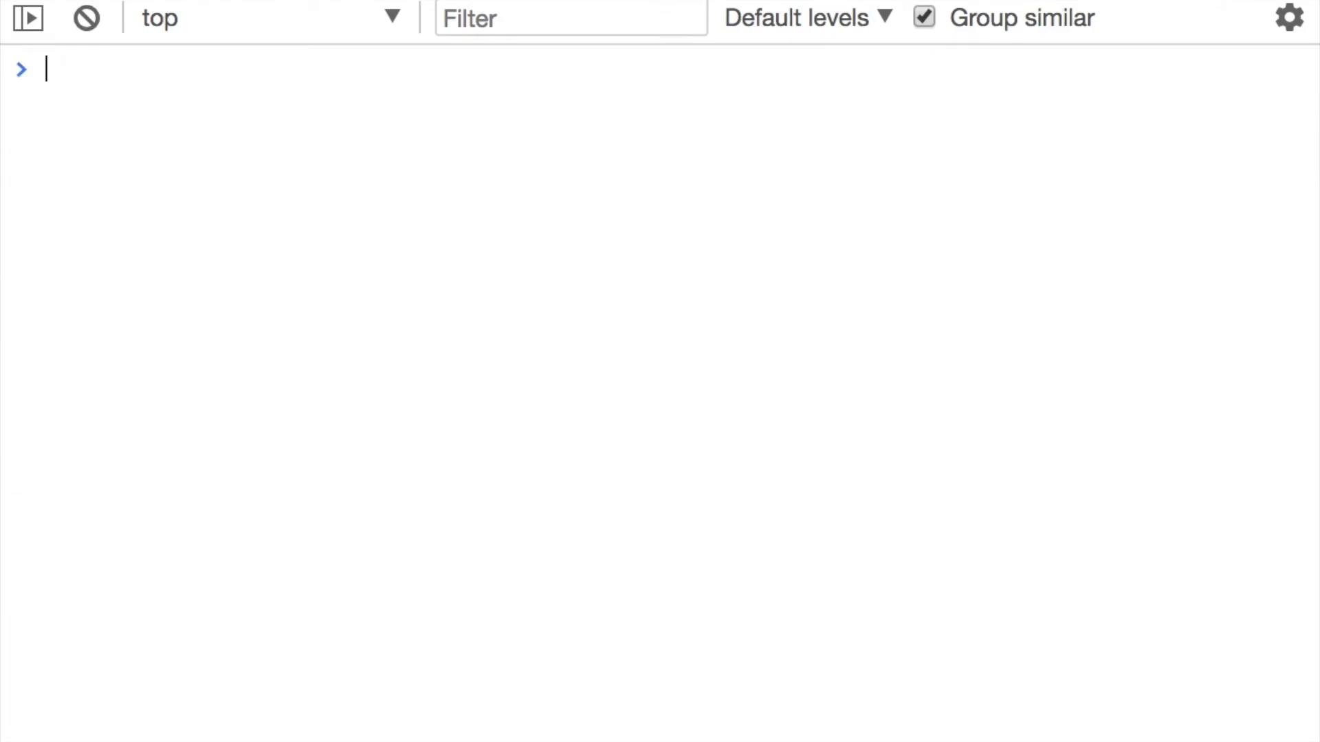
{"action": "type", "text": "//"}
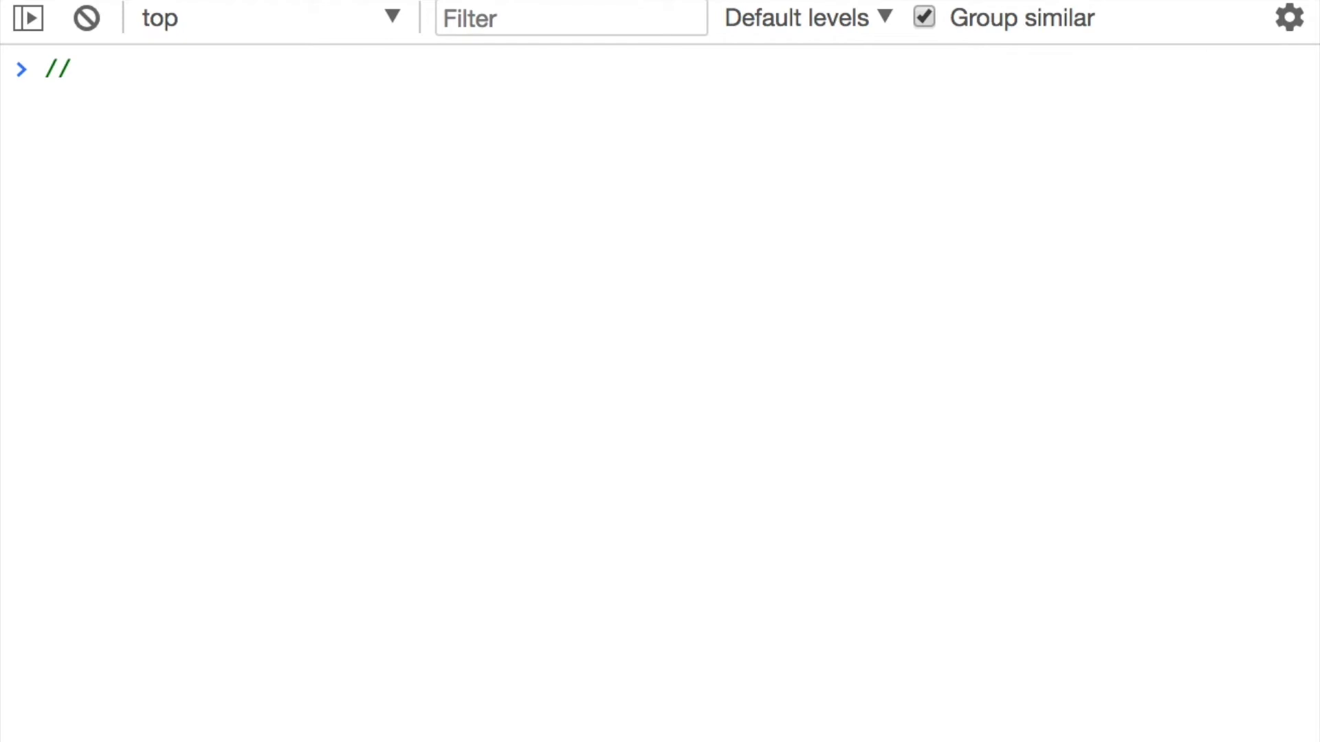
{"action": "type", "text": "[]"}
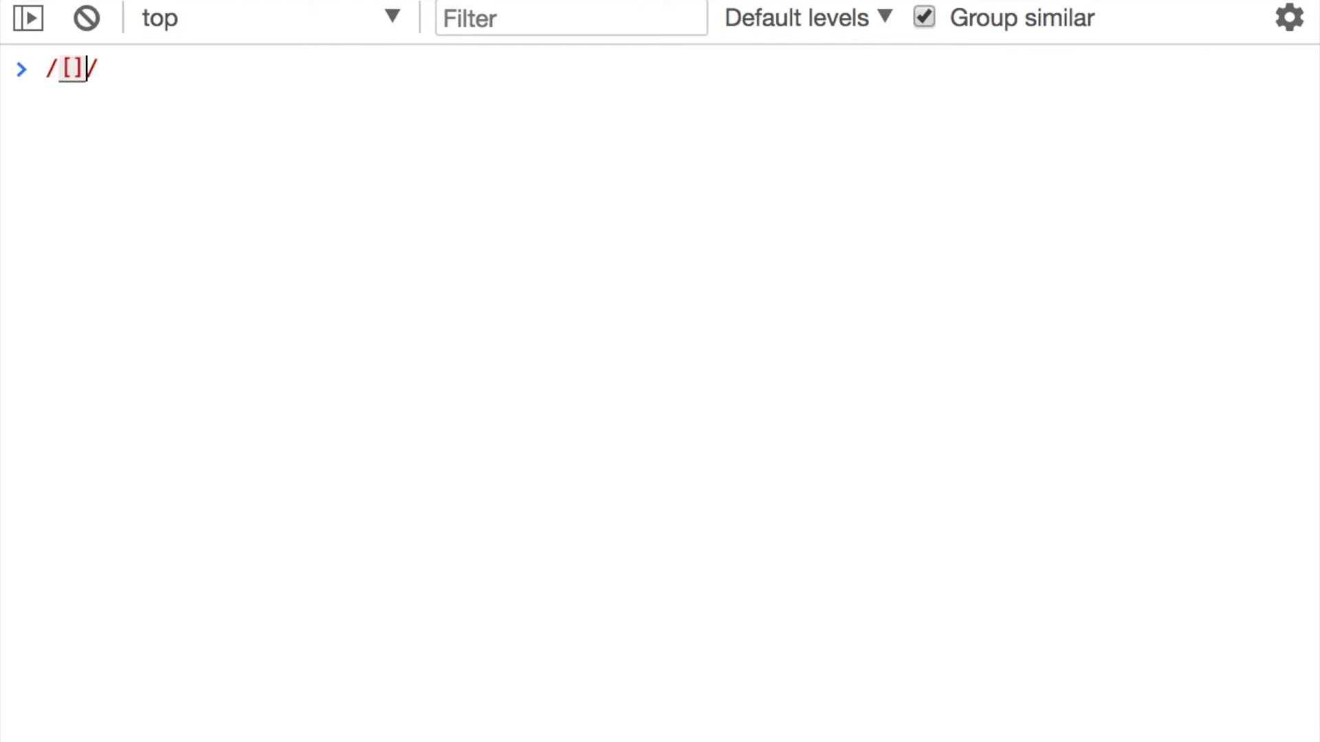
{"action": "type", "text": "a"}
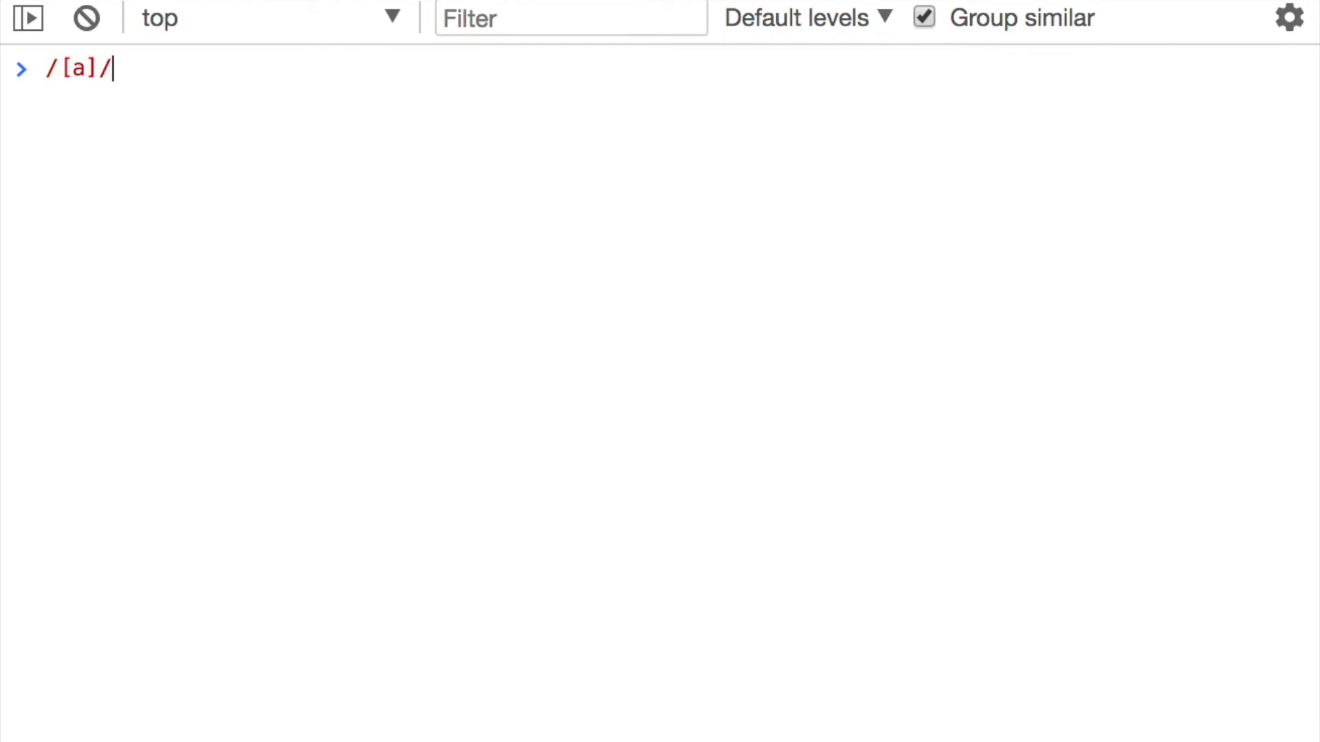
{"action": "type", "text": ".test"}
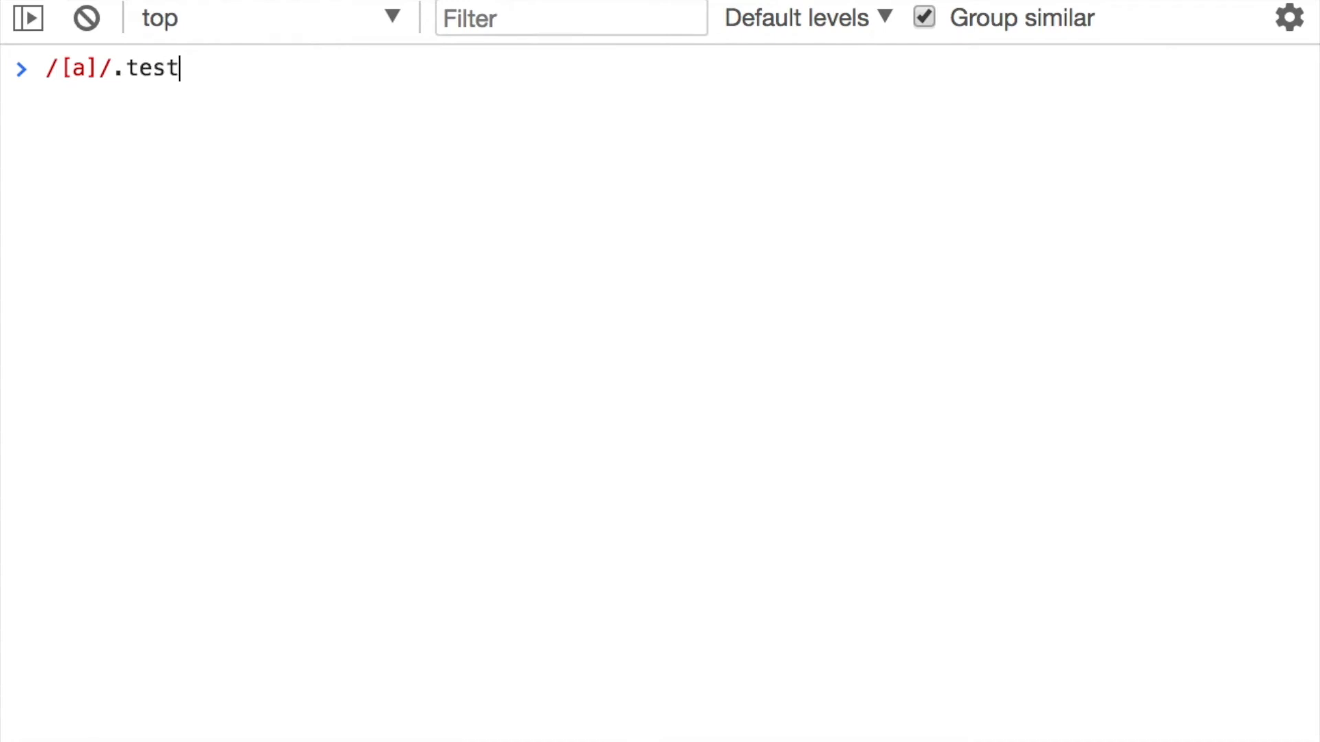
{"action": "type", "text": "('a');"}
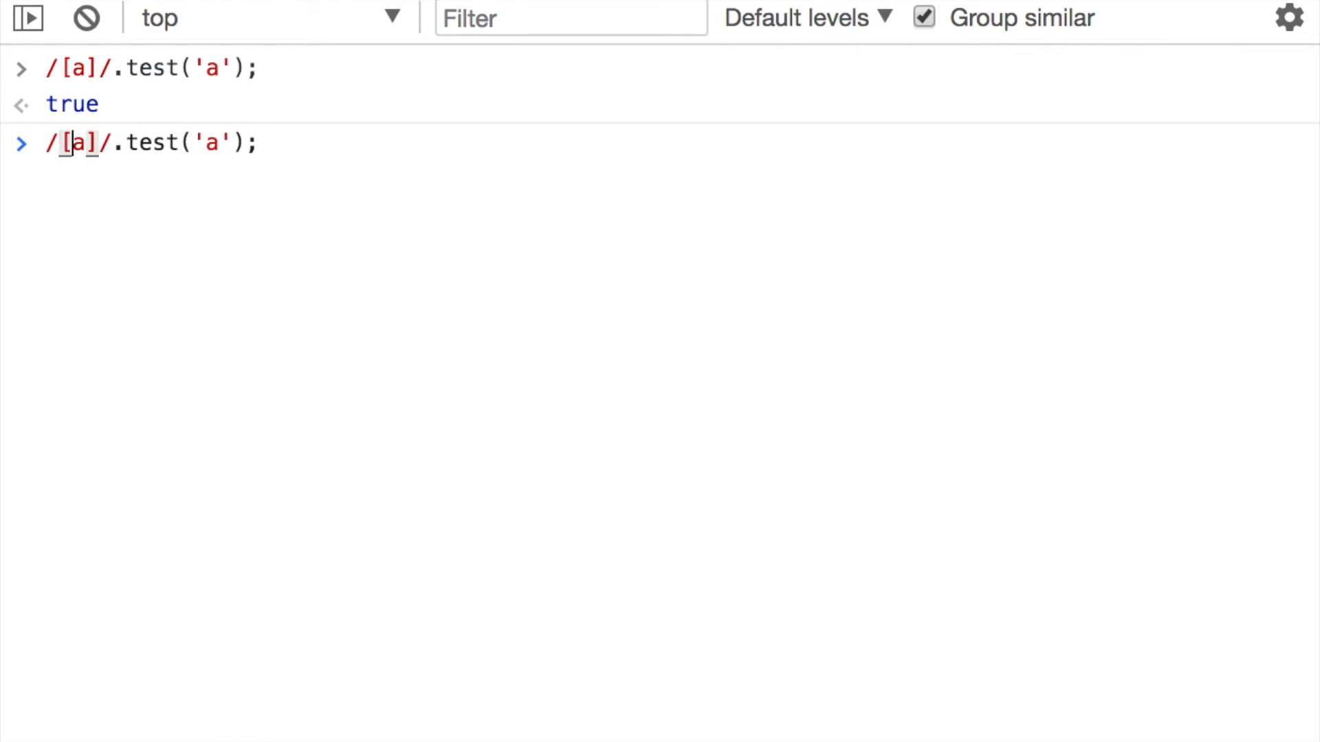
Run negated set /[^a]/ on 'a' and 'fghdfg', then clear the console
{"action": "type", "text": "^"}
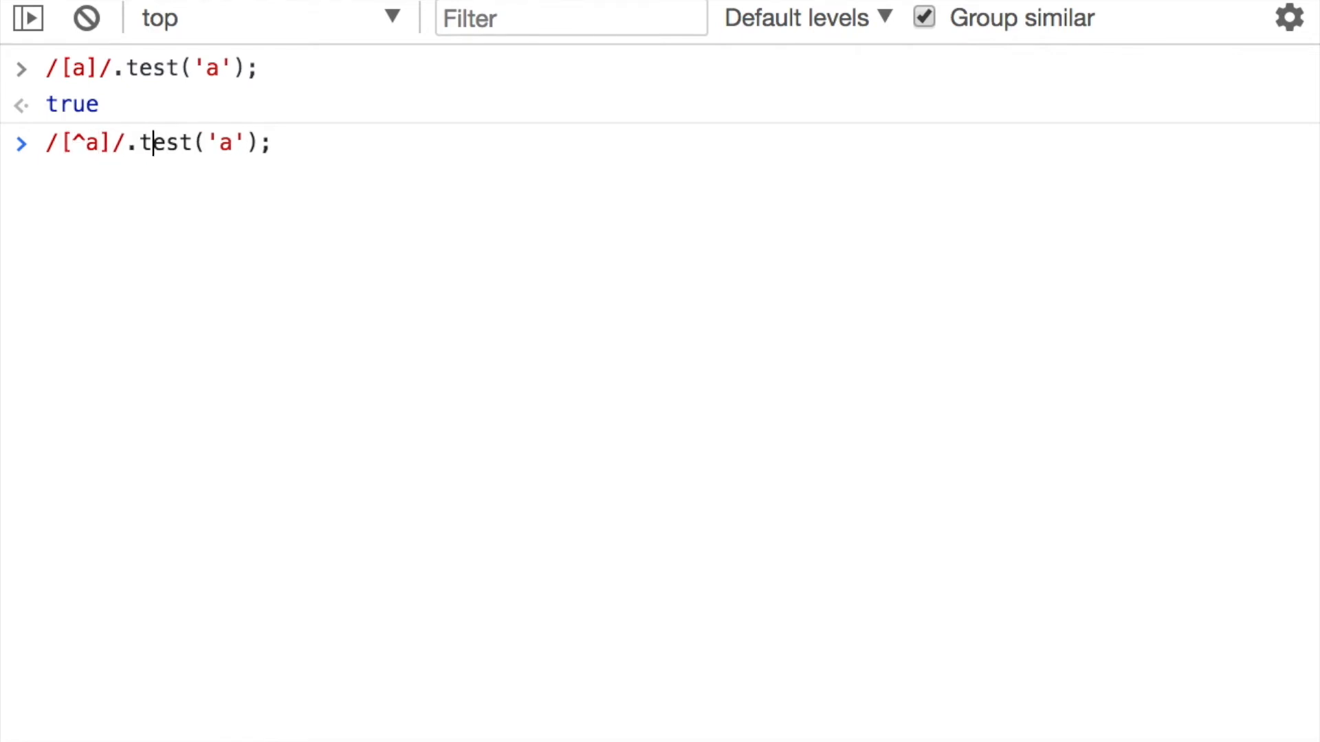
{"action": "key", "text": "Return"}
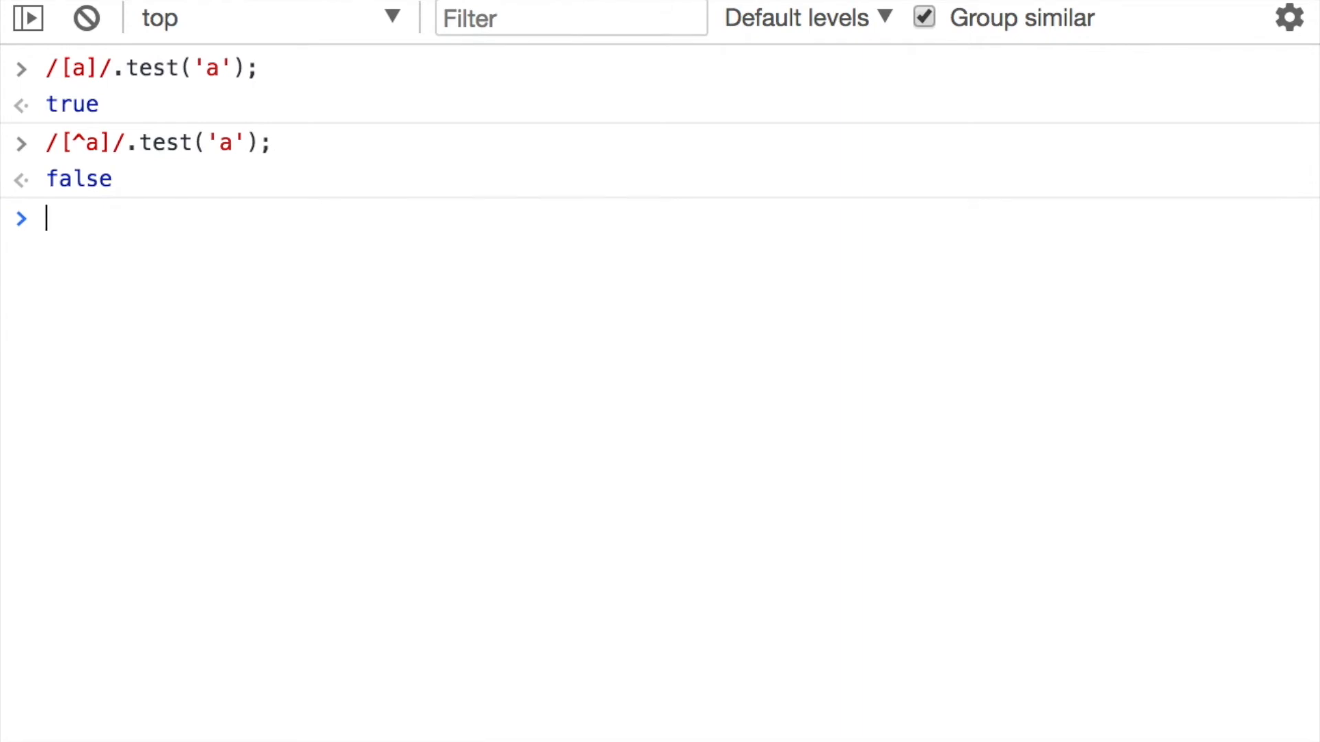
{"action": "type", "text": "/[^a]/.test('a');"}
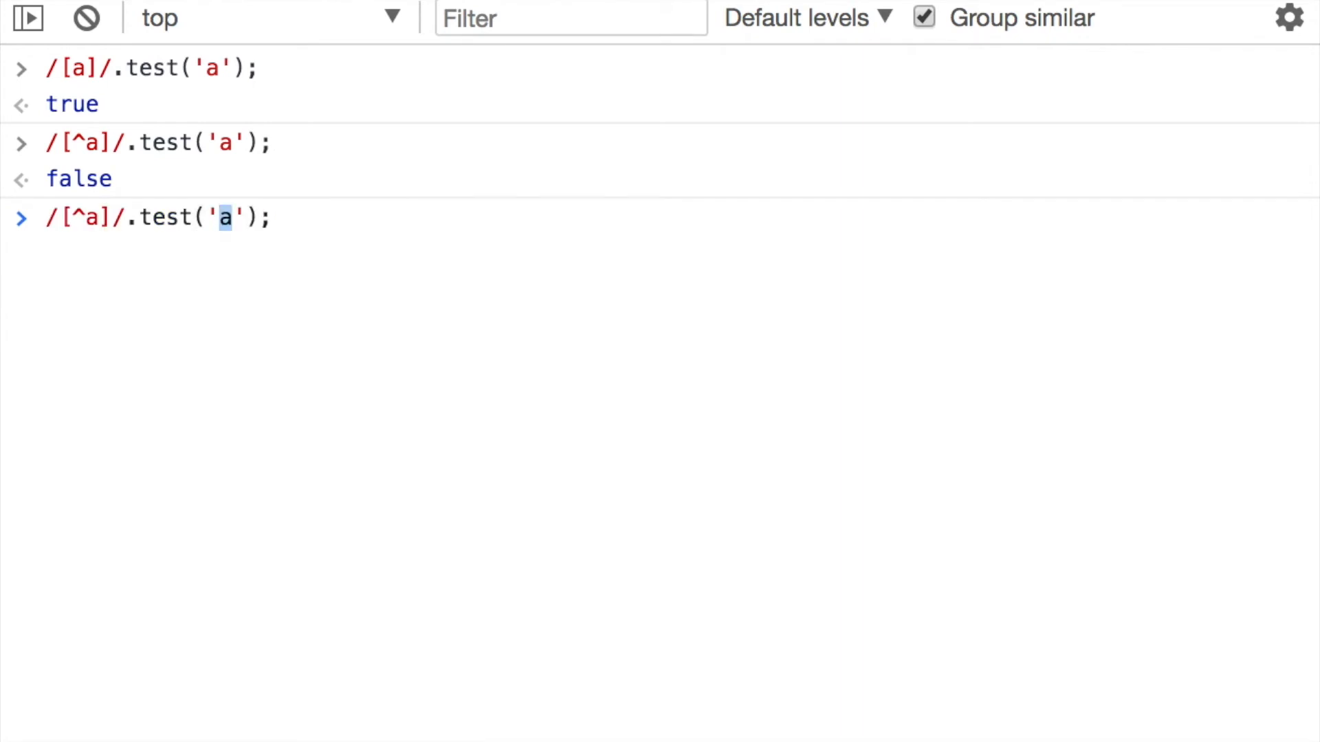
{"action": "type", "text": "fghdfg"}
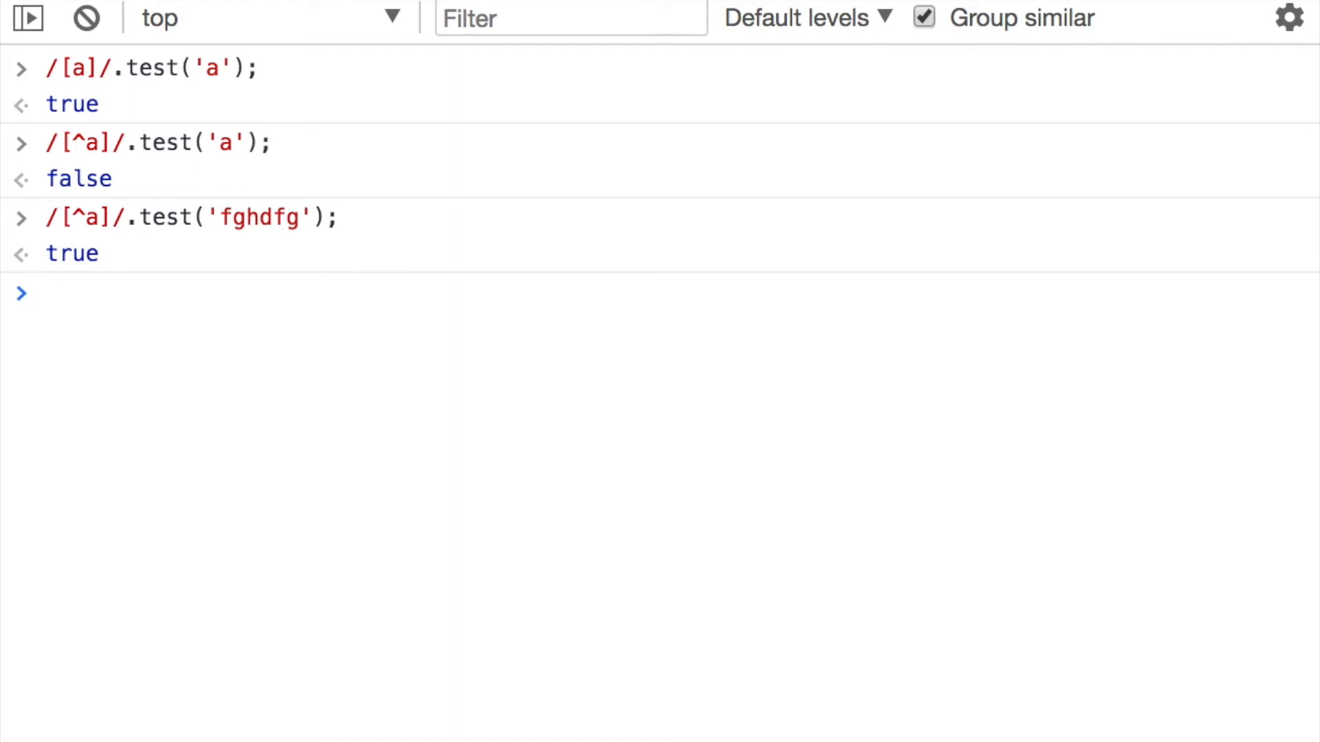
{"action": "left_click", "coordinate": [86, 18]}
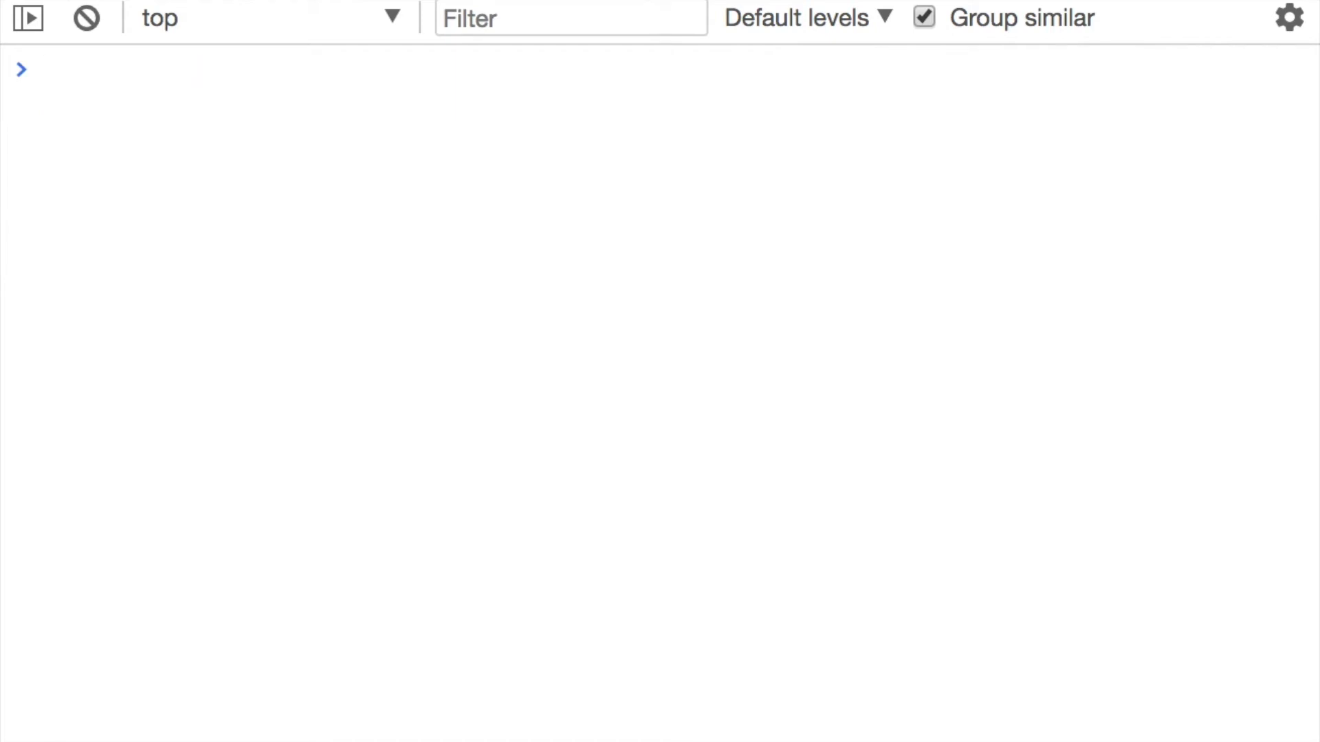
{"action": "type", "text": "//"}
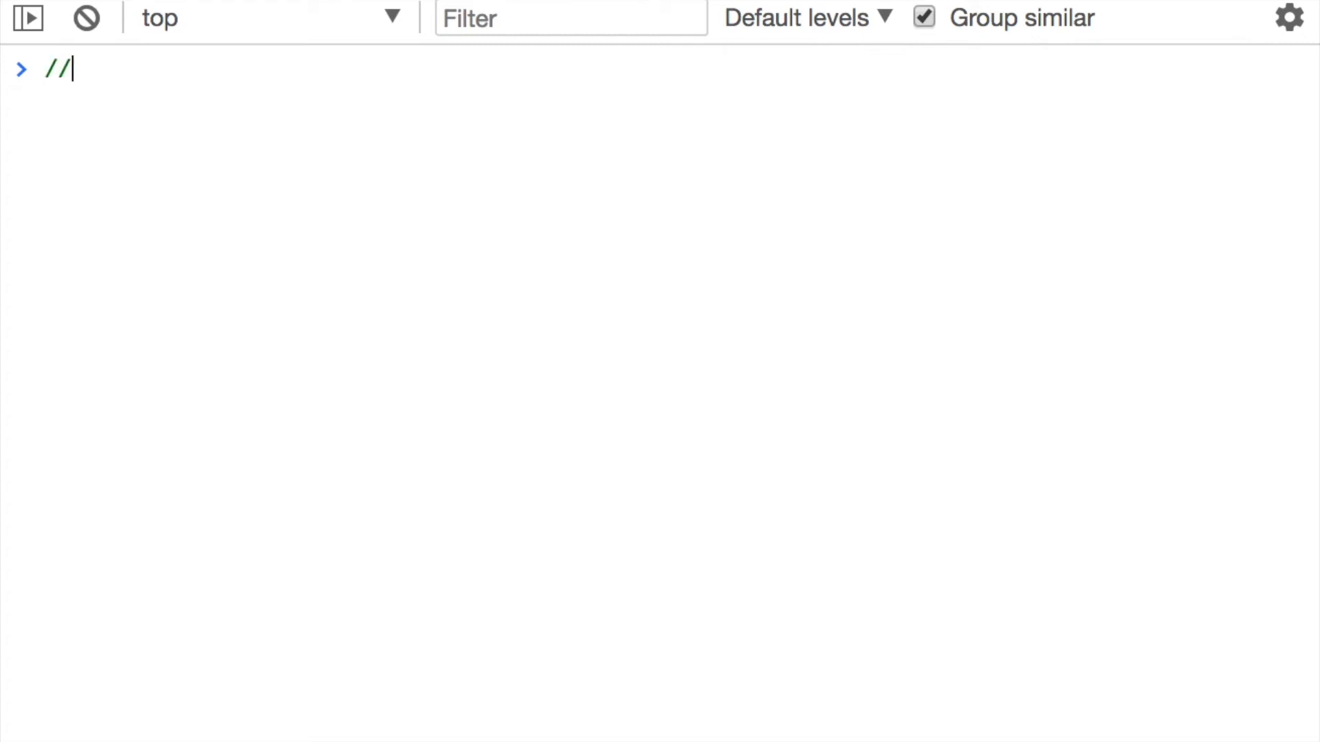
{"action": "type", "text": "g"}
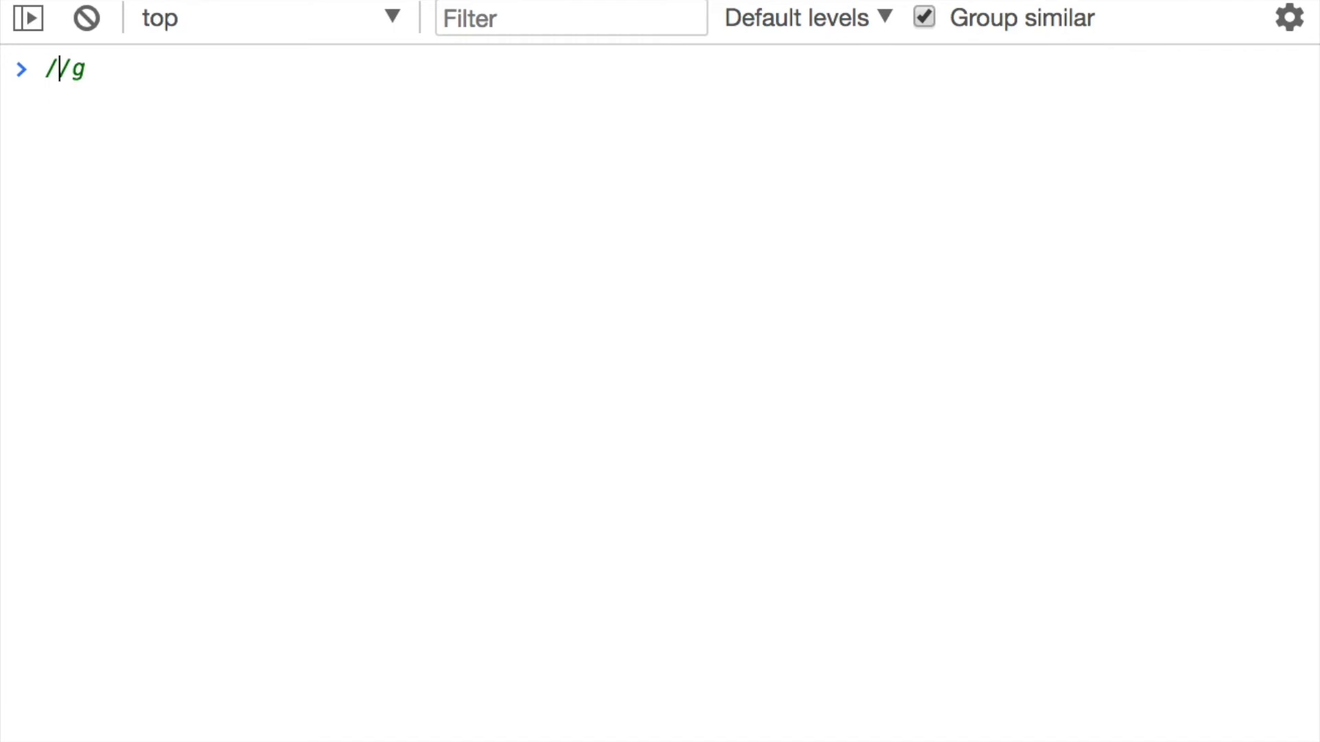
{"action": "type", "text": "foo"}
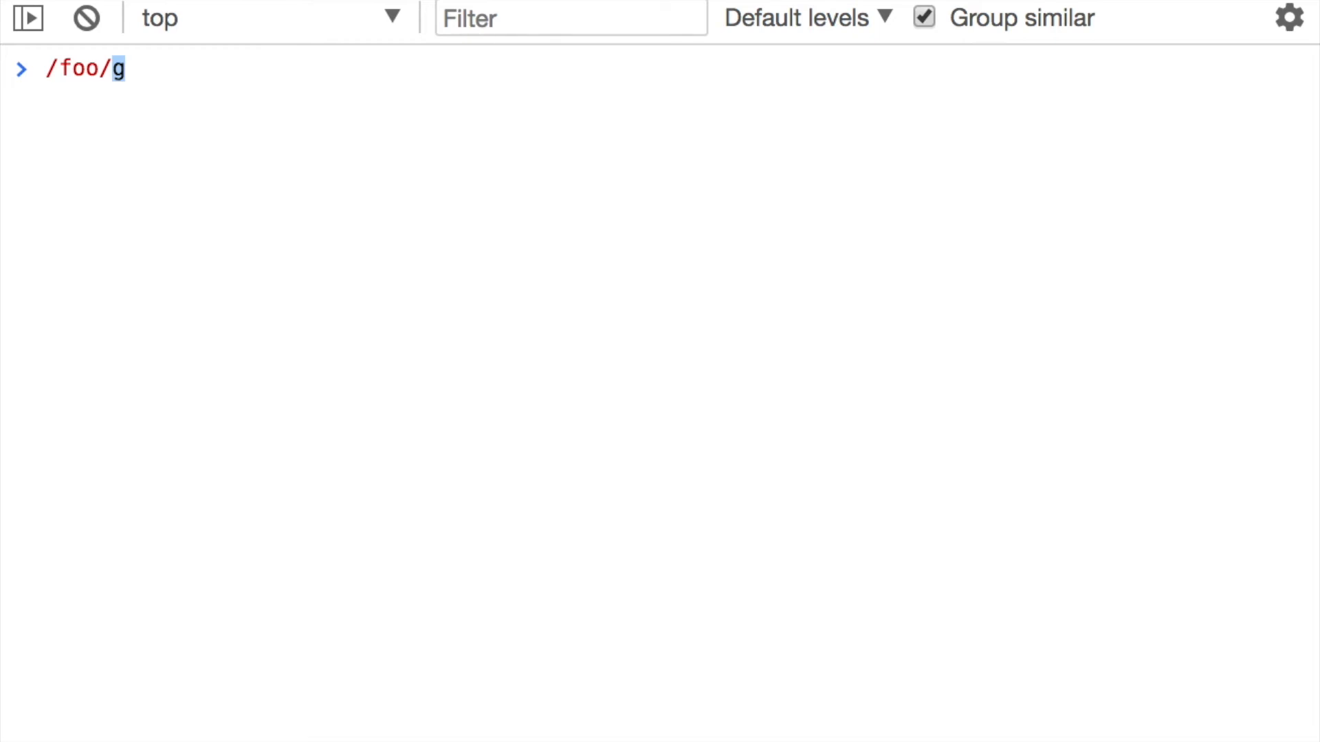
{"action": "key", "text": "Backspace"}
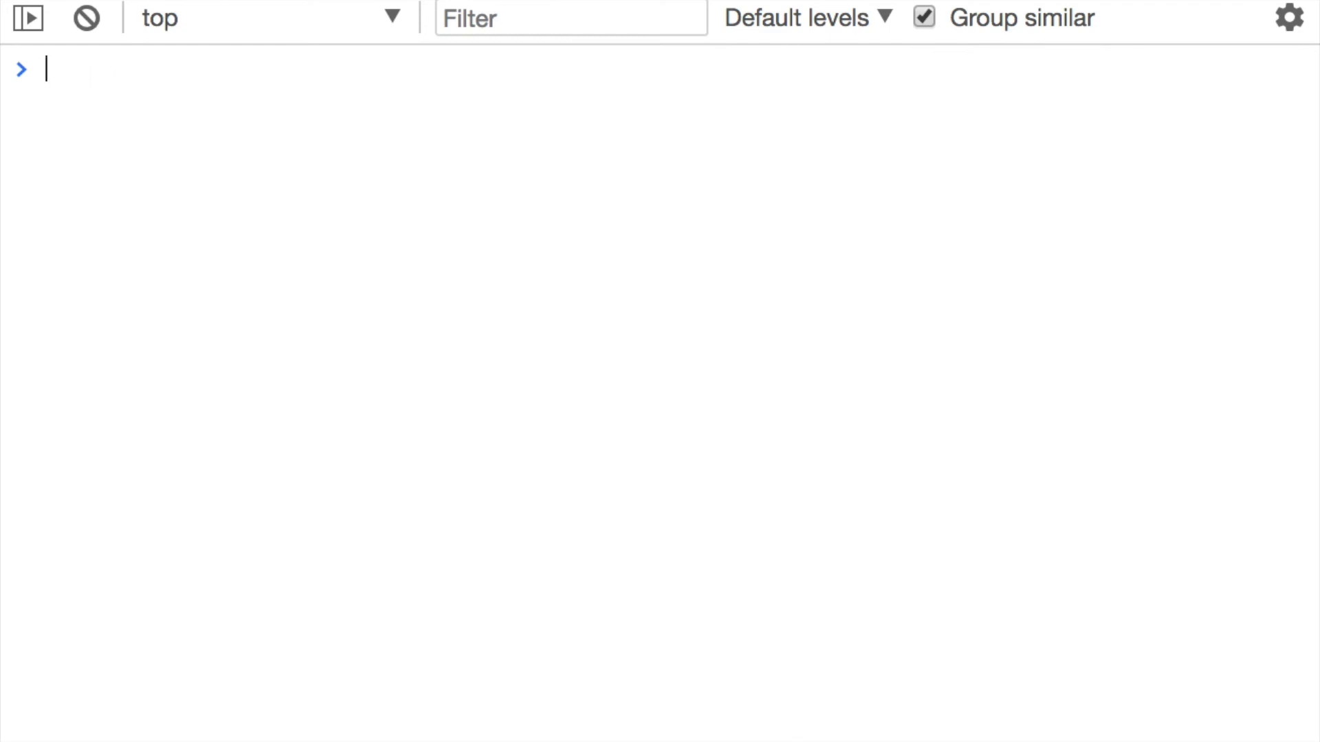
Run 'foofoo'.replace(/foo/, 'bar') in the Console to get "barfoo"
{"action": "type", "text": "''"}
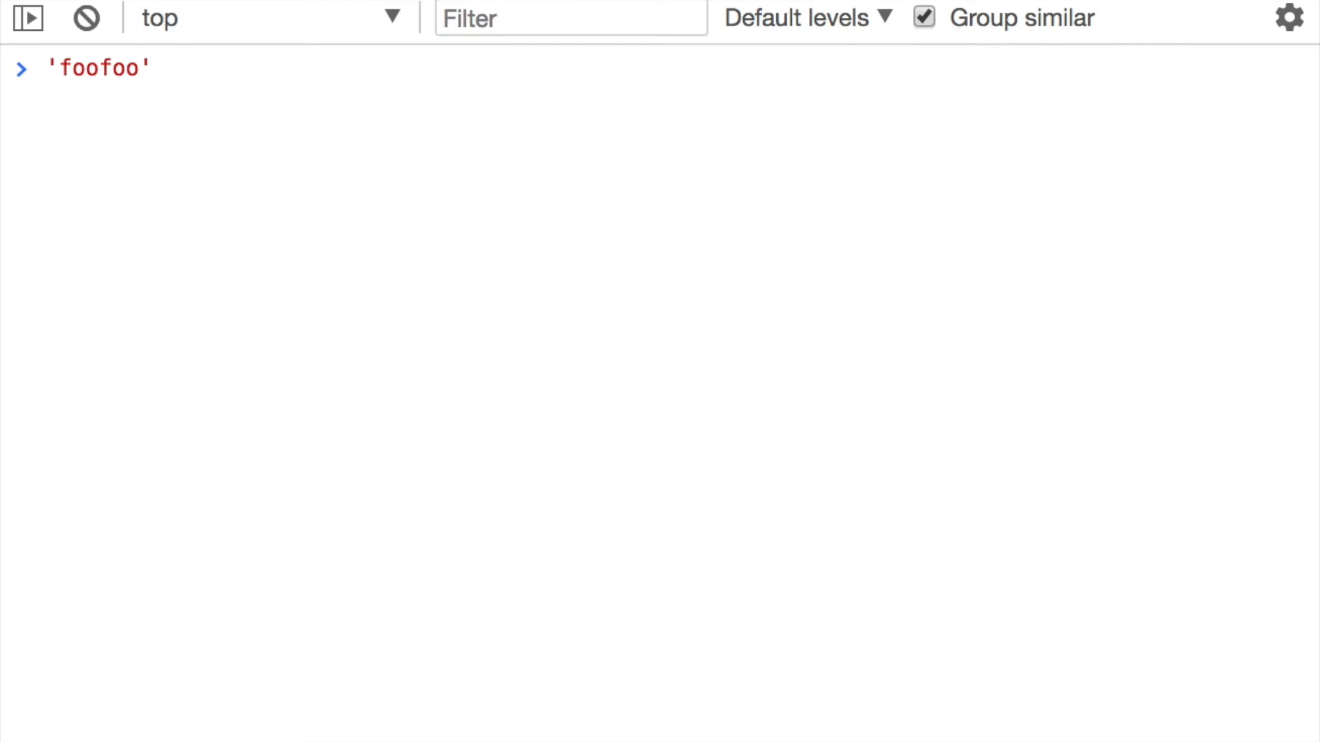
{"action": "type", "text": ".replace("}
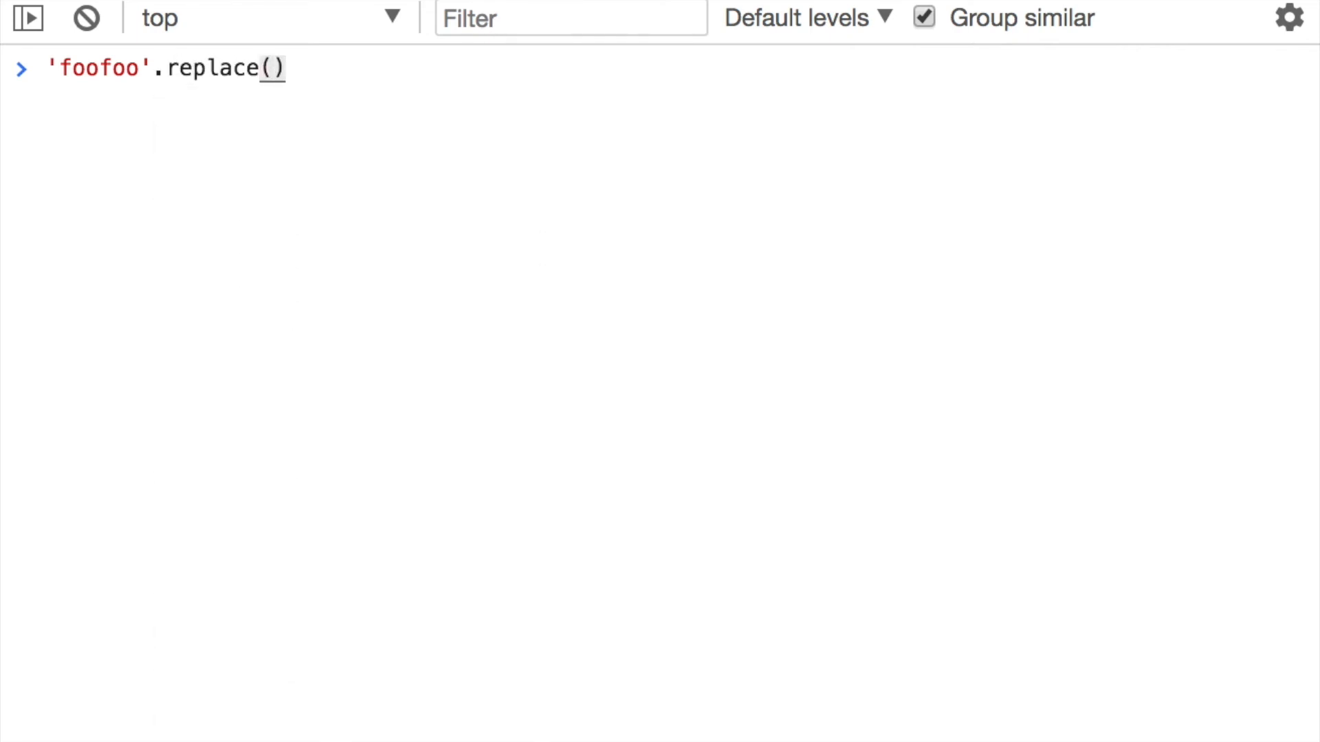
{"action": "type", "text": "//"}
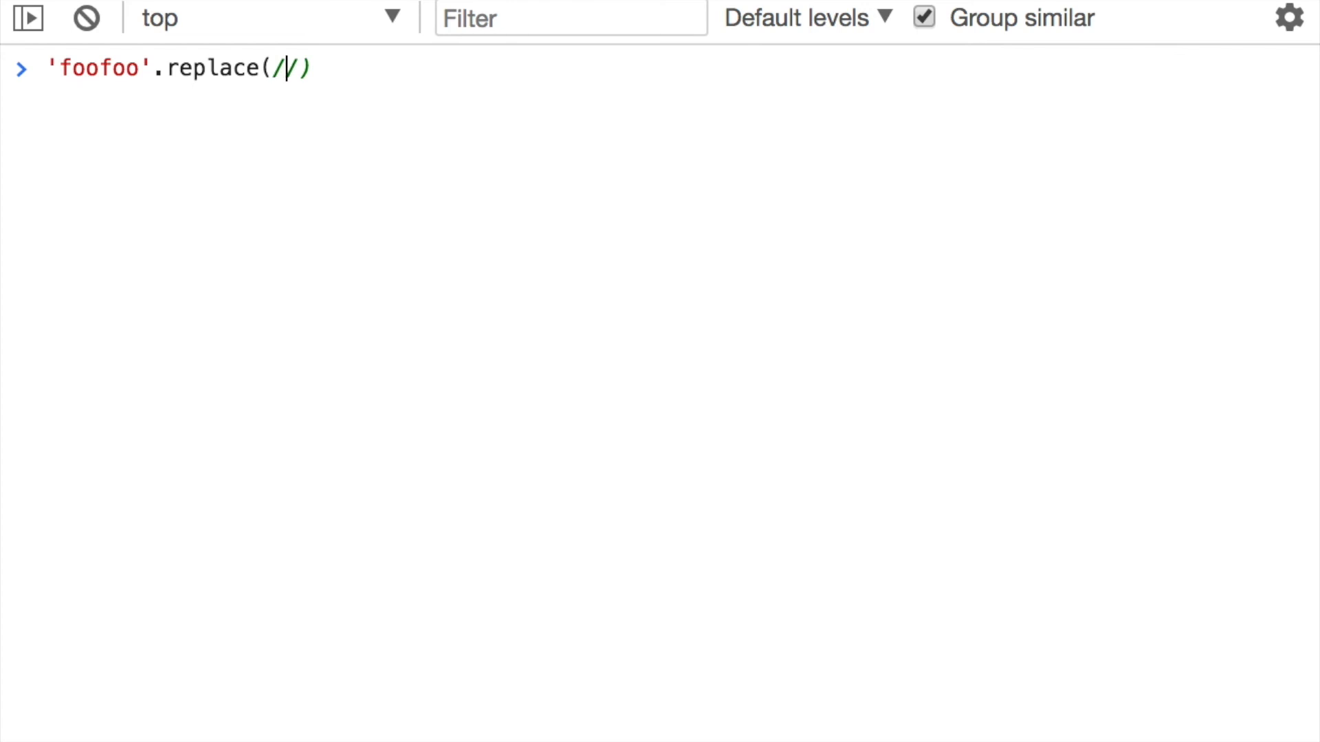
{"action": "type", "text": "foo"}
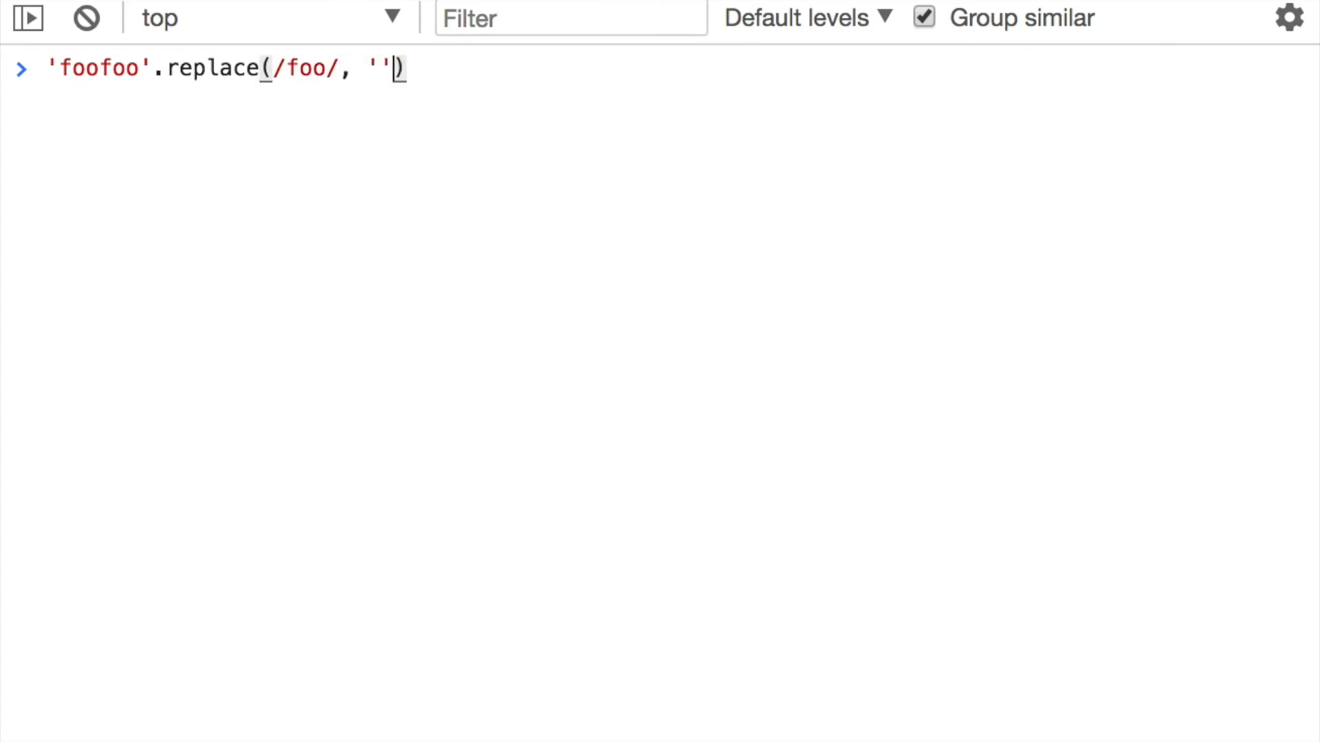
{"action": "type", "text": "bar"}
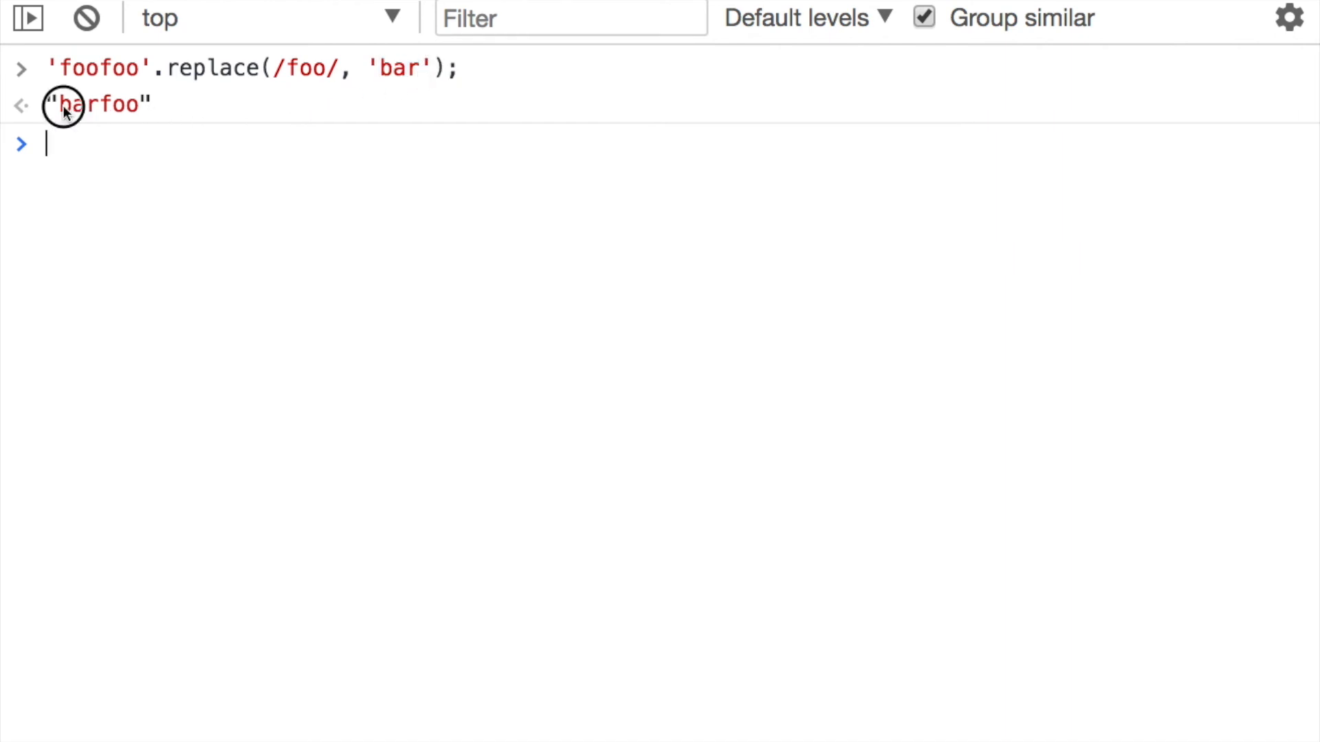
{"action": "mouse_move", "coordinate": [59, 72]}
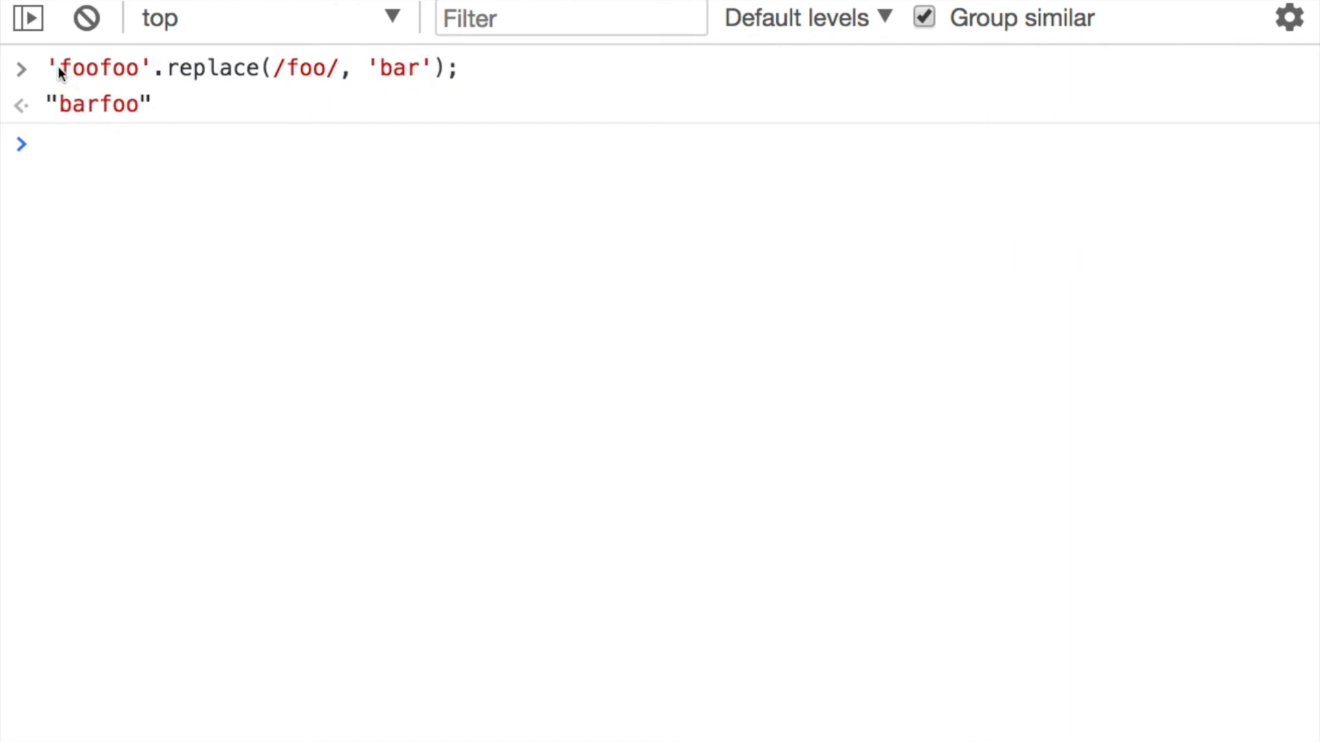